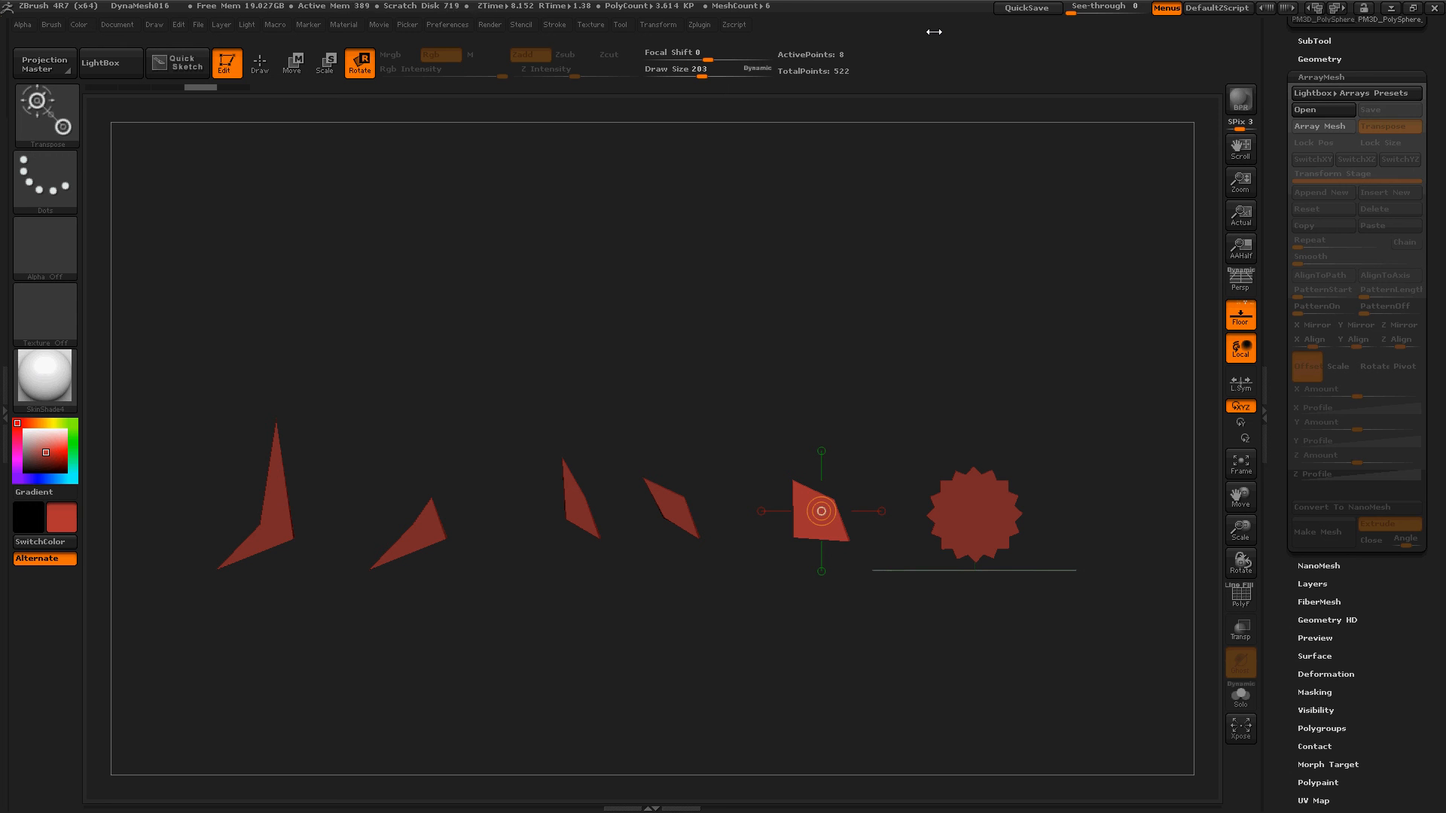
{"action": "mouse_move", "coordinate": [862, 169]}
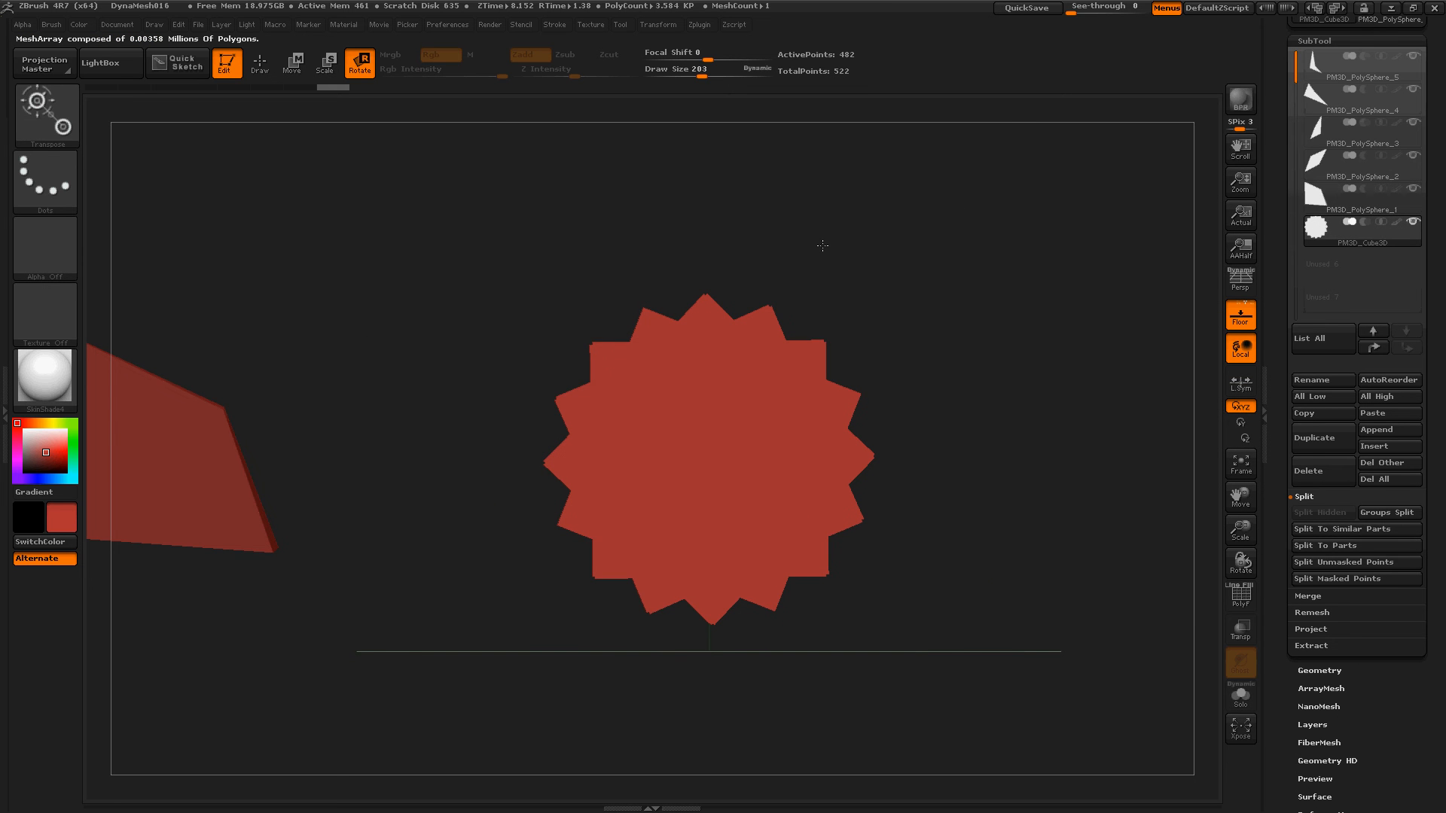
- Enable Array Mesh on the star piece and settle the Repeat count at 24
{"action": "left_click", "coordinate": [708, 461]}
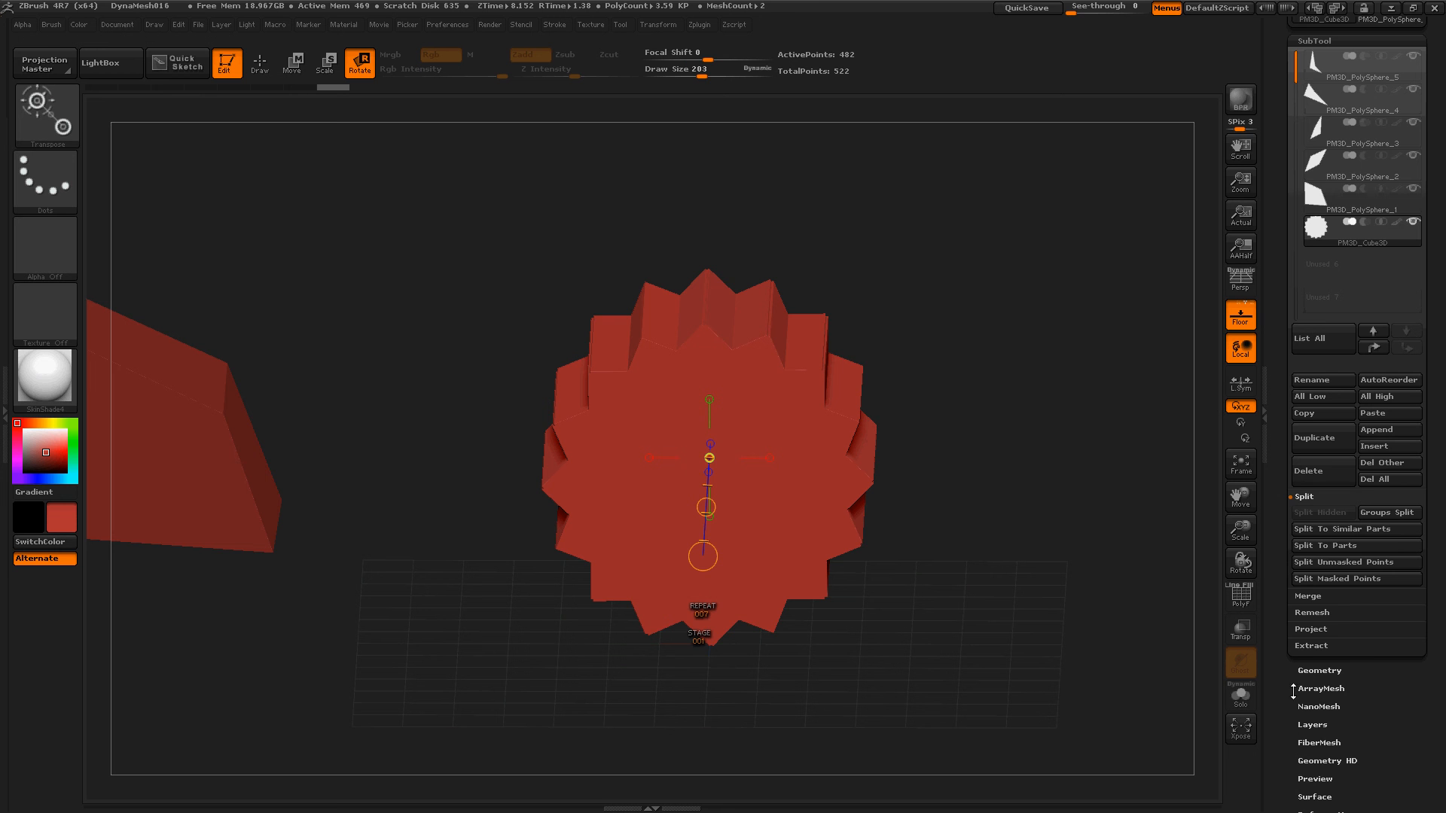
{"action": "left_click", "coordinate": [1321, 689]}
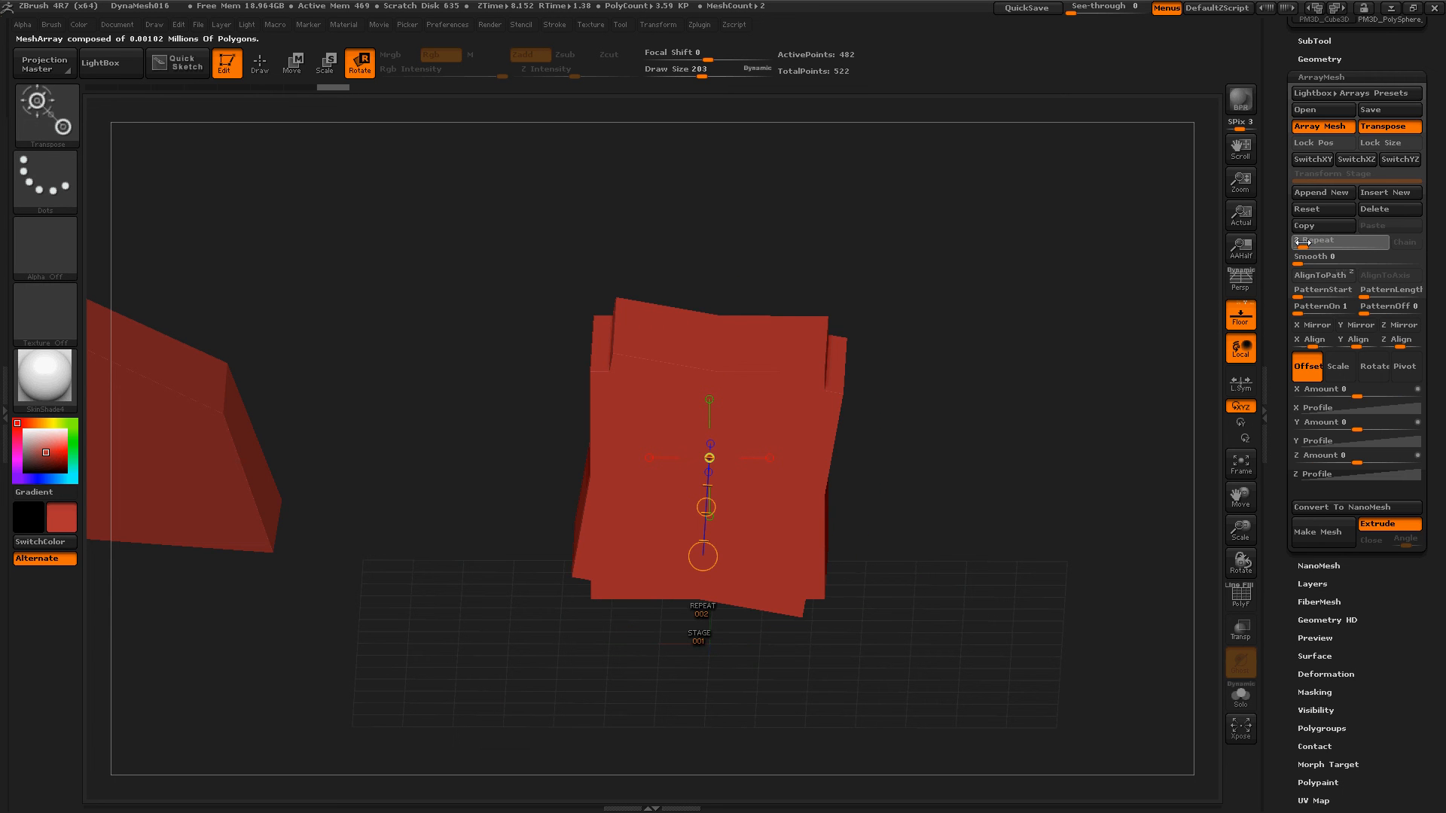
{"action": "left_click", "coordinate": [1340, 242]}
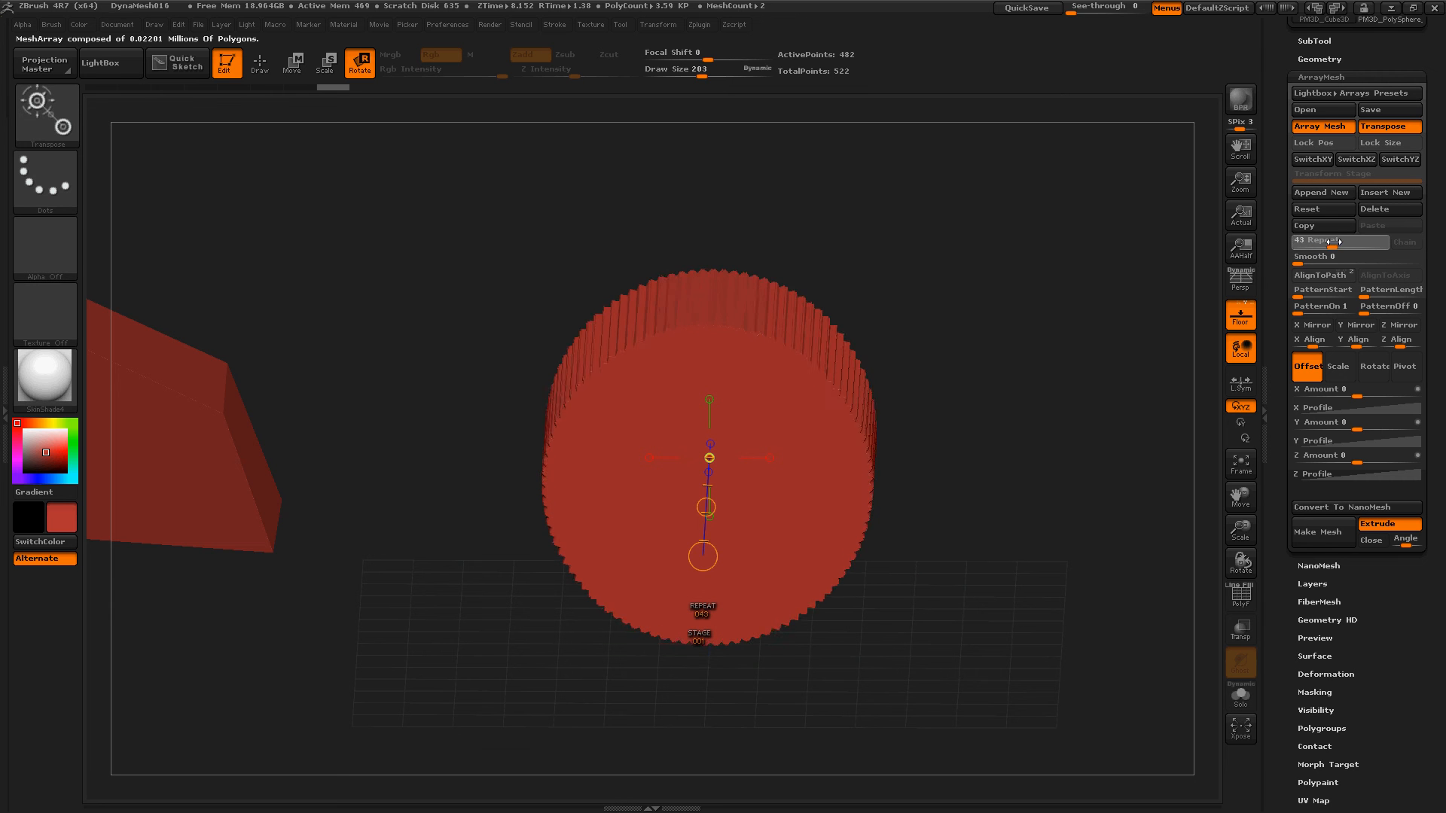
{"action": "left_click_drag", "start_coordinate": [1310, 241], "coordinate": [1347, 241]}
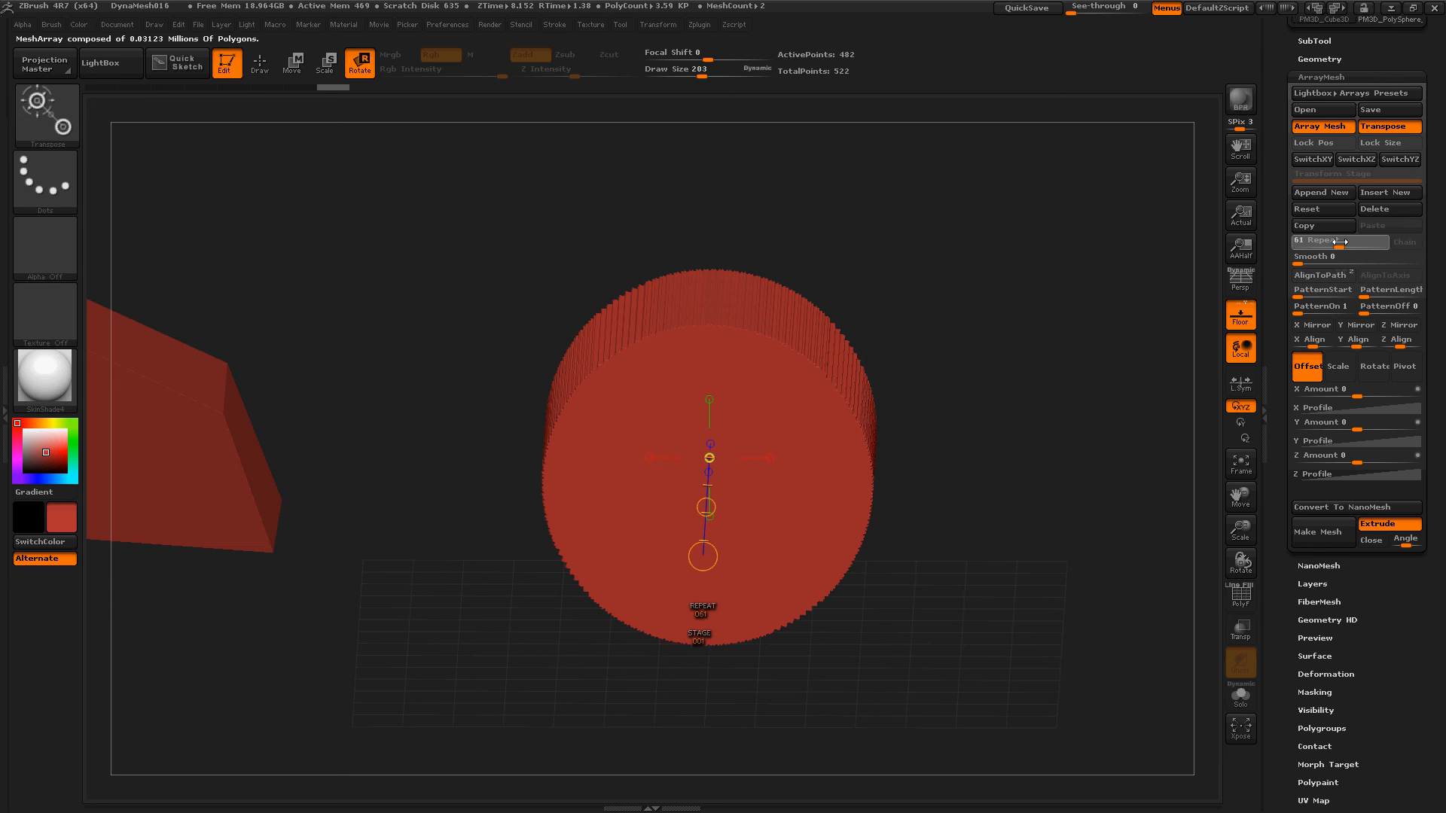
{"action": "left_click_drag", "start_coordinate": [1338, 241], "coordinate": [1310, 241]}
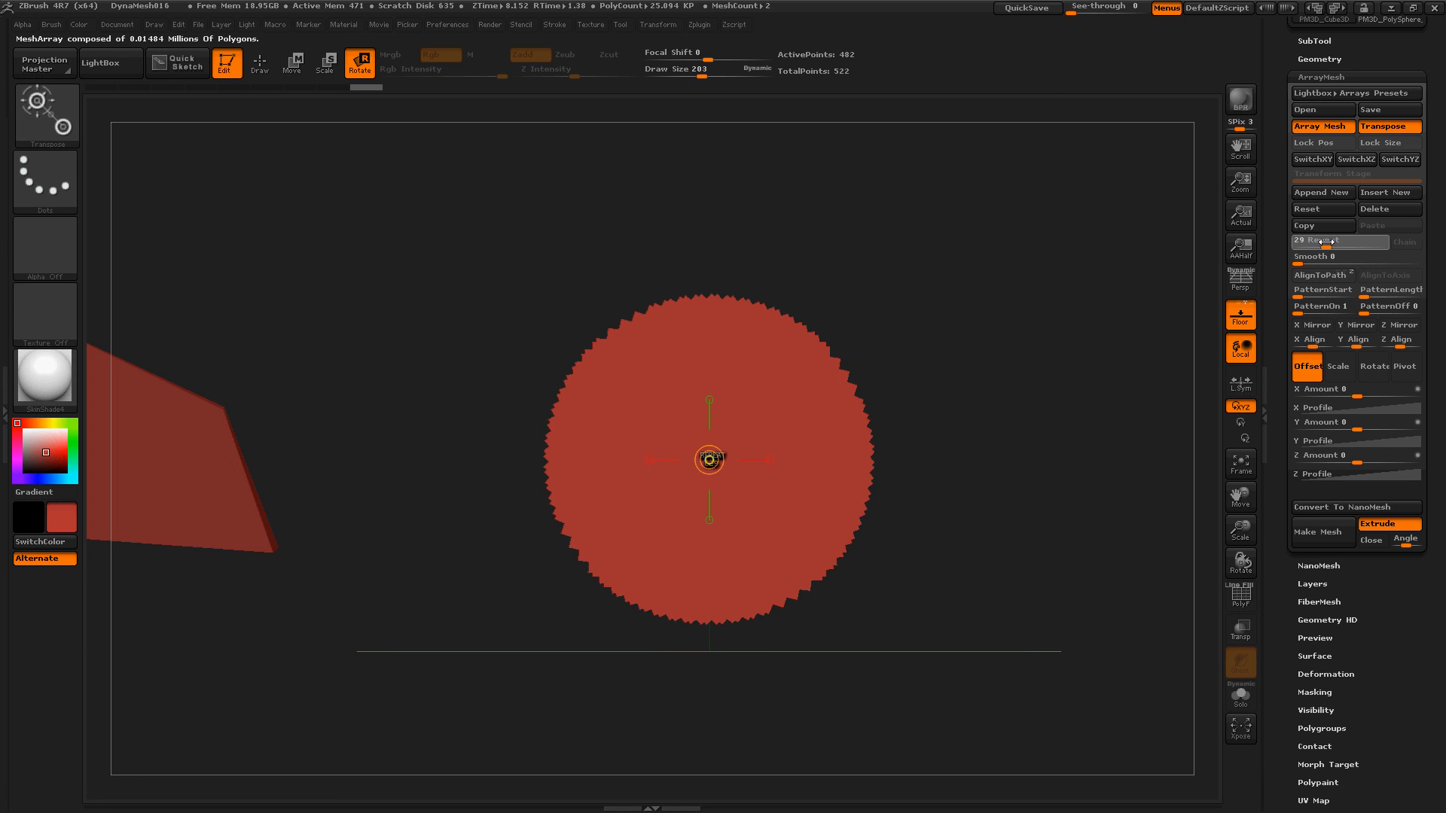
{"action": "left_click_drag", "start_coordinate": [1338, 241], "coordinate": [1310, 241]}
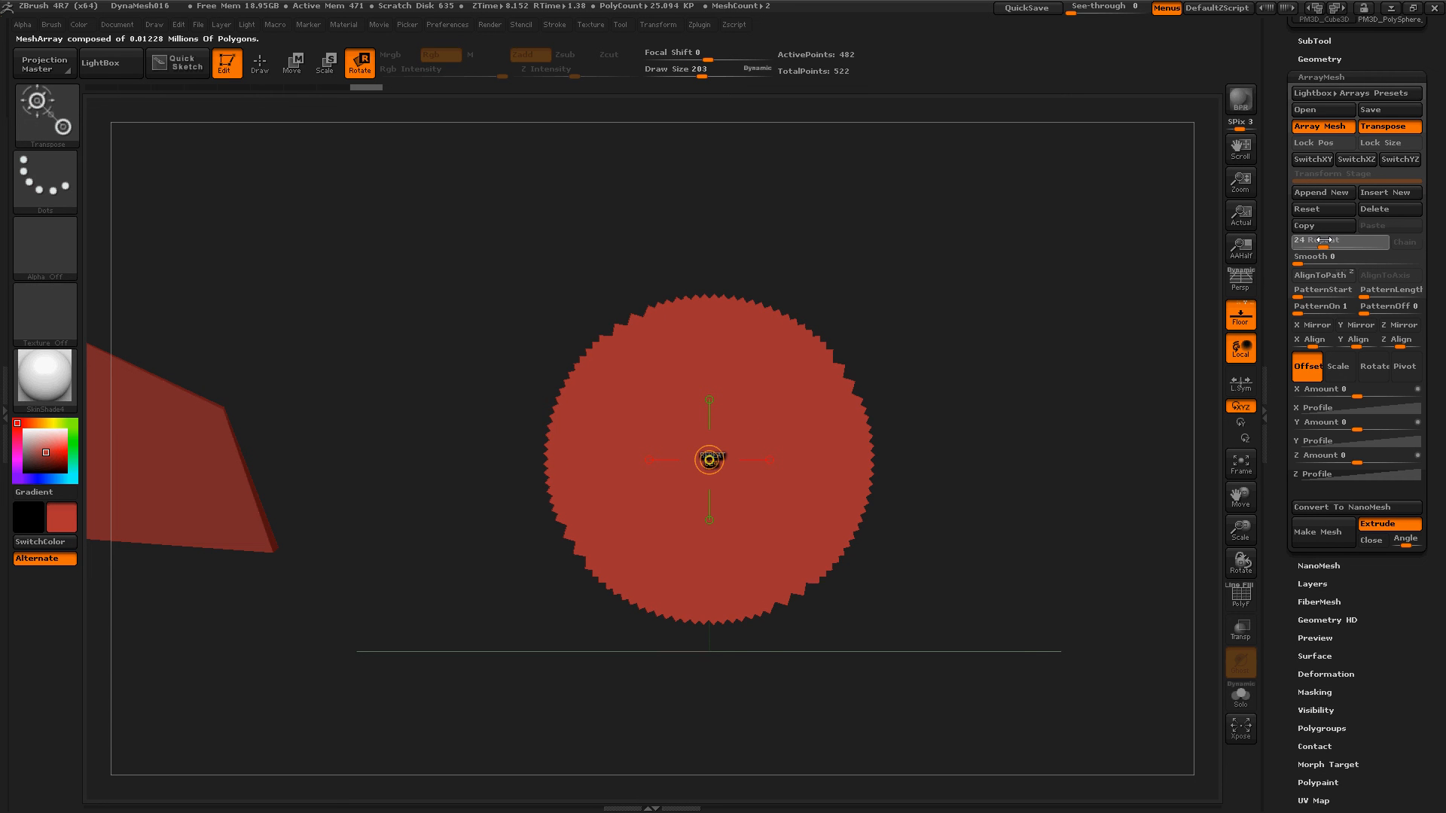
{"action": "mouse_move", "coordinate": [1339, 241]}
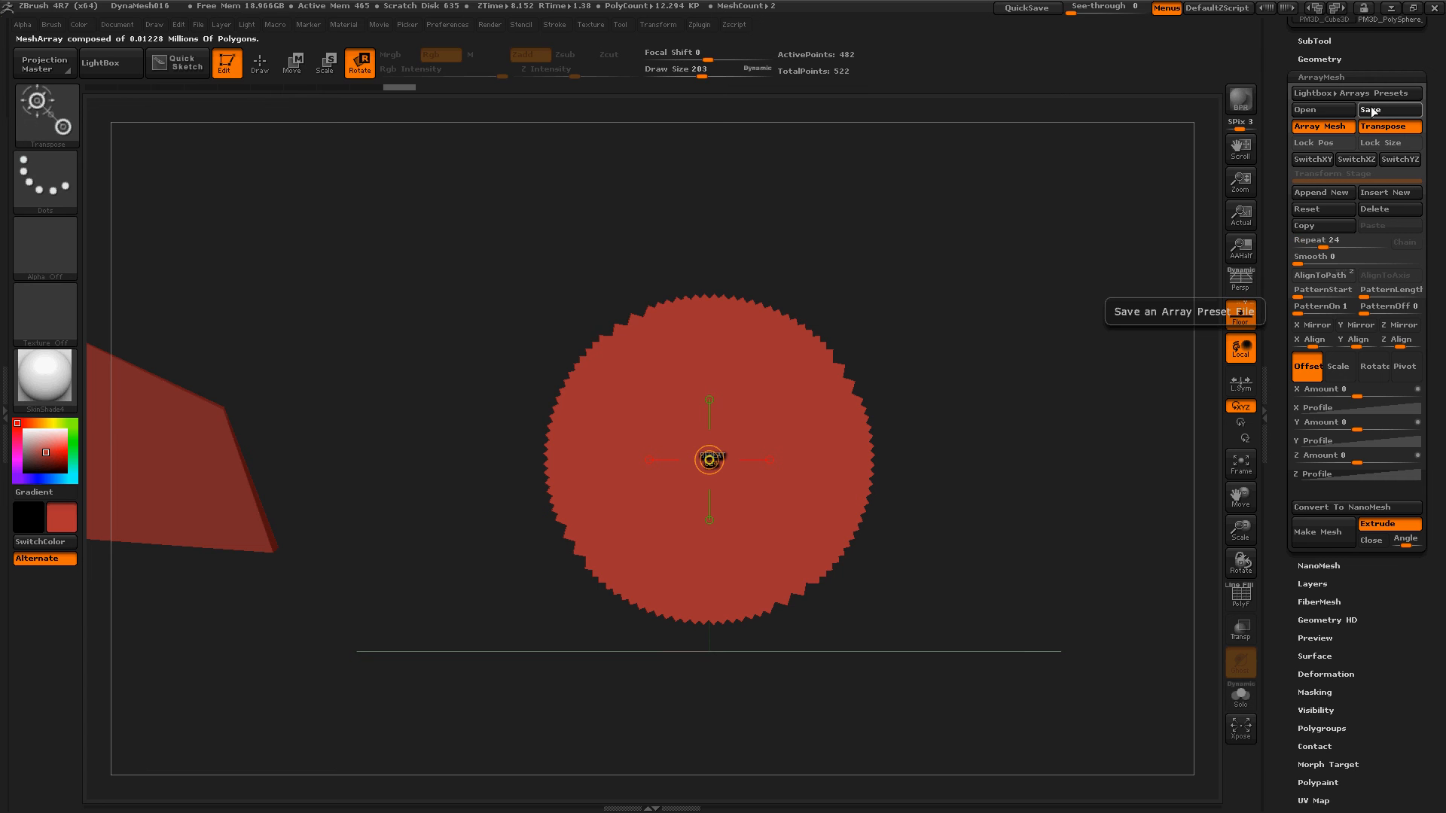
- Save the 24-repeat array as preset 'ArrayMeshTotalCheeseBurger' in Documents
{"action": "left_click", "coordinate": [1374, 110]}
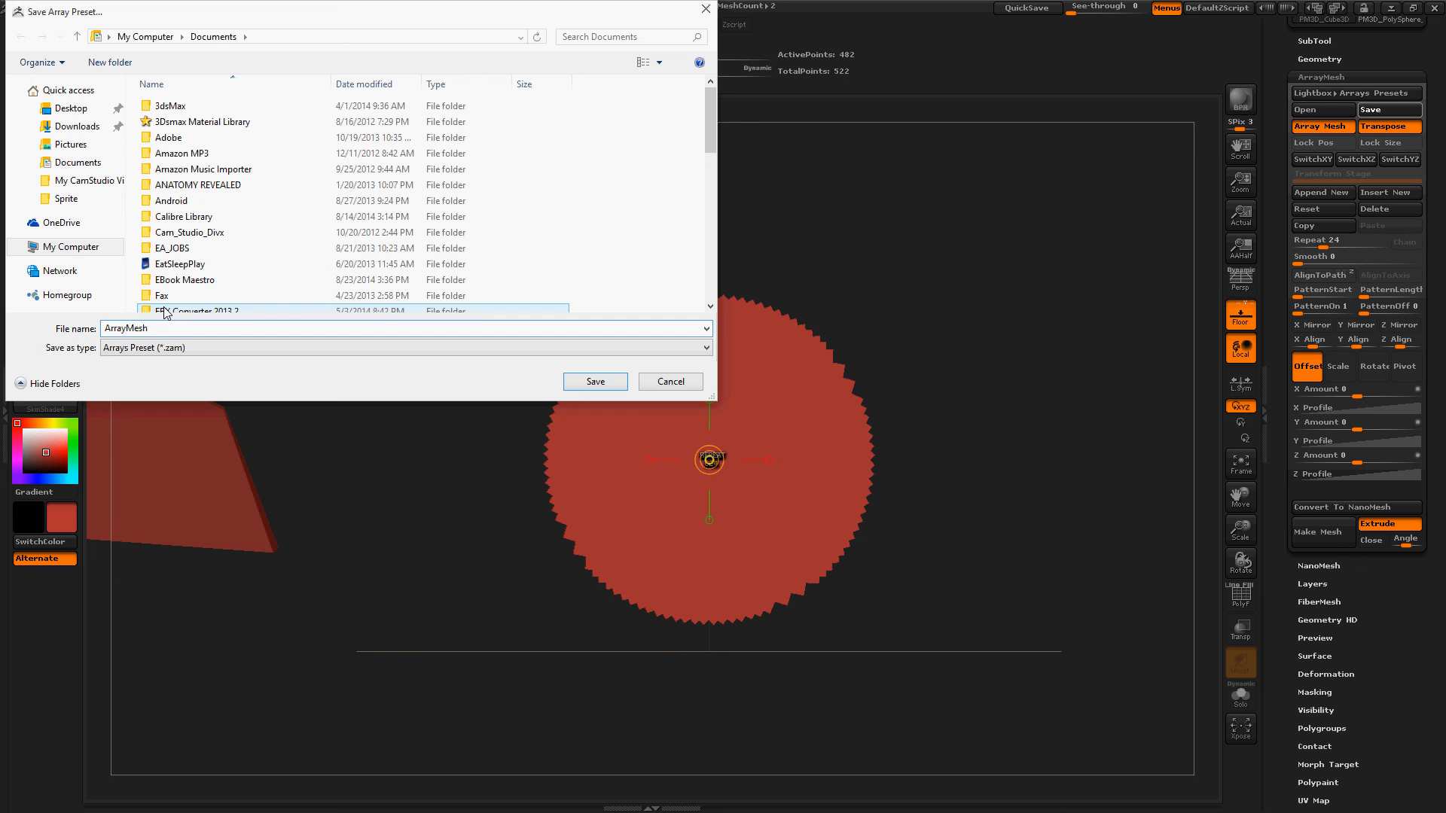
{"action": "type", "text": "Toat"}
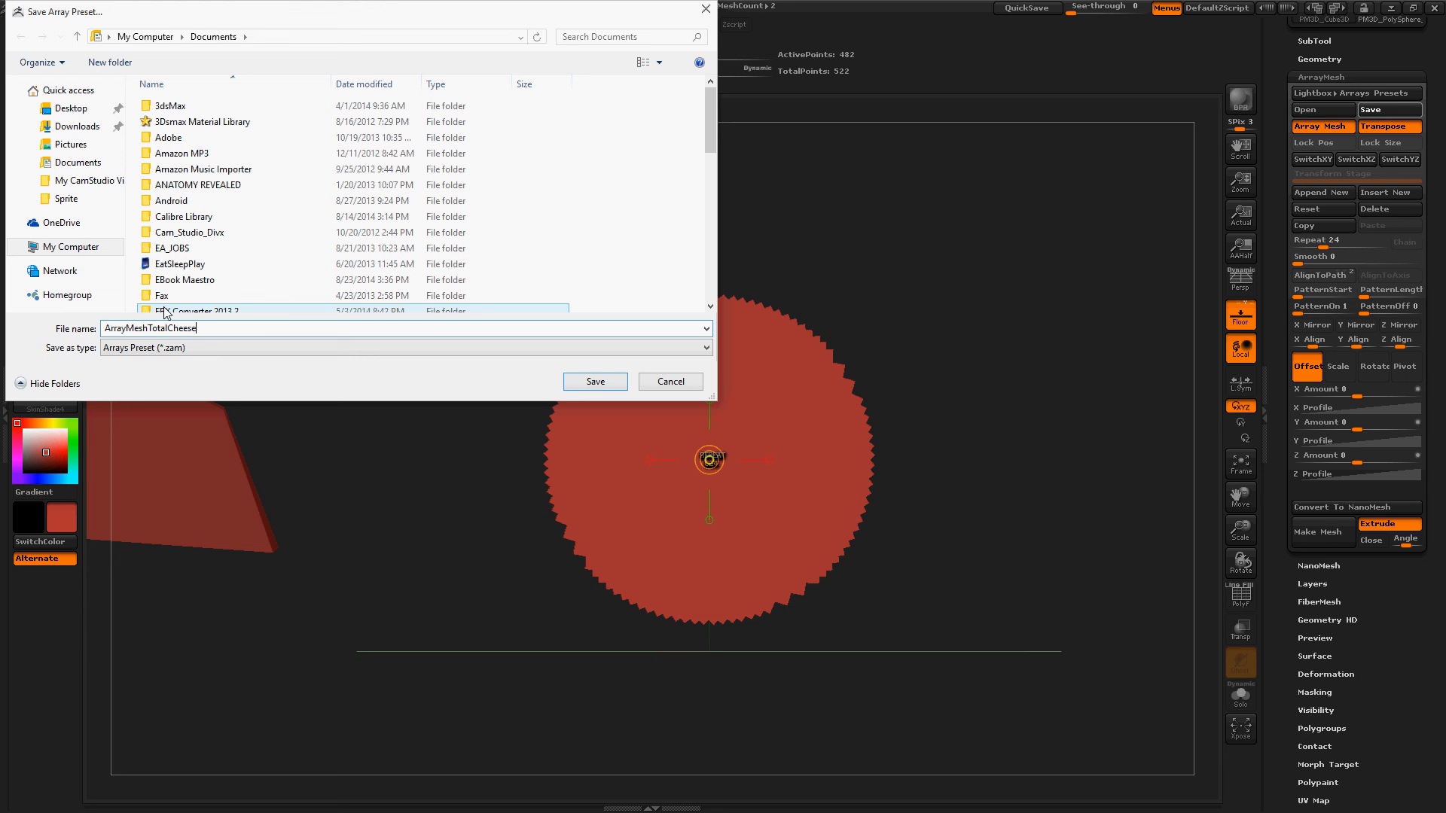
{"action": "type", "text": "Burger"}
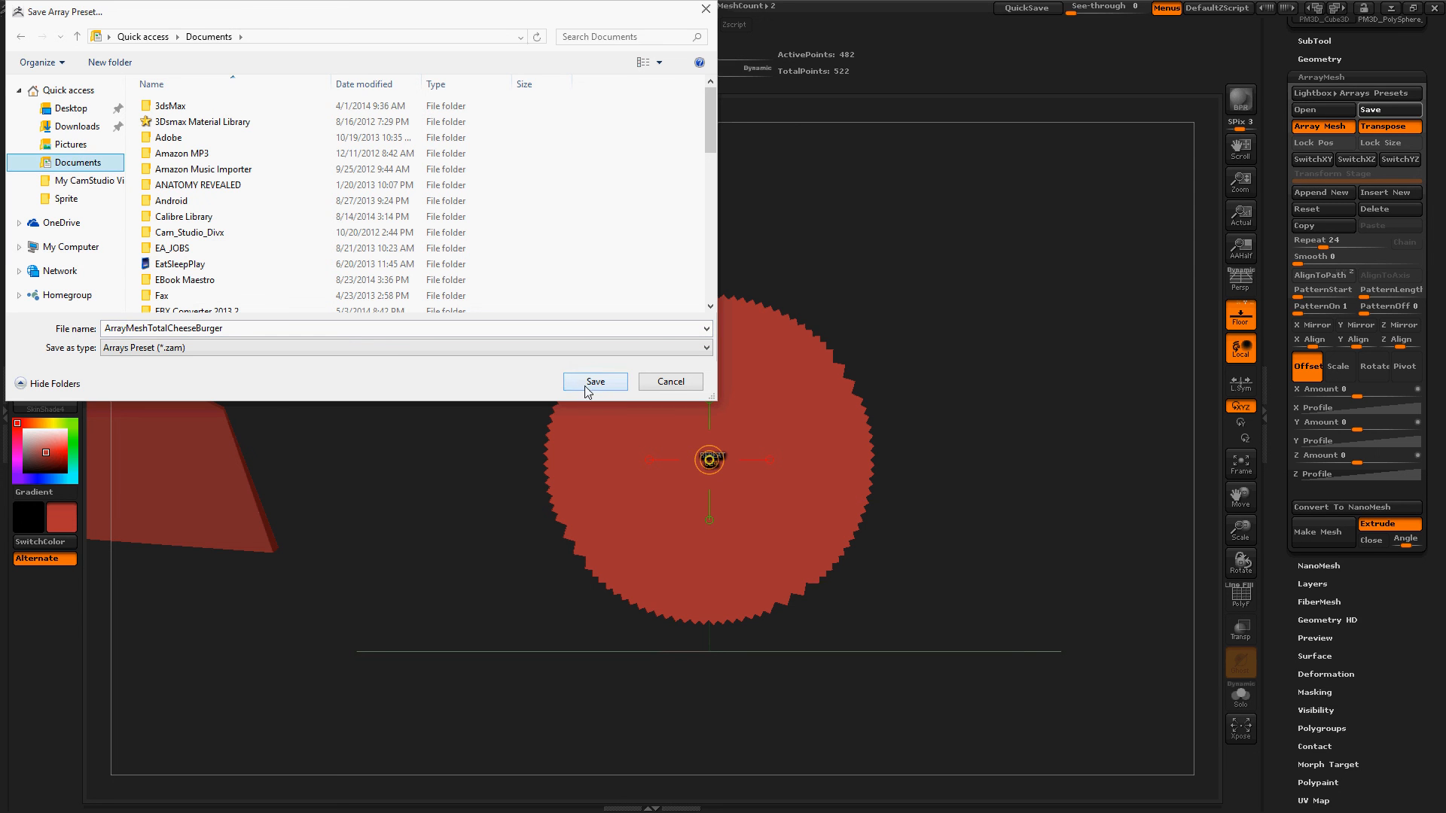
{"action": "left_click", "coordinate": [595, 381]}
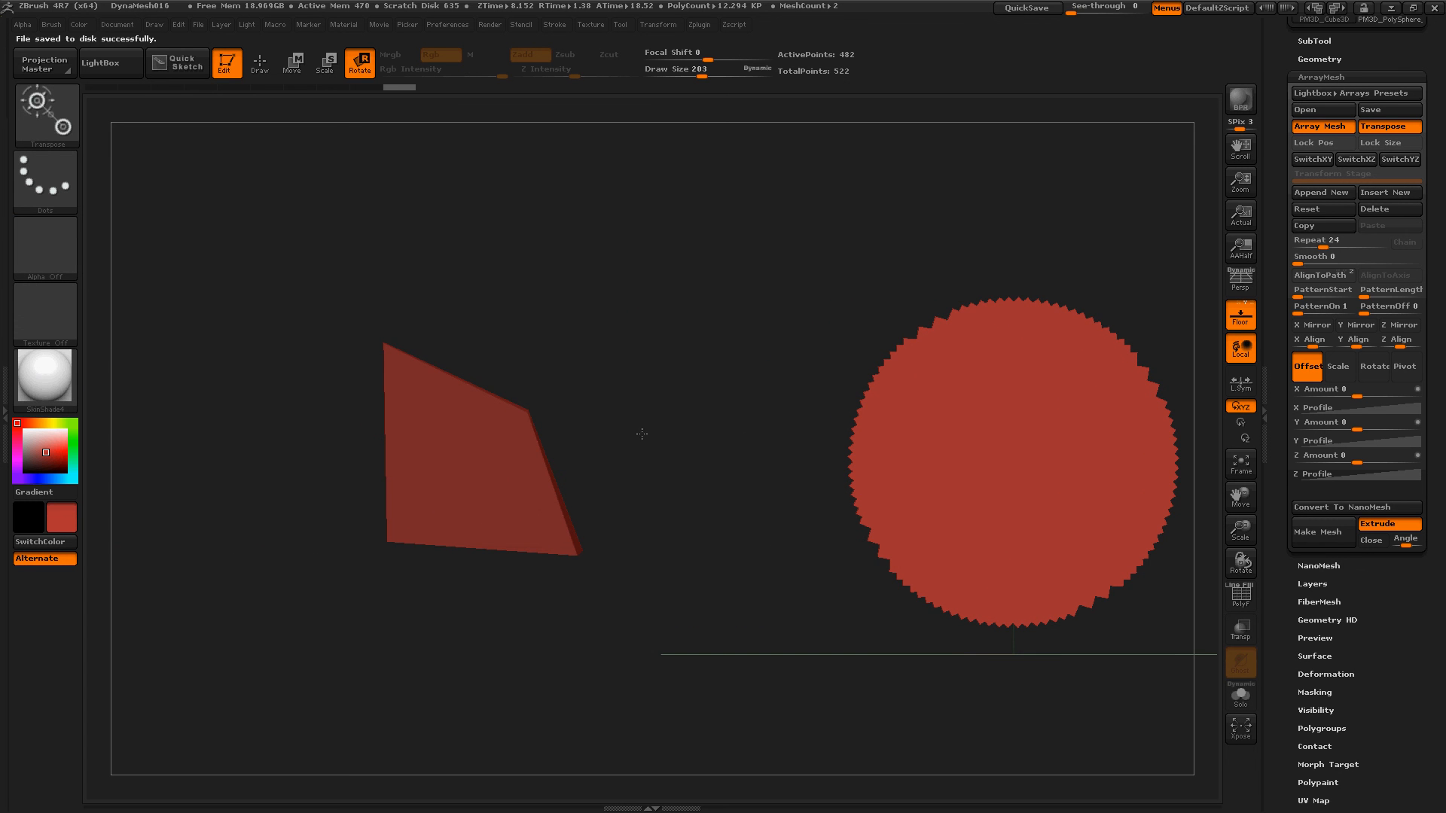
- Select subtool PM3D_PolySphere_1 and load the ArrayMeshTotalCheeseBurger.ZAM preset onto it
{"action": "left_click", "coordinate": [1013, 462]}
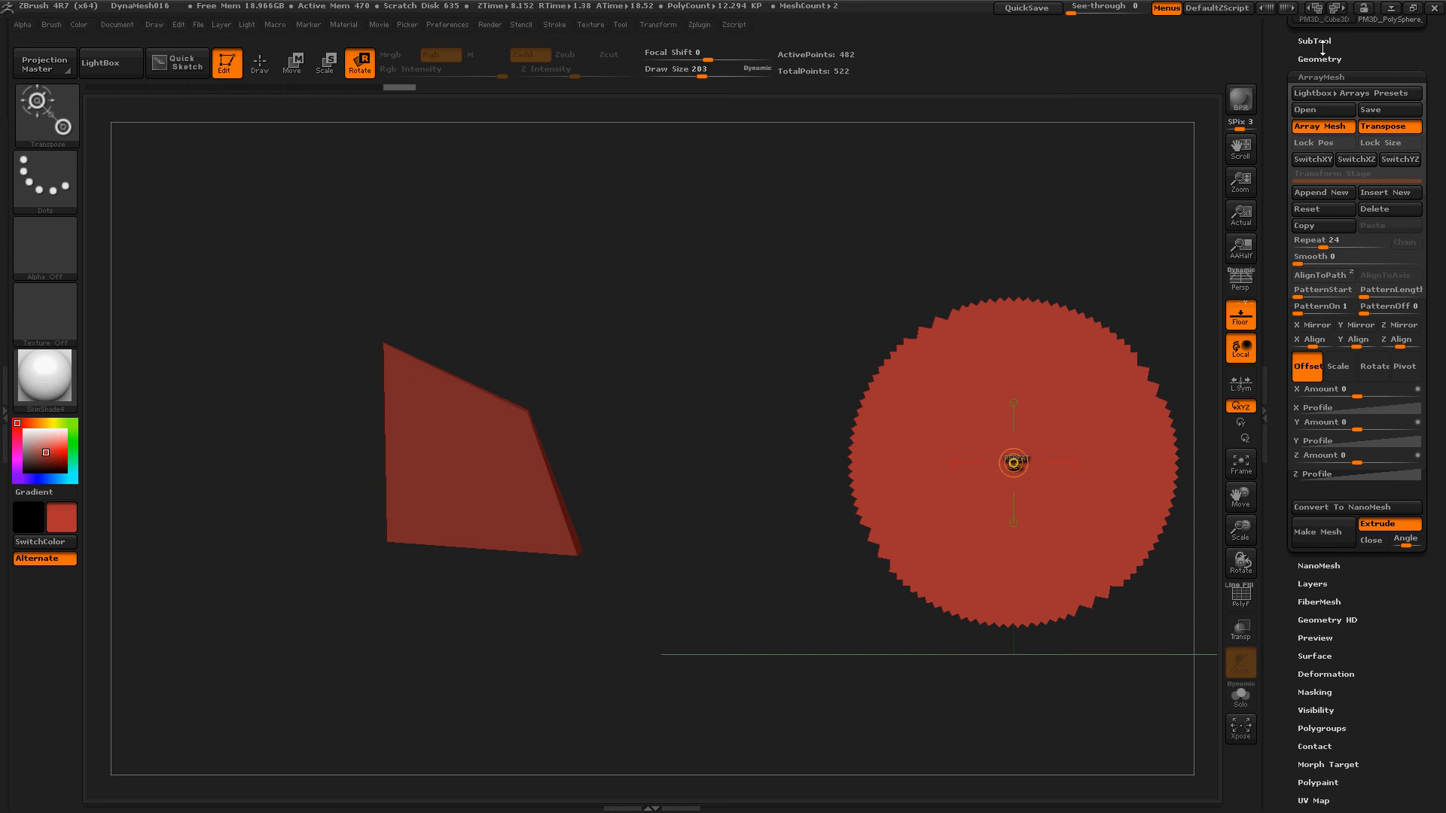
{"action": "left_click", "coordinate": [1341, 200]}
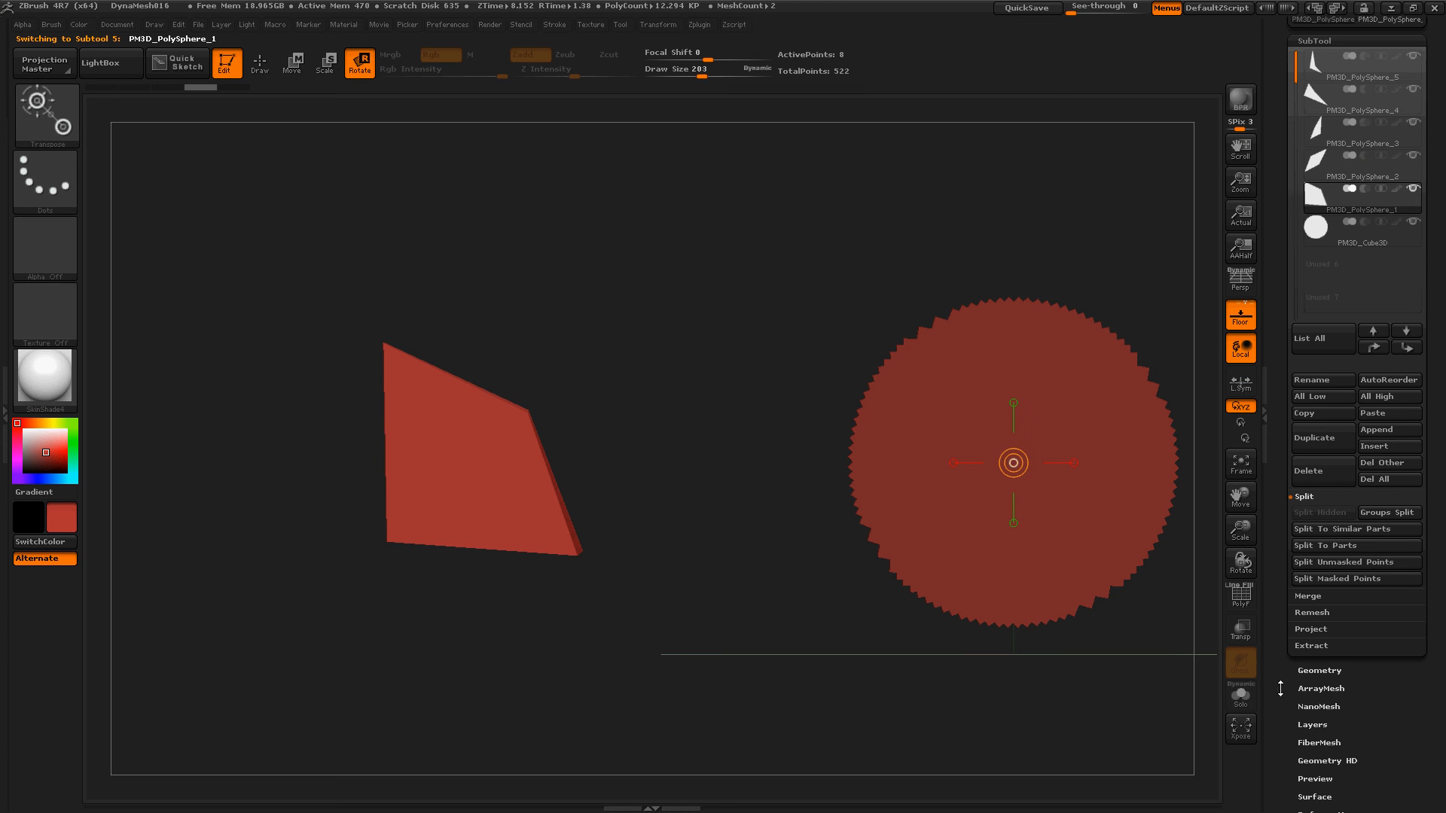
{"action": "left_click", "coordinate": [1321, 688]}
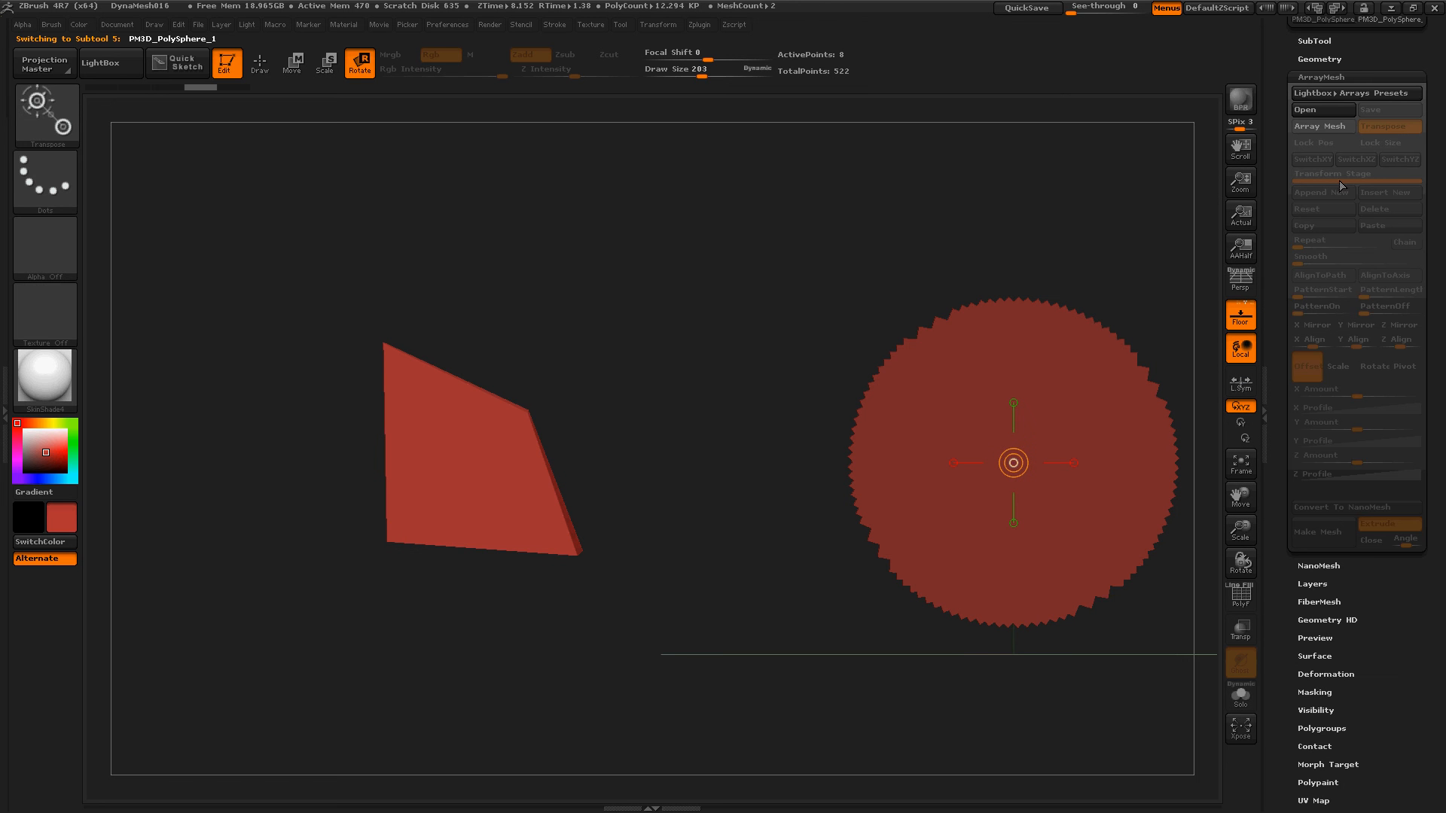
{"action": "left_click", "coordinate": [1323, 109]}
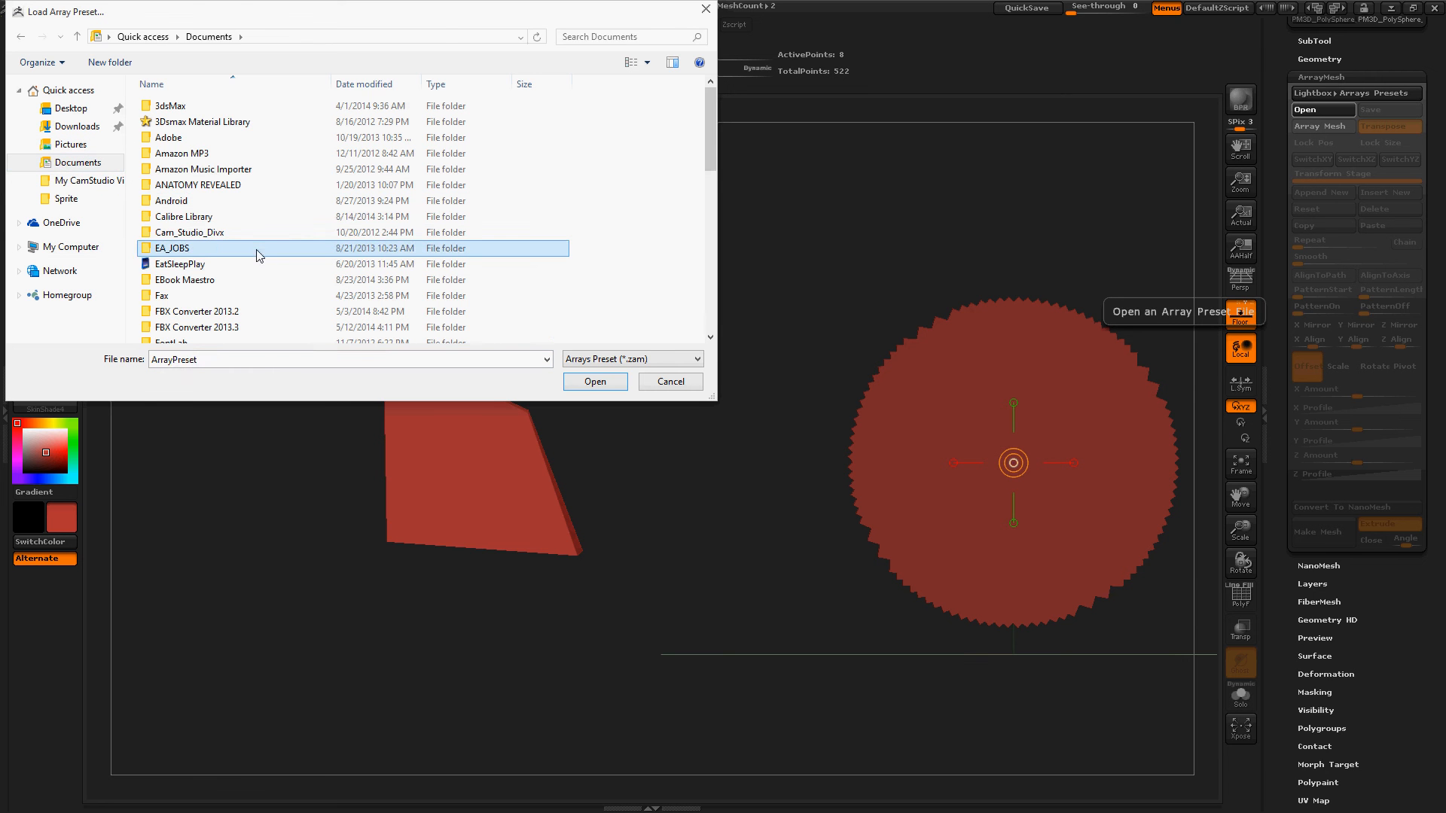
{"action": "left_click", "coordinate": [219, 287]}
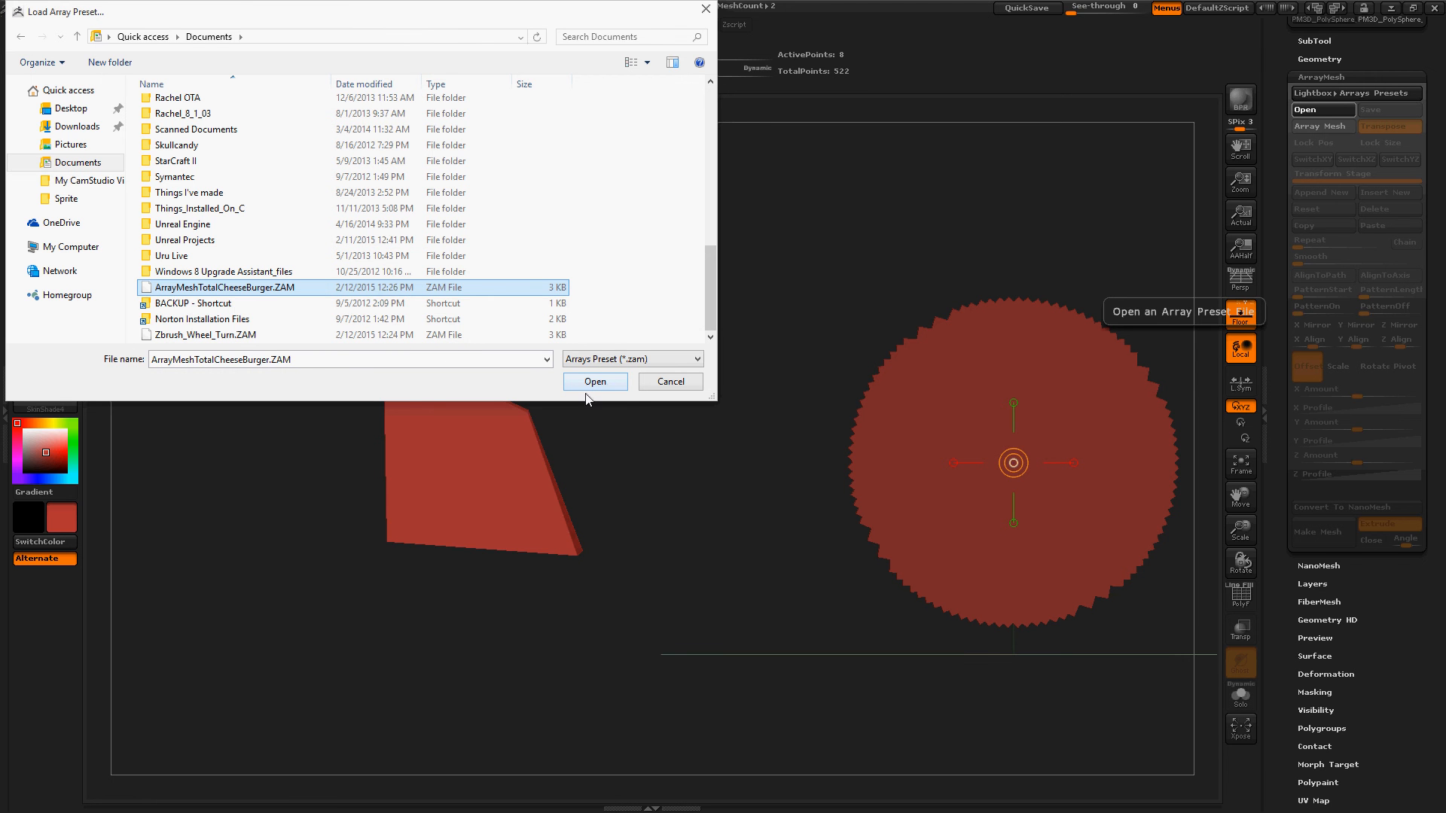
{"action": "left_click", "coordinate": [595, 381]}
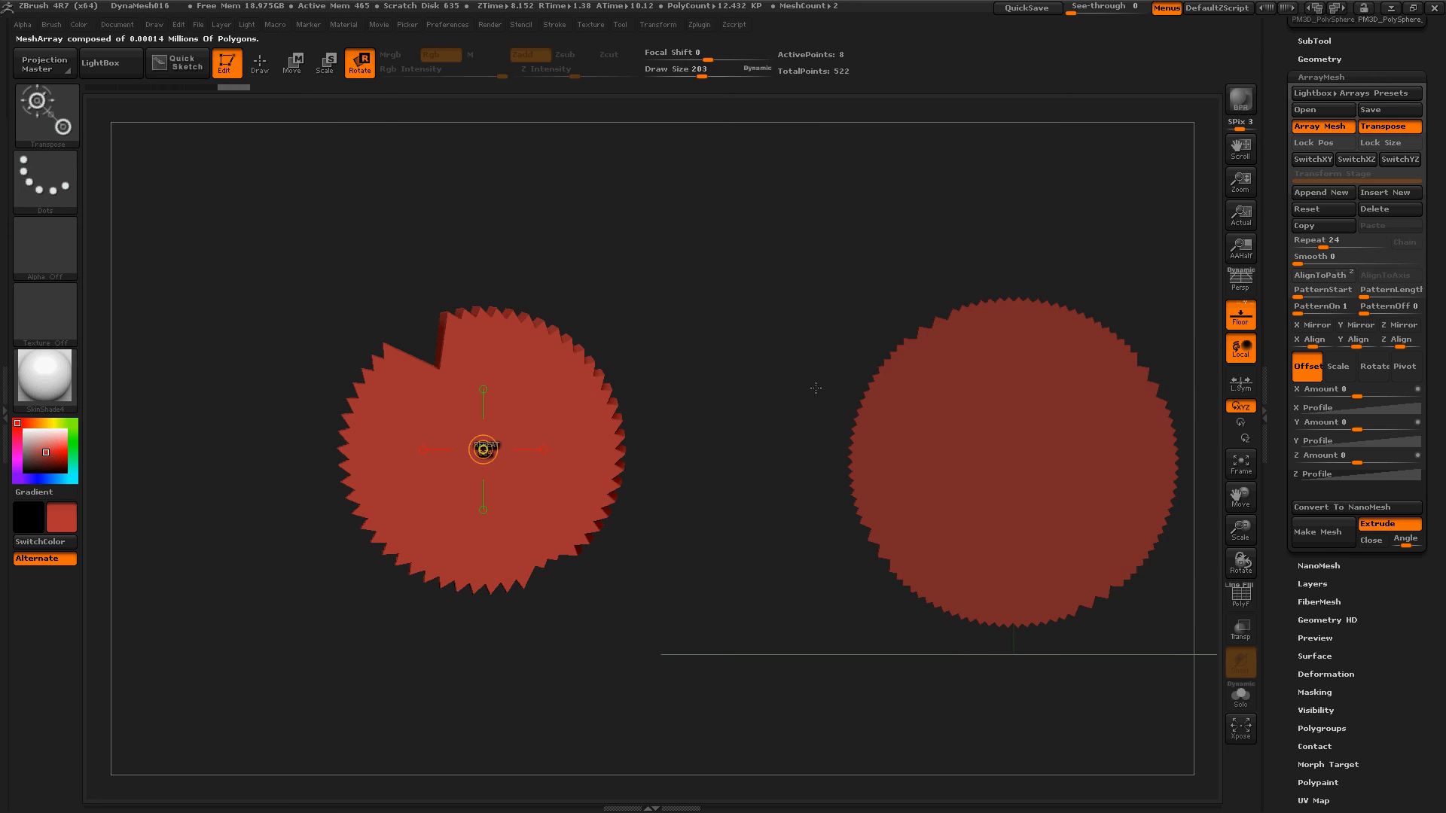
{"action": "mouse_move", "coordinate": [983, 385]}
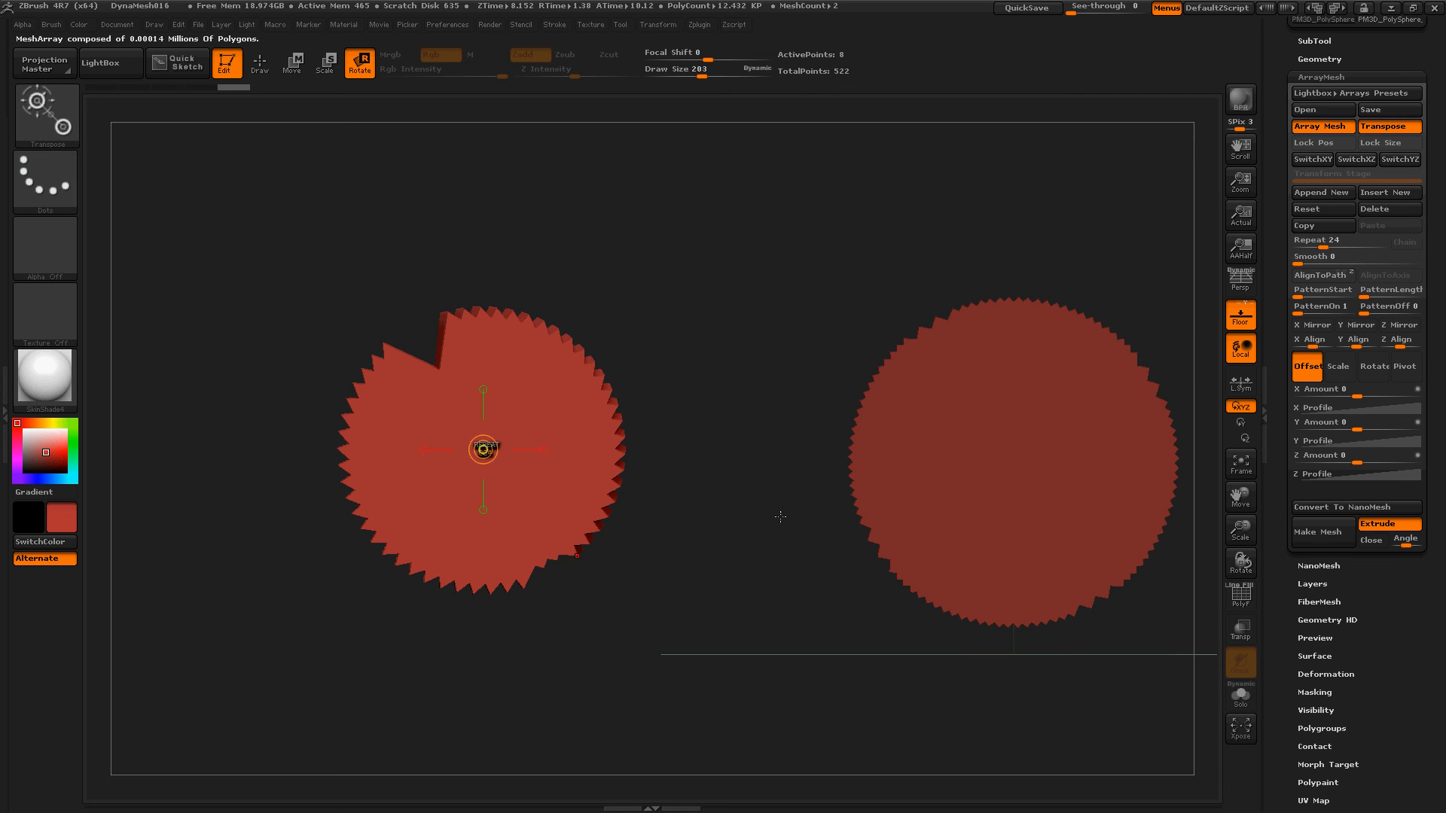
{"action": "mouse_move", "coordinate": [825, 374]}
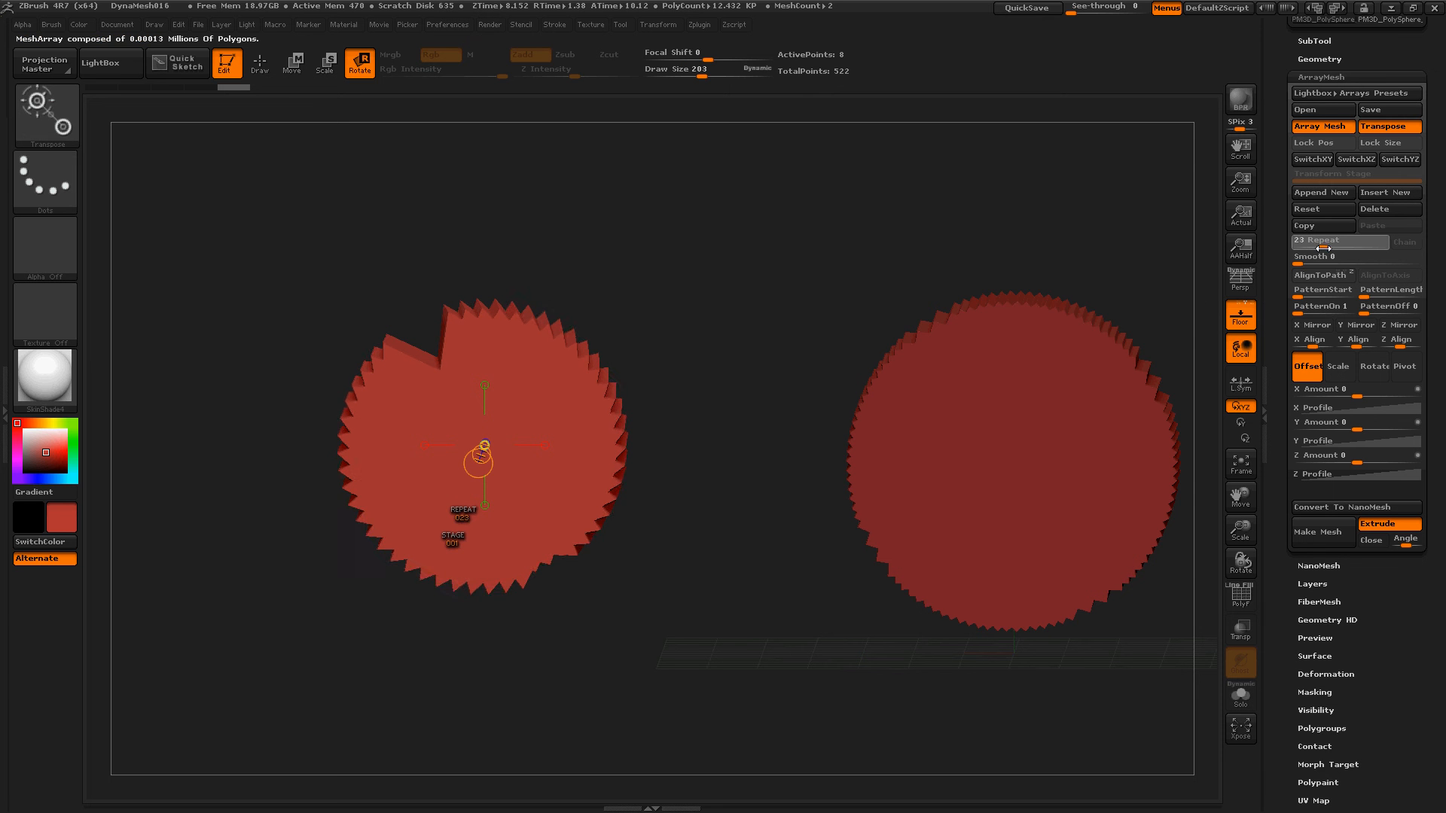
- Raise the wedge array's Repeat count from 23 to 250 for a smooth disc
{"action": "left_click_drag", "start_coordinate": [1315, 239], "coordinate": [1384, 239]}
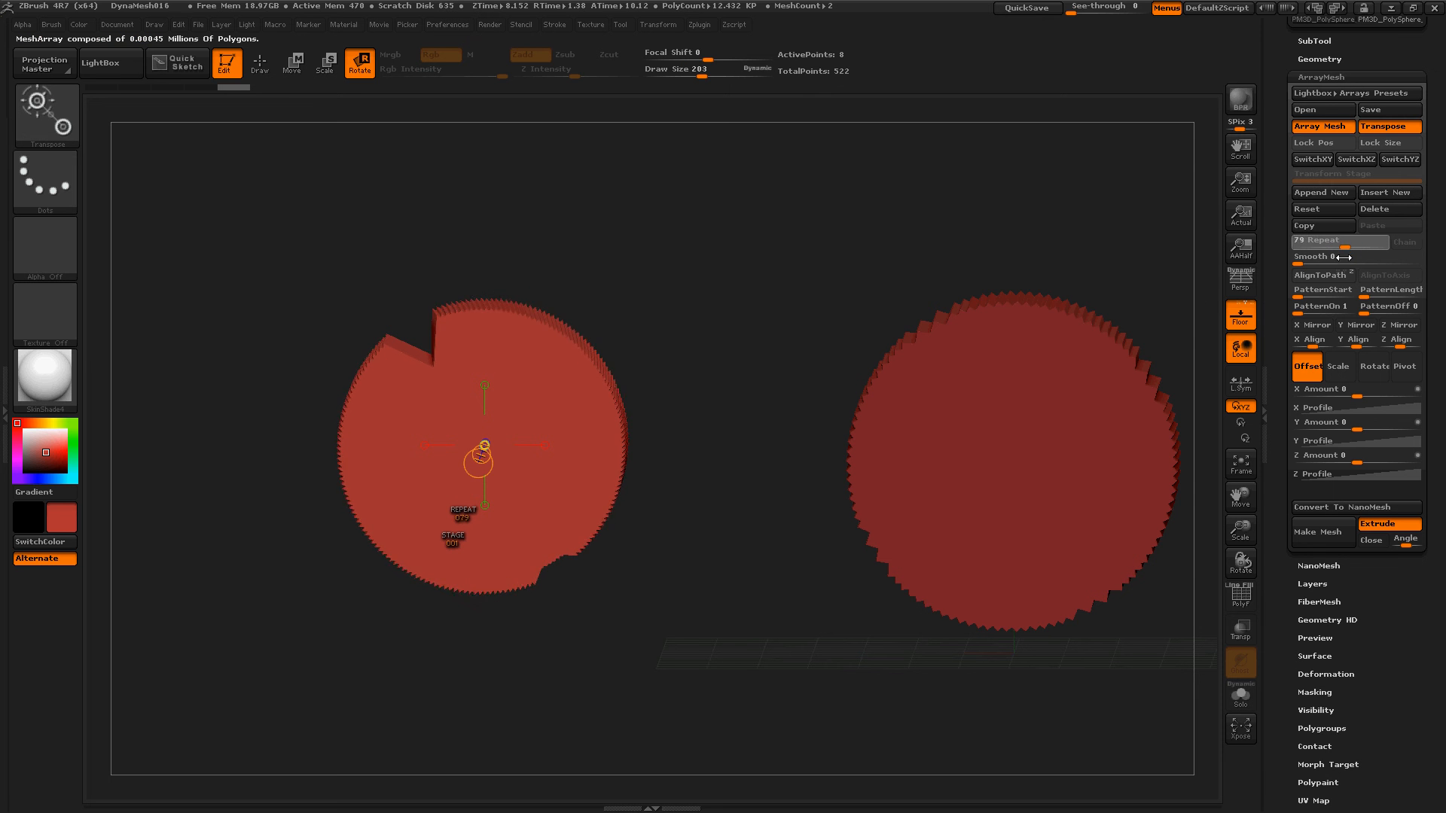
{"action": "left_click_drag", "start_coordinate": [1319, 239], "coordinate": [1392, 240]}
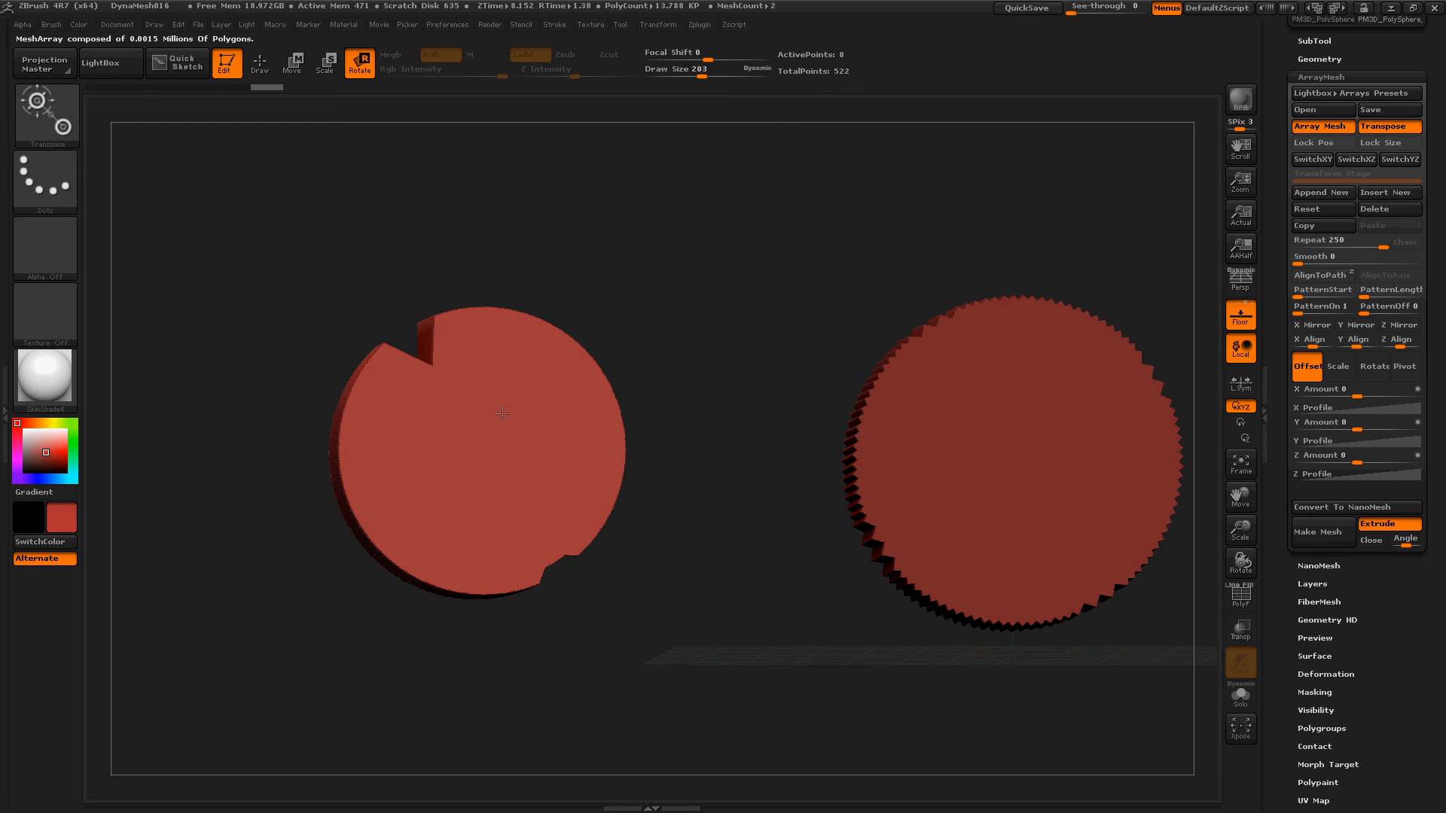
{"action": "mouse_move", "coordinate": [552, 421]}
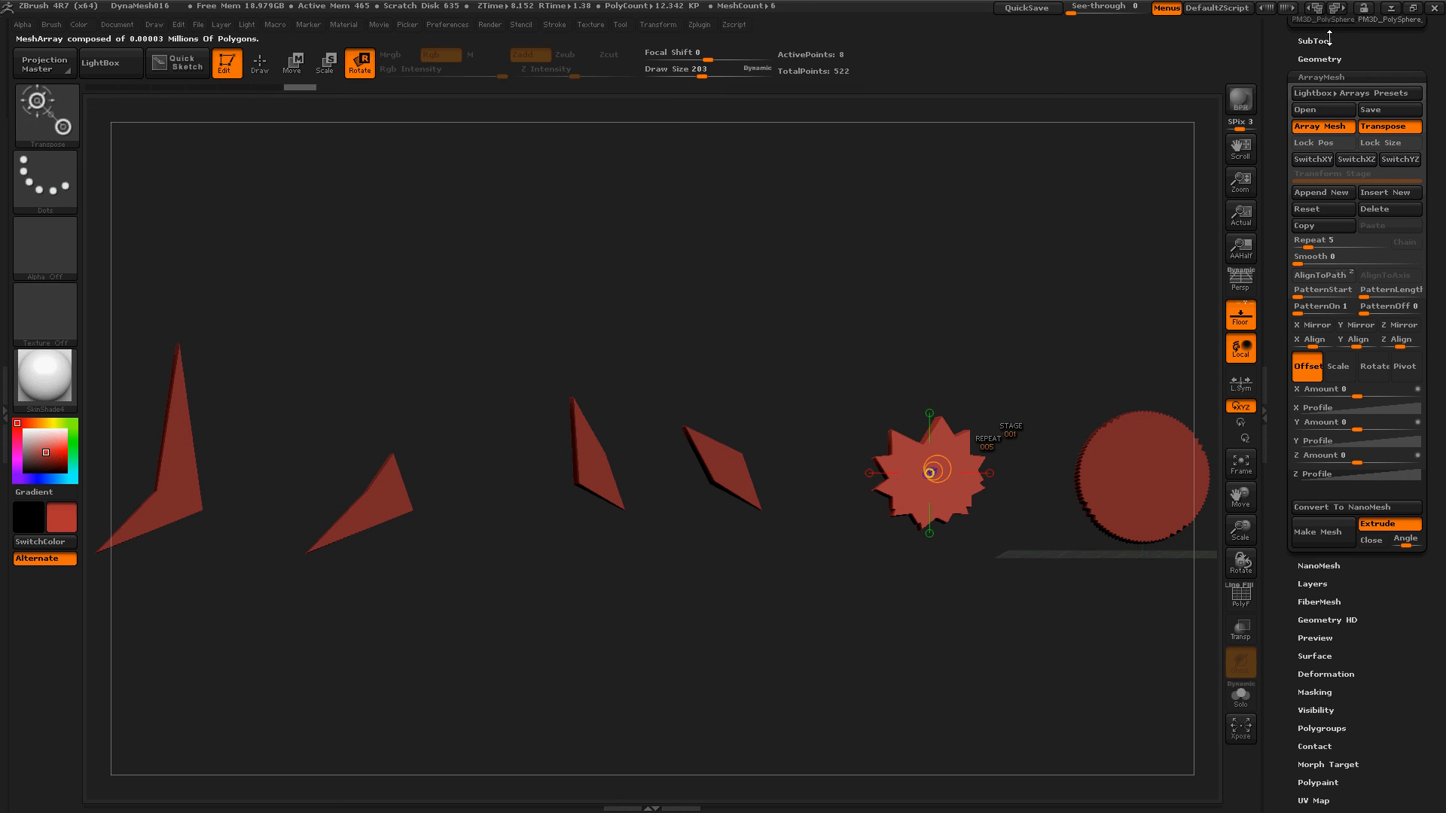
- Switch to the slender diamond piece and load the ArrayMeshTotalCheeseBurger.ZAM preset onto it
{"action": "left_click", "coordinate": [1318, 166]}
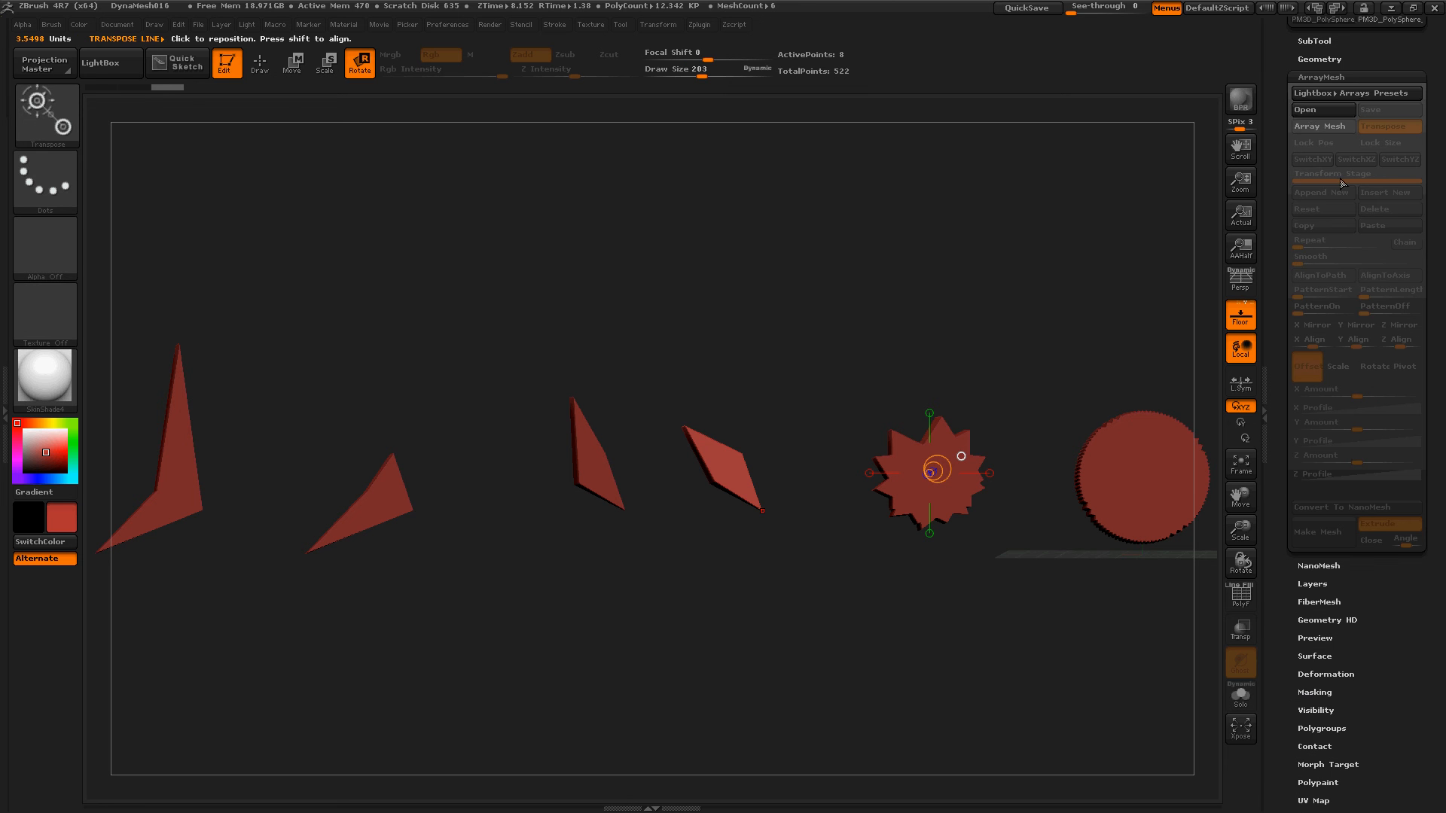
{"action": "left_click", "coordinate": [1311, 110]}
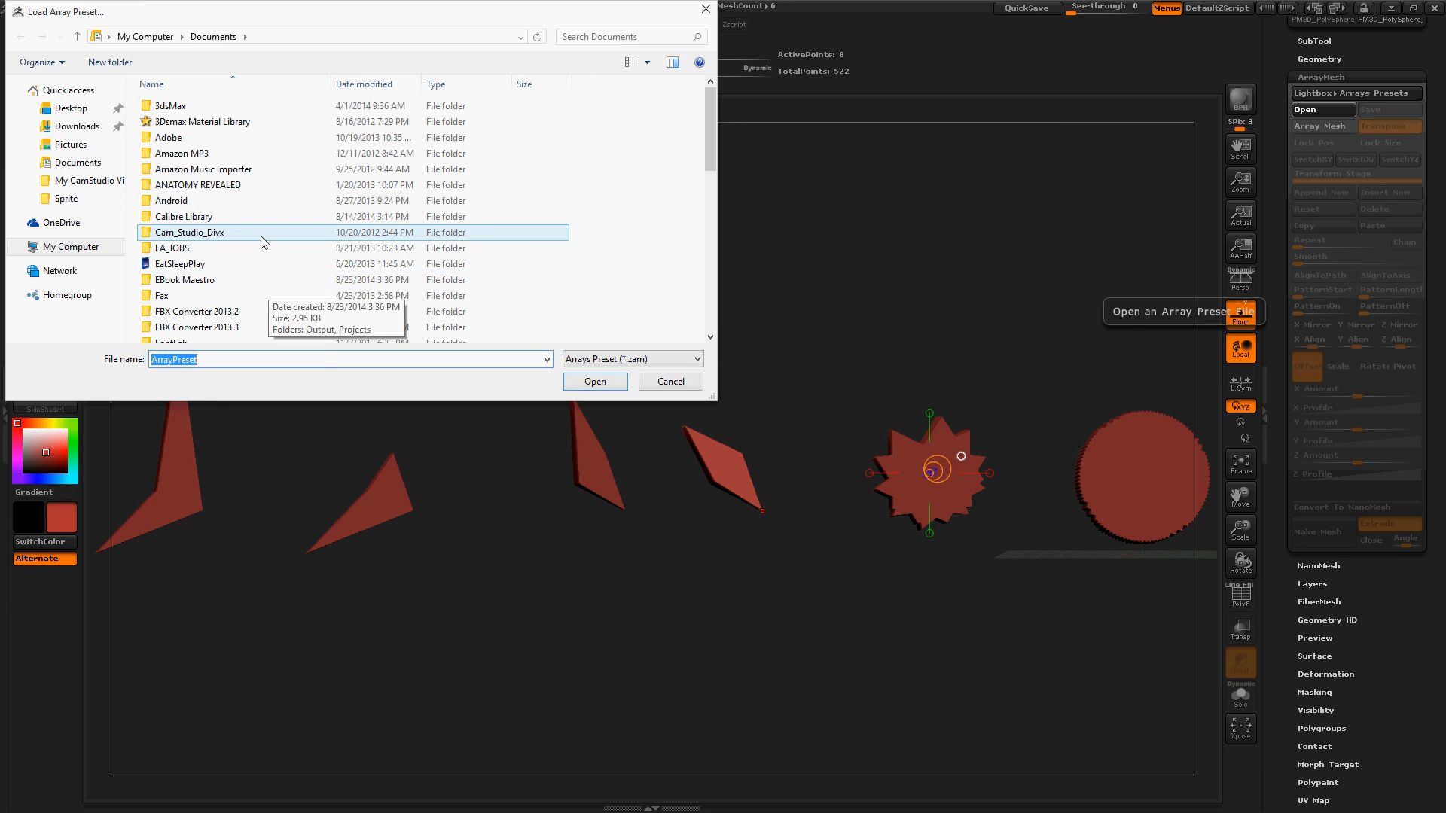
{"action": "left_click", "coordinate": [171, 248]}
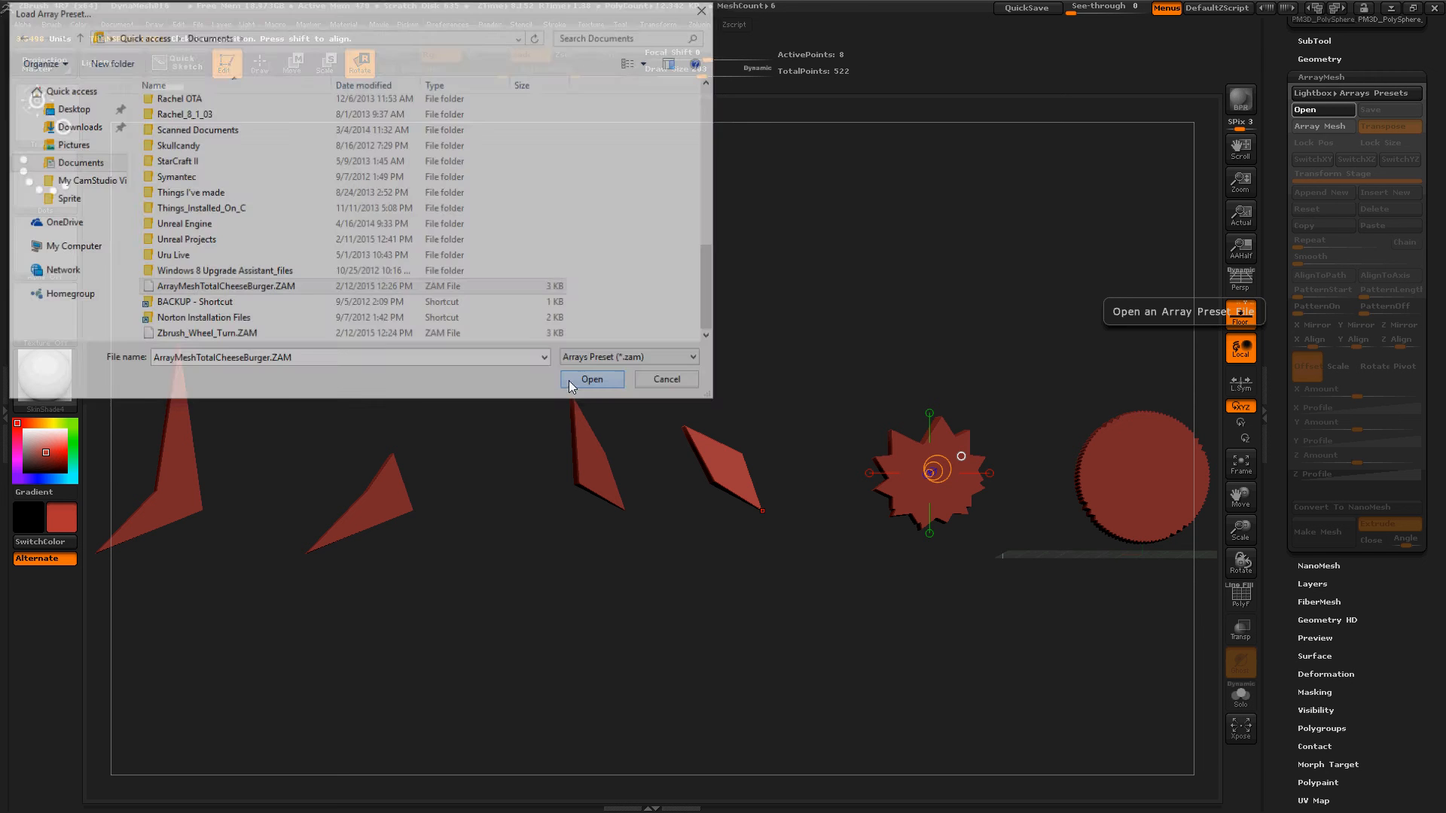
{"action": "left_click", "coordinate": [592, 380]}
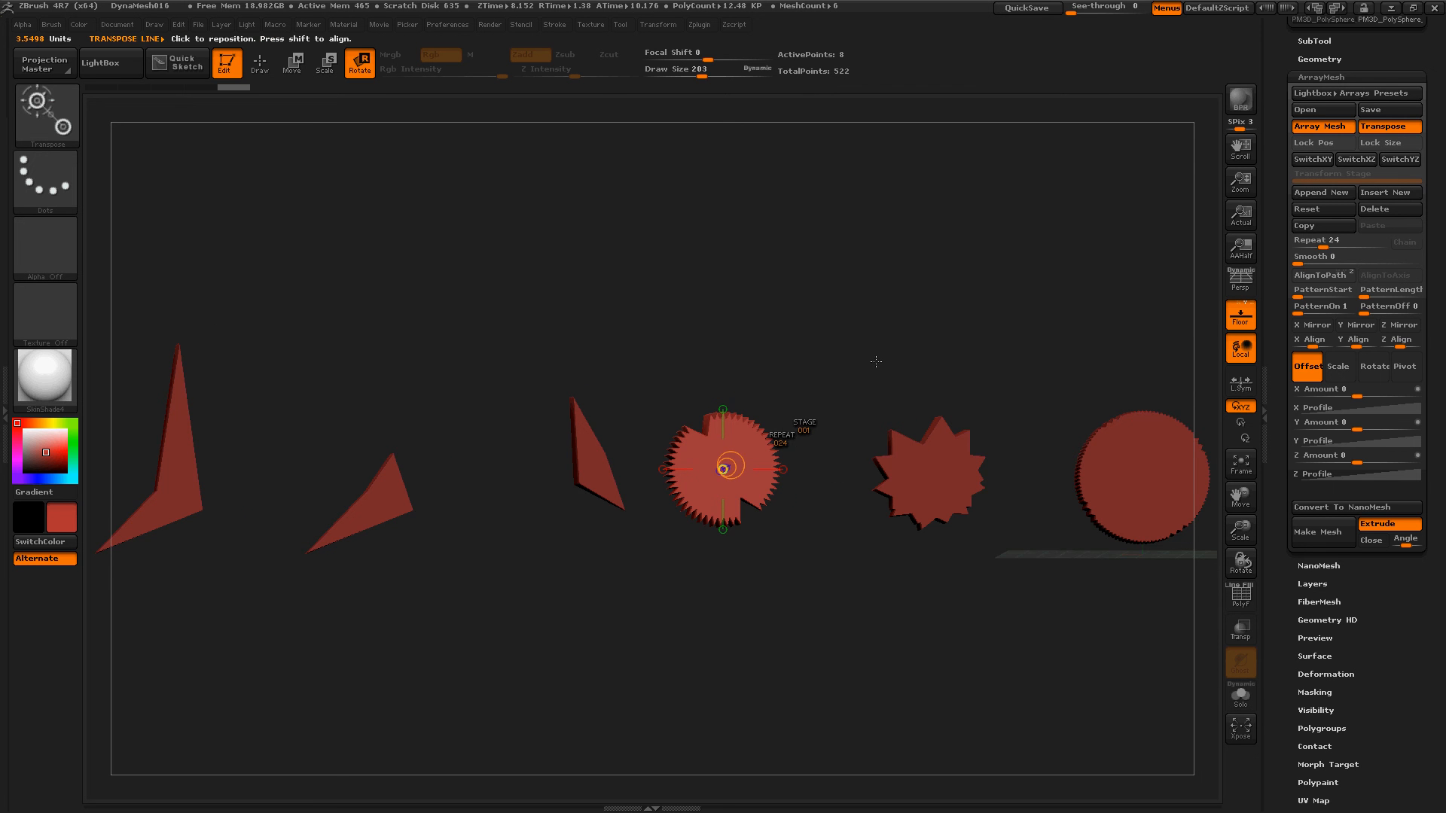
{"action": "left_click", "coordinate": [1389, 524]}
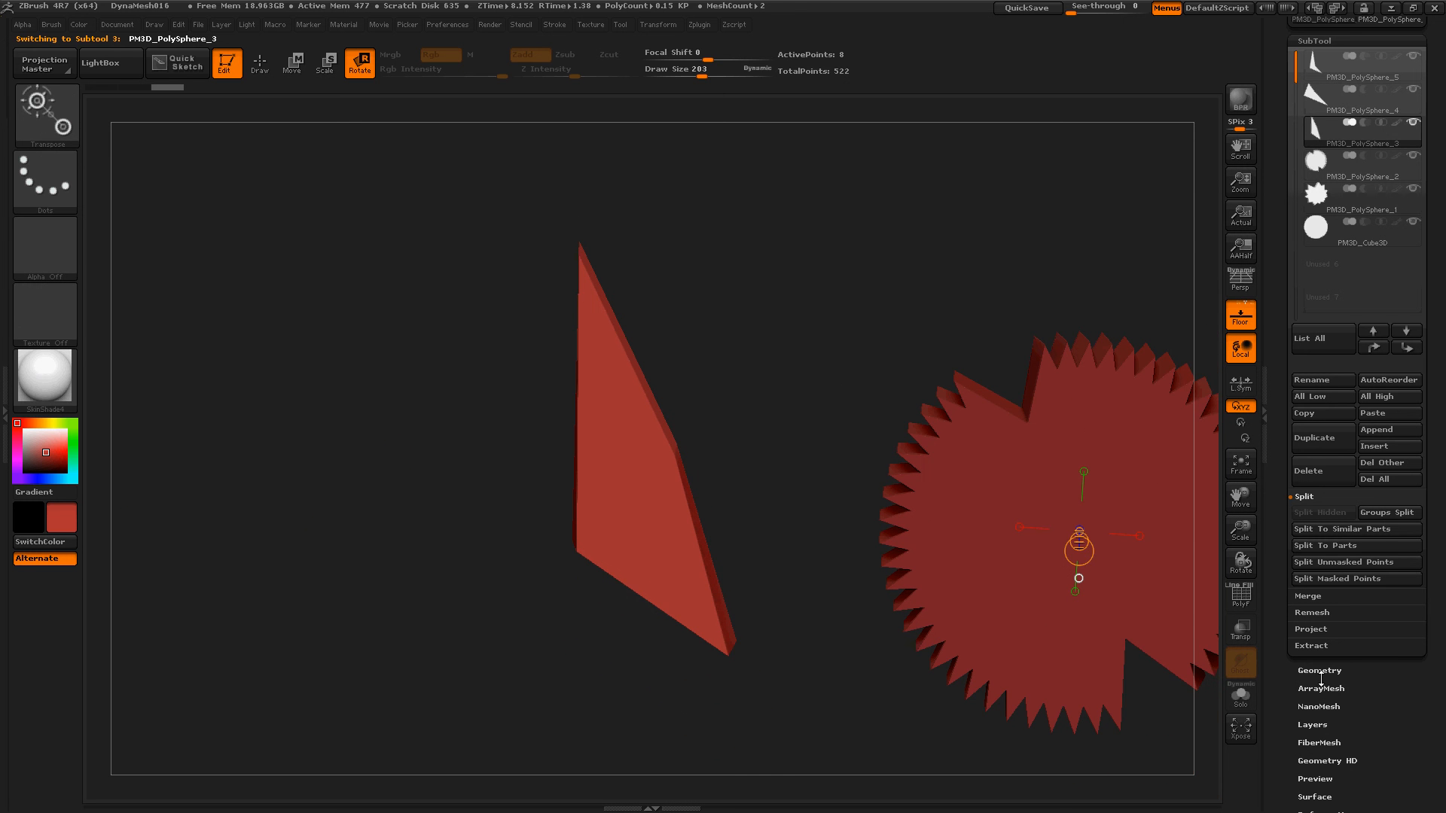
- Load ArrayMeshTotalCheeseBurger.ZAM from Documents onto the thin PM3D_PolySphere_3 wedge
{"action": "left_click", "coordinate": [1321, 689]}
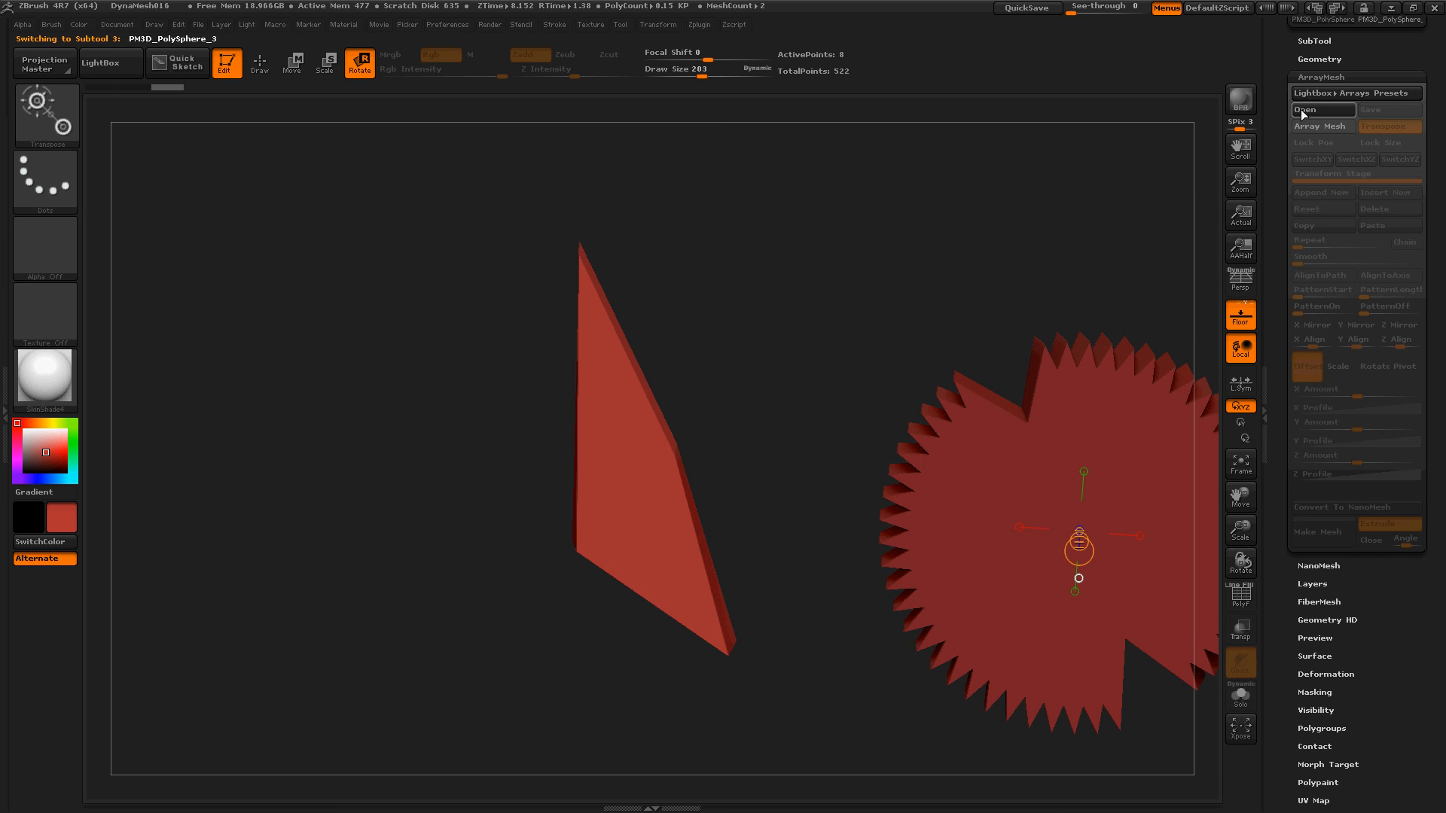
{"action": "left_click", "coordinate": [1323, 110]}
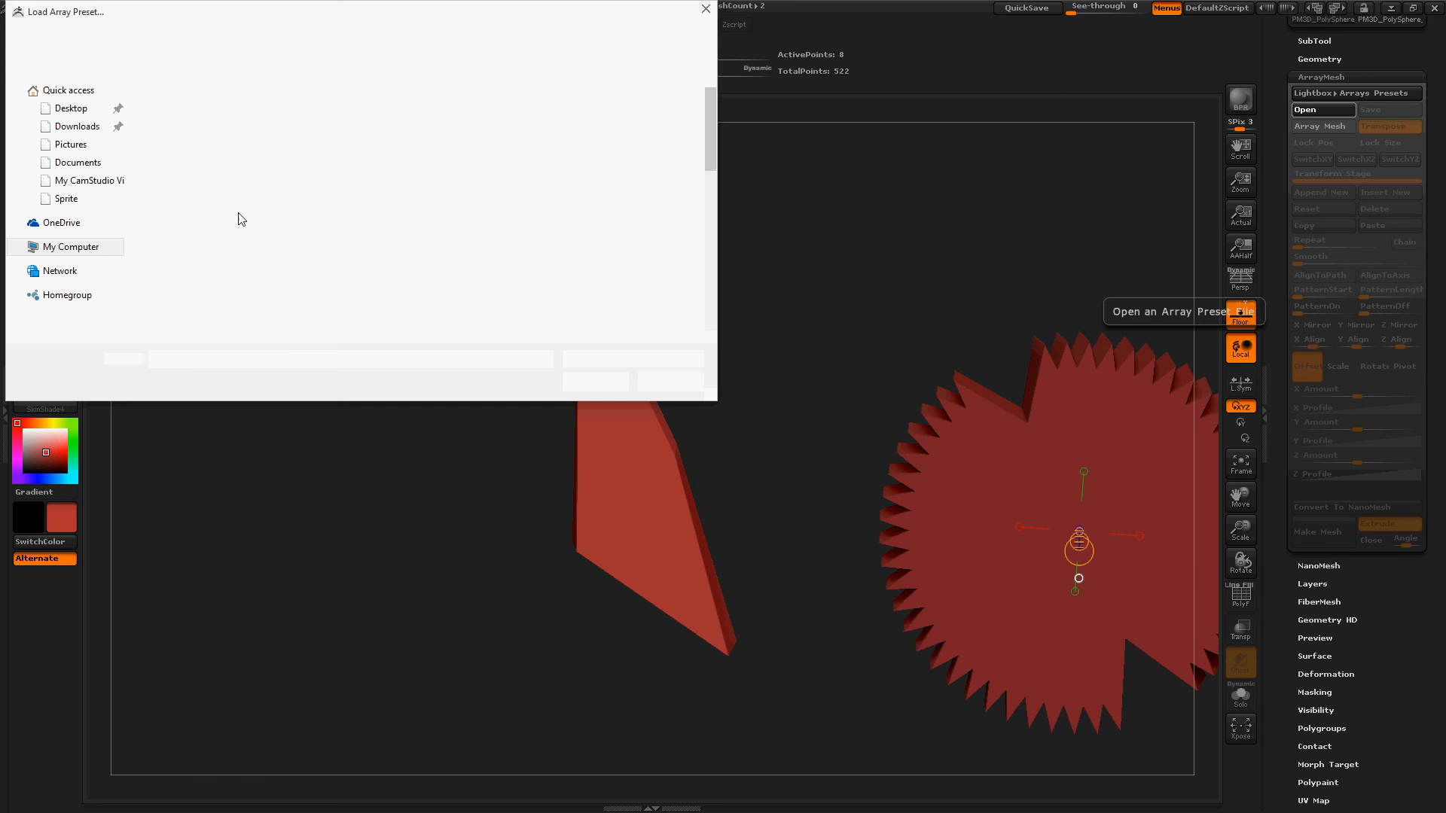
{"action": "left_click", "coordinate": [78, 163]}
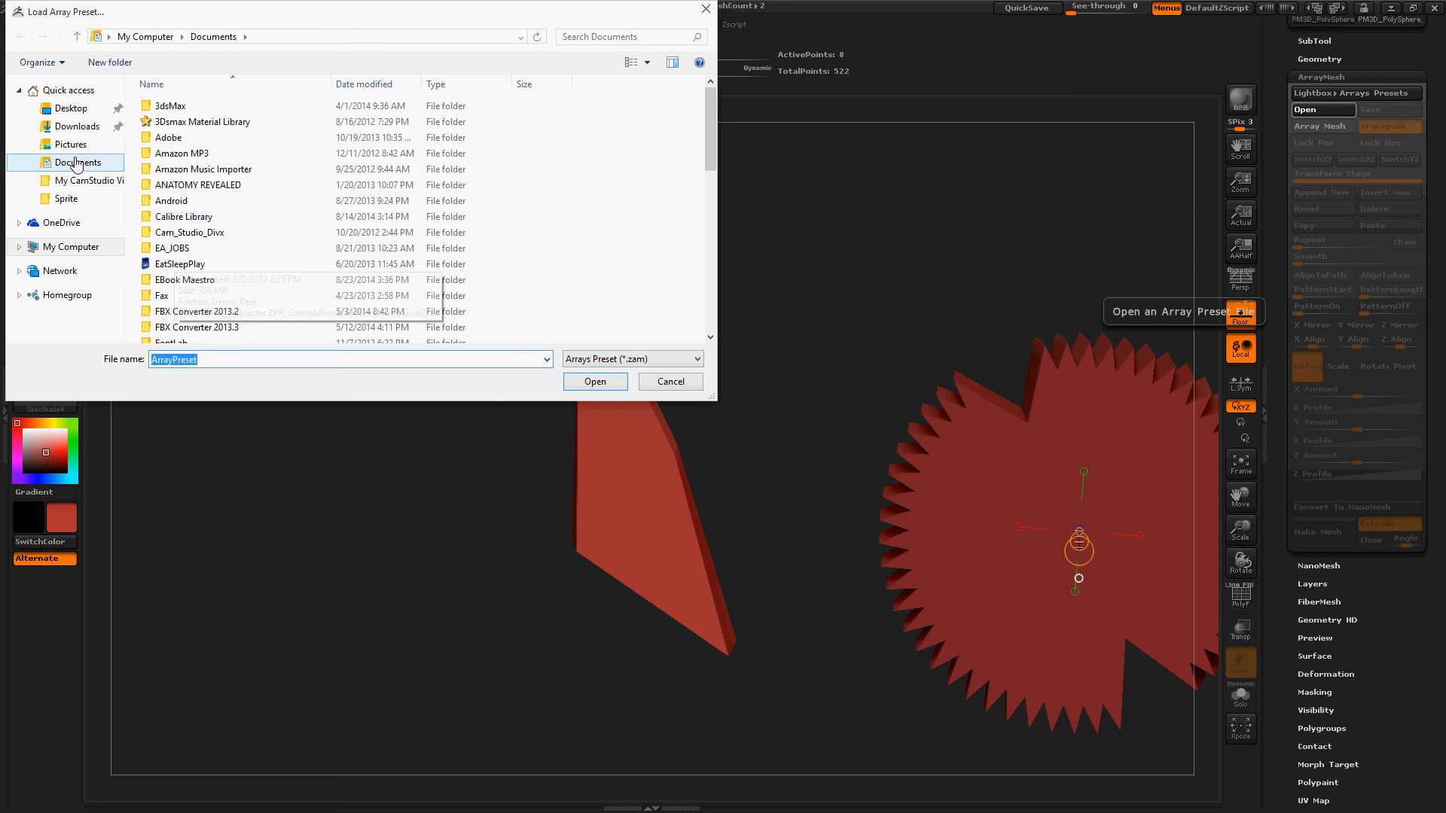
{"action": "left_click", "coordinate": [224, 287]}
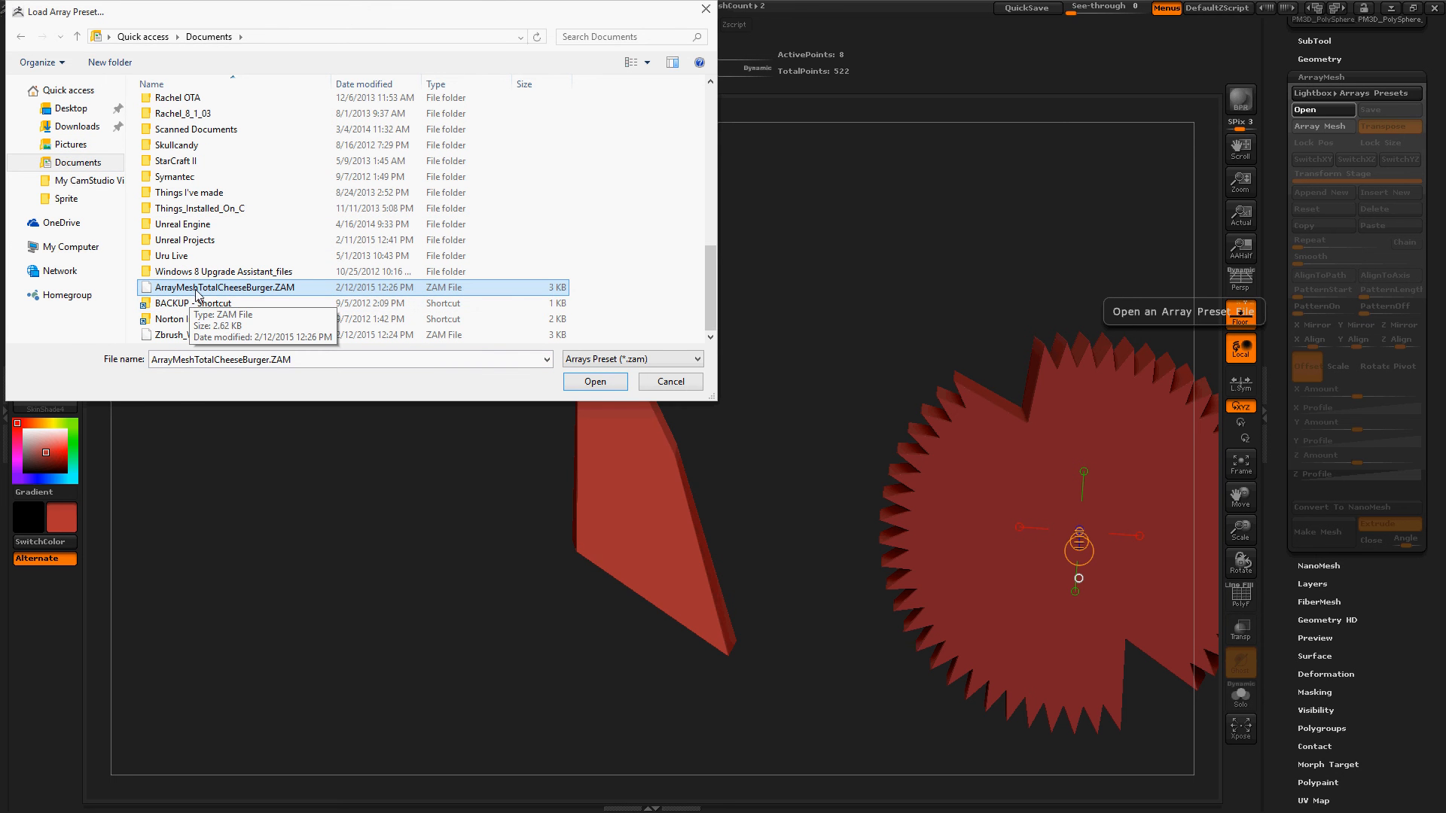
{"action": "left_click", "coordinate": [595, 381]}
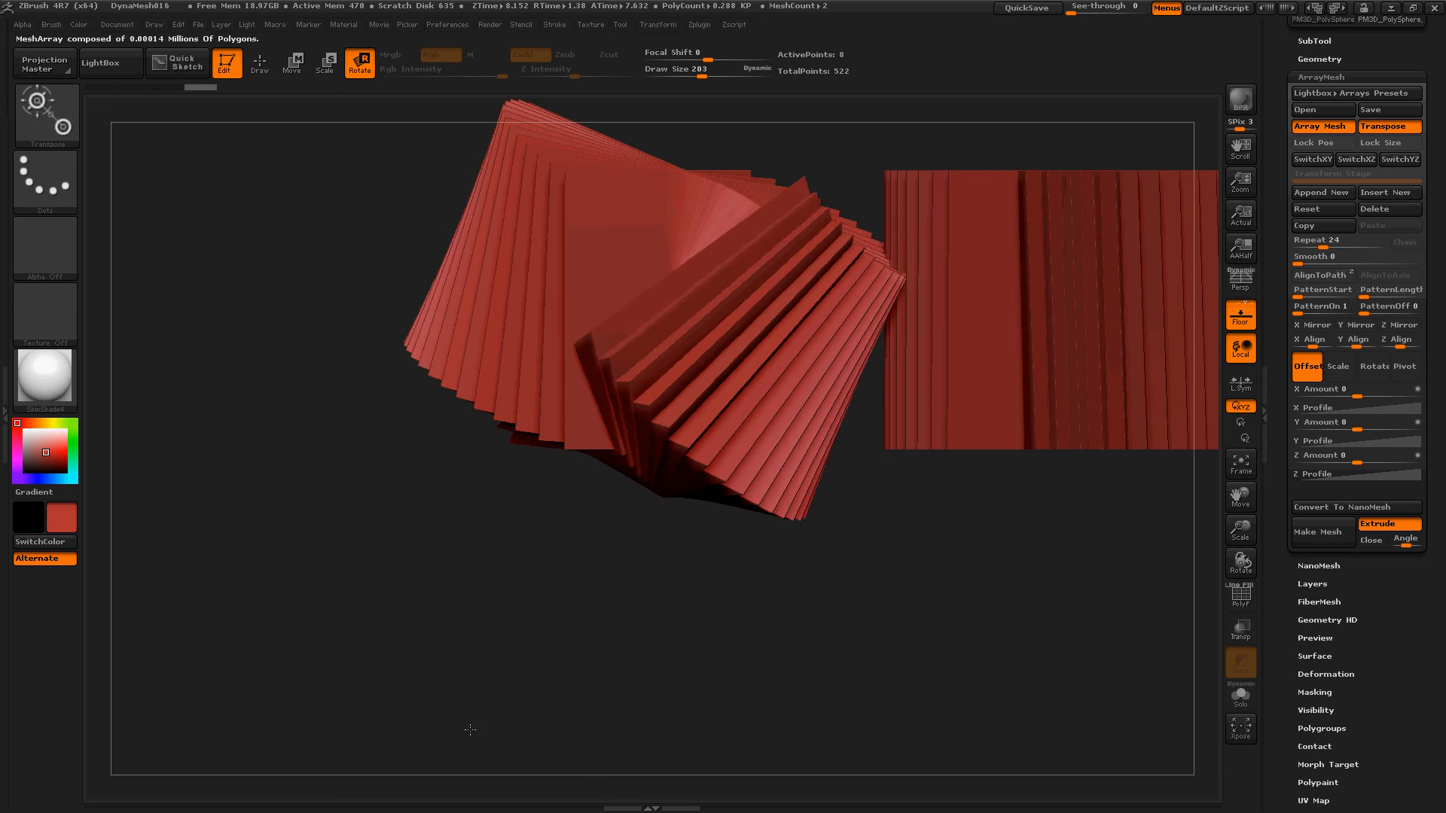
- Stretch the slab stack with the array transpose line, then orbit to inspect it
{"action": "left_click_drag", "start_coordinate": [470, 728], "coordinate": [424, 369]}
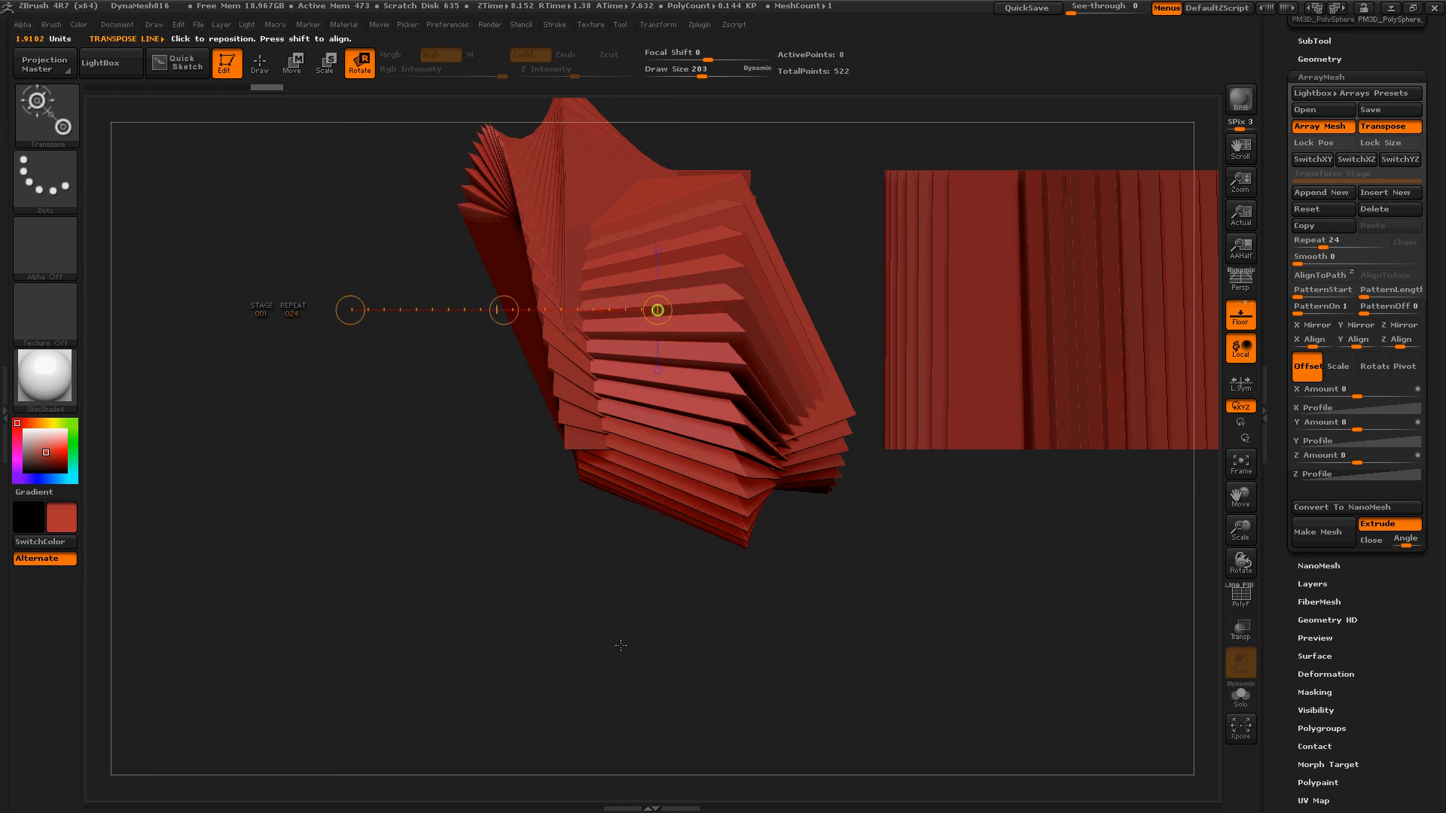
{"action": "left_click_drag", "start_coordinate": [656, 309], "coordinate": [656, 327]}
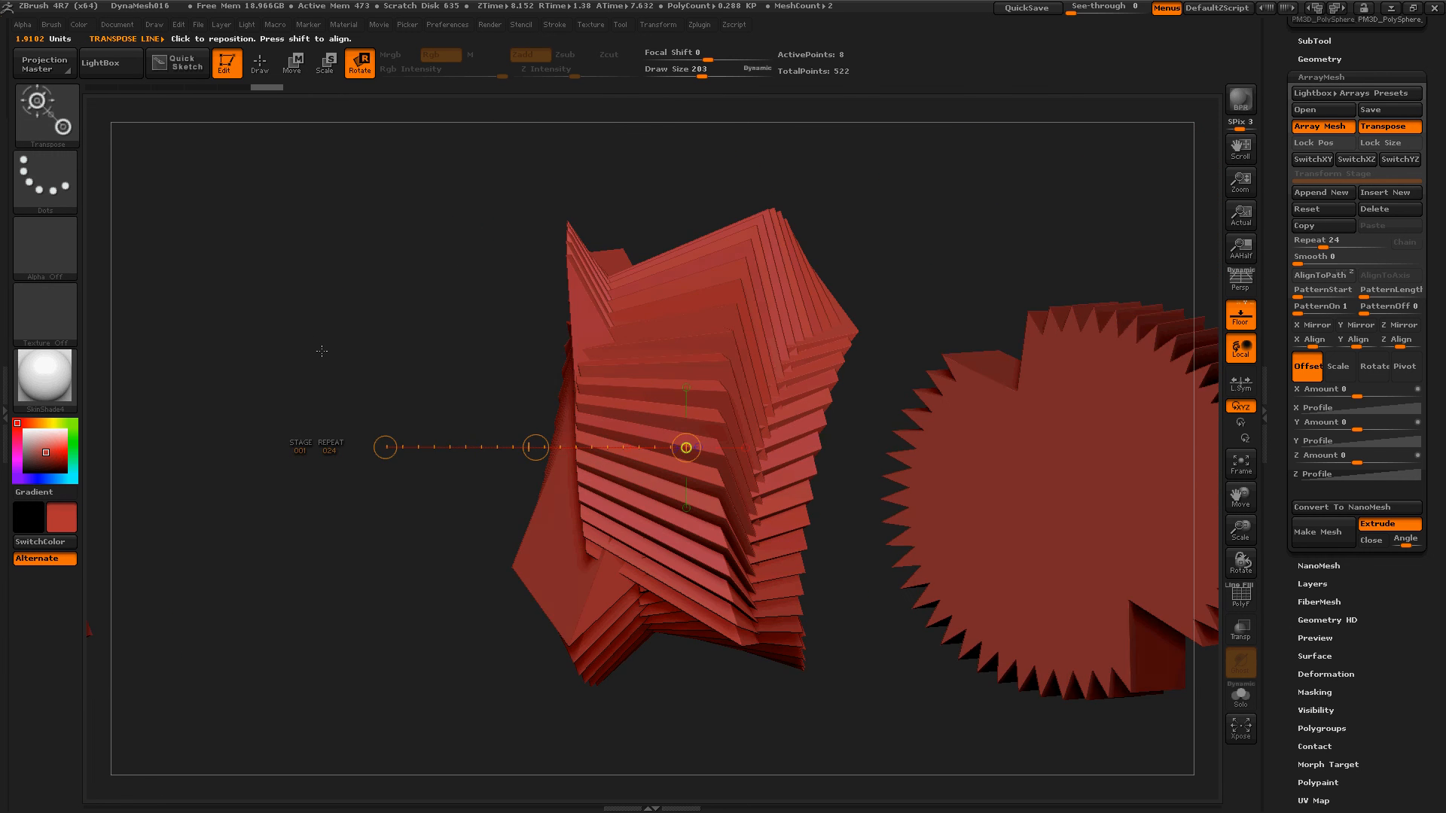
{"action": "left_click_drag", "start_coordinate": [684, 448], "coordinate": [670, 434]}
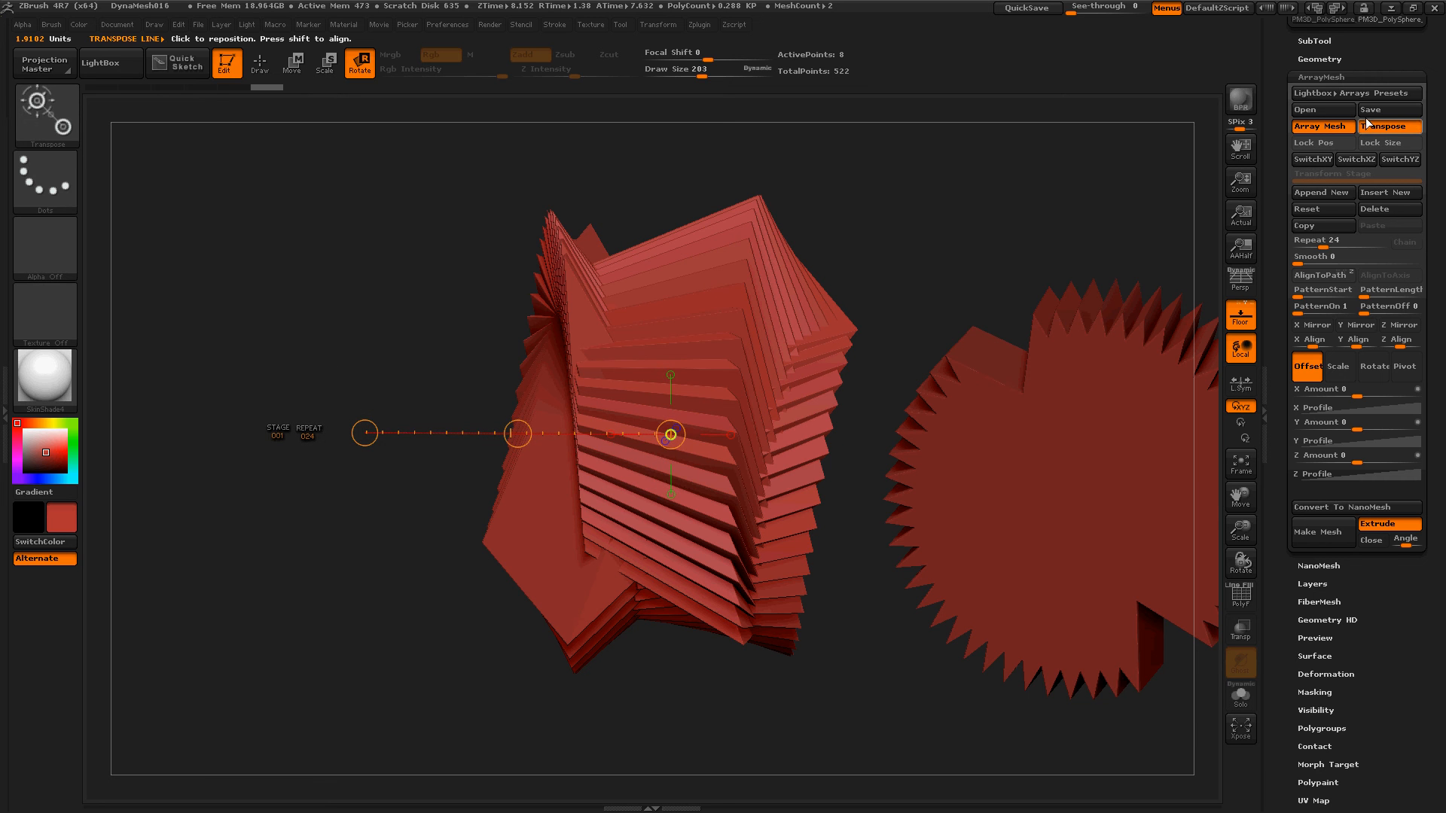
- Save the twisted stack's array settings as preset 'ArrayMesh_AbsoluteCheeseBurger'
{"action": "left_click", "coordinate": [1377, 109]}
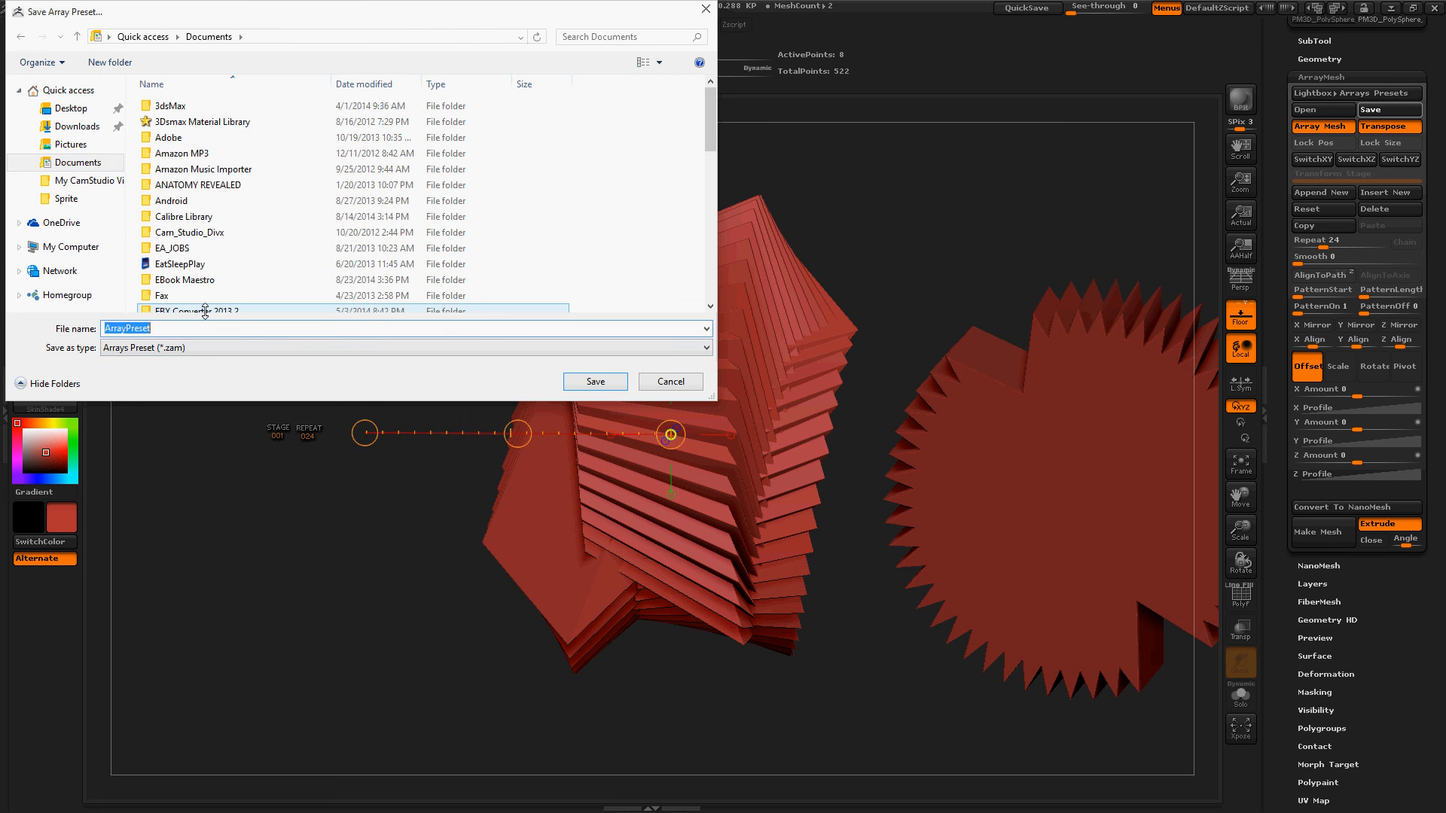
{"action": "type", "text": "Arra"}
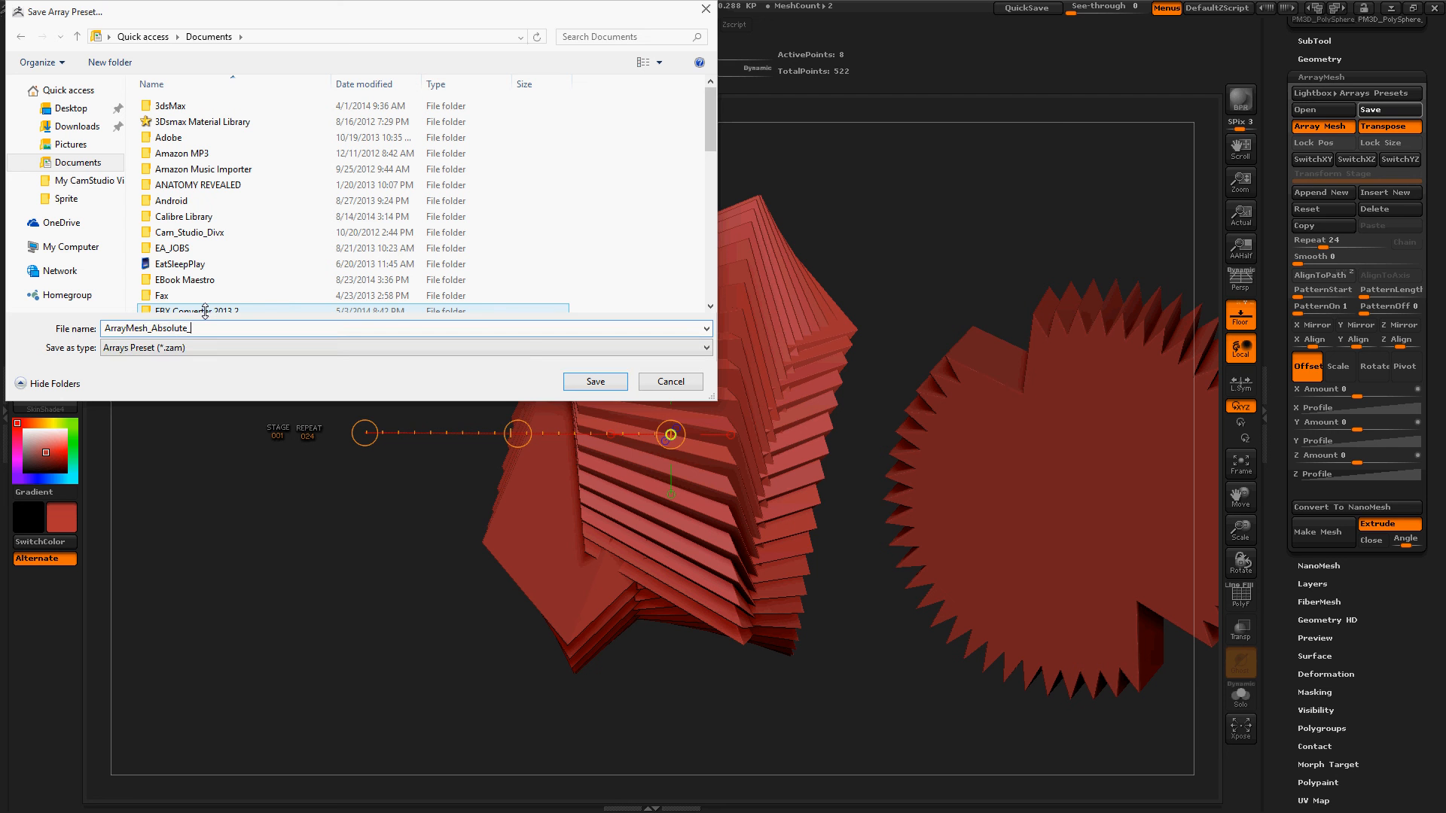
{"action": "type", "text": "CheeseBurger"}
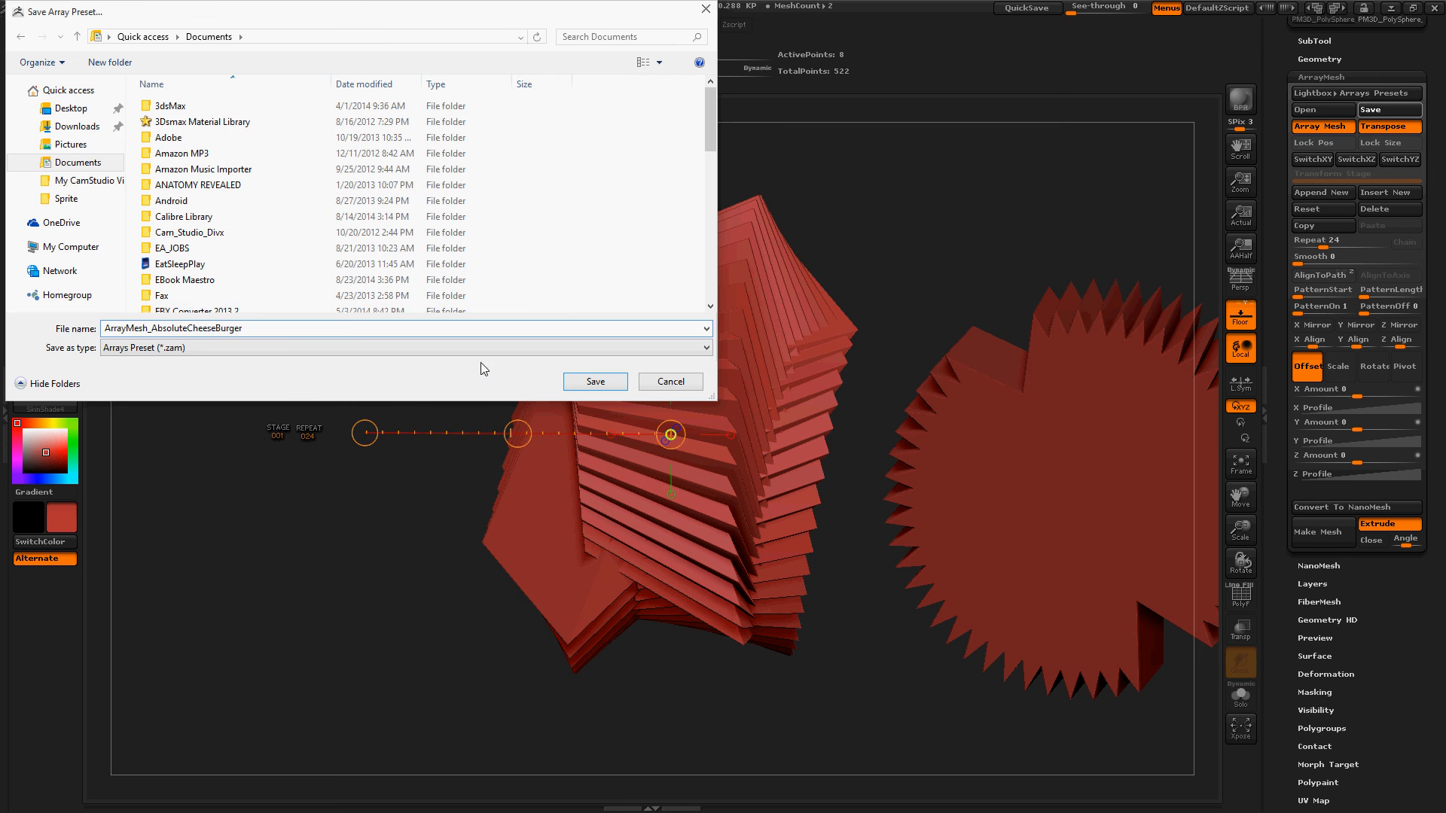
{"action": "left_click", "coordinate": [595, 381]}
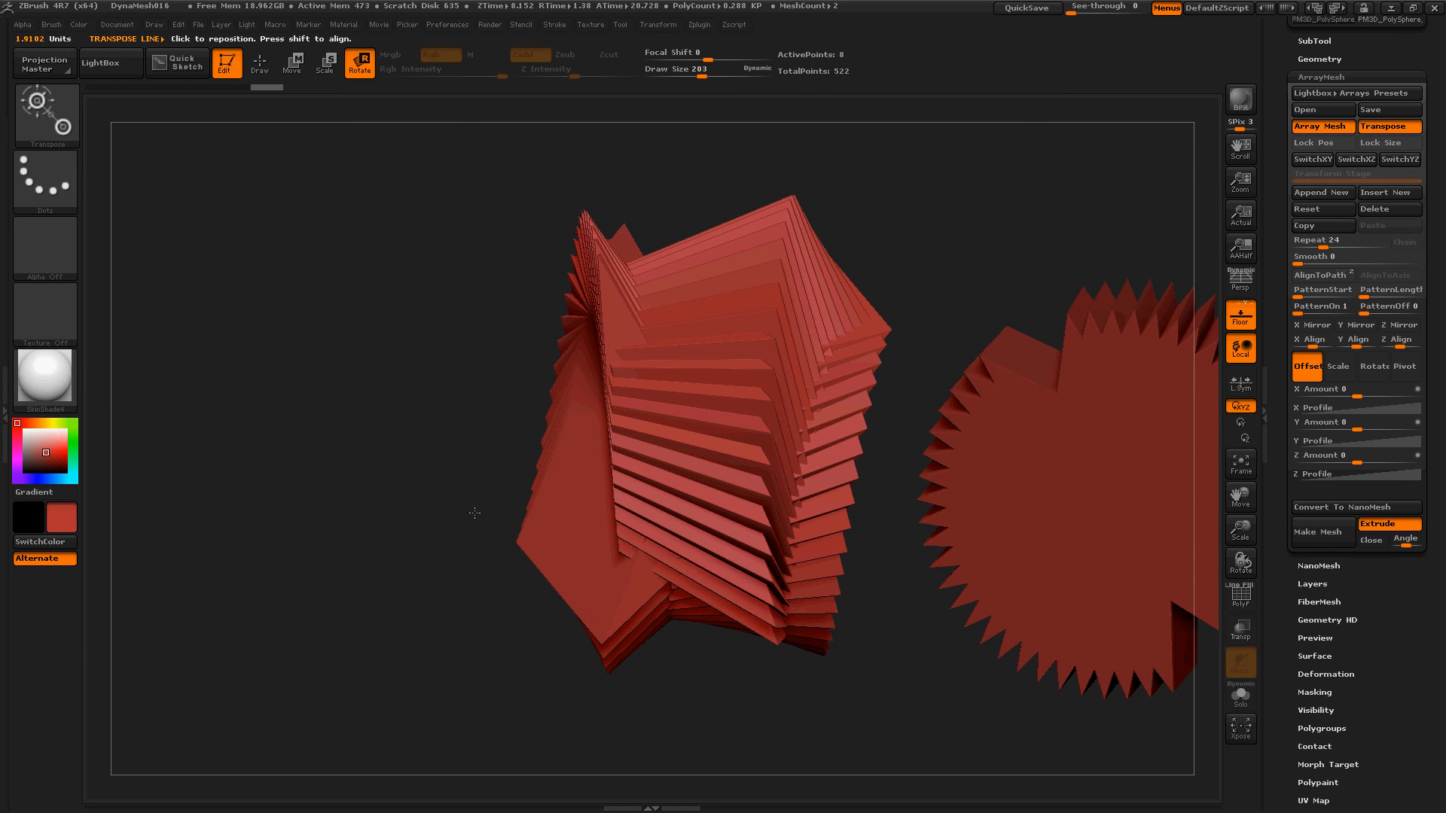
- Zoom in on the wedge shapes and select subtool PM3D_PolySphere_4
{"action": "left_click_drag", "start_coordinate": [475, 512], "coordinate": [1195, 502]}
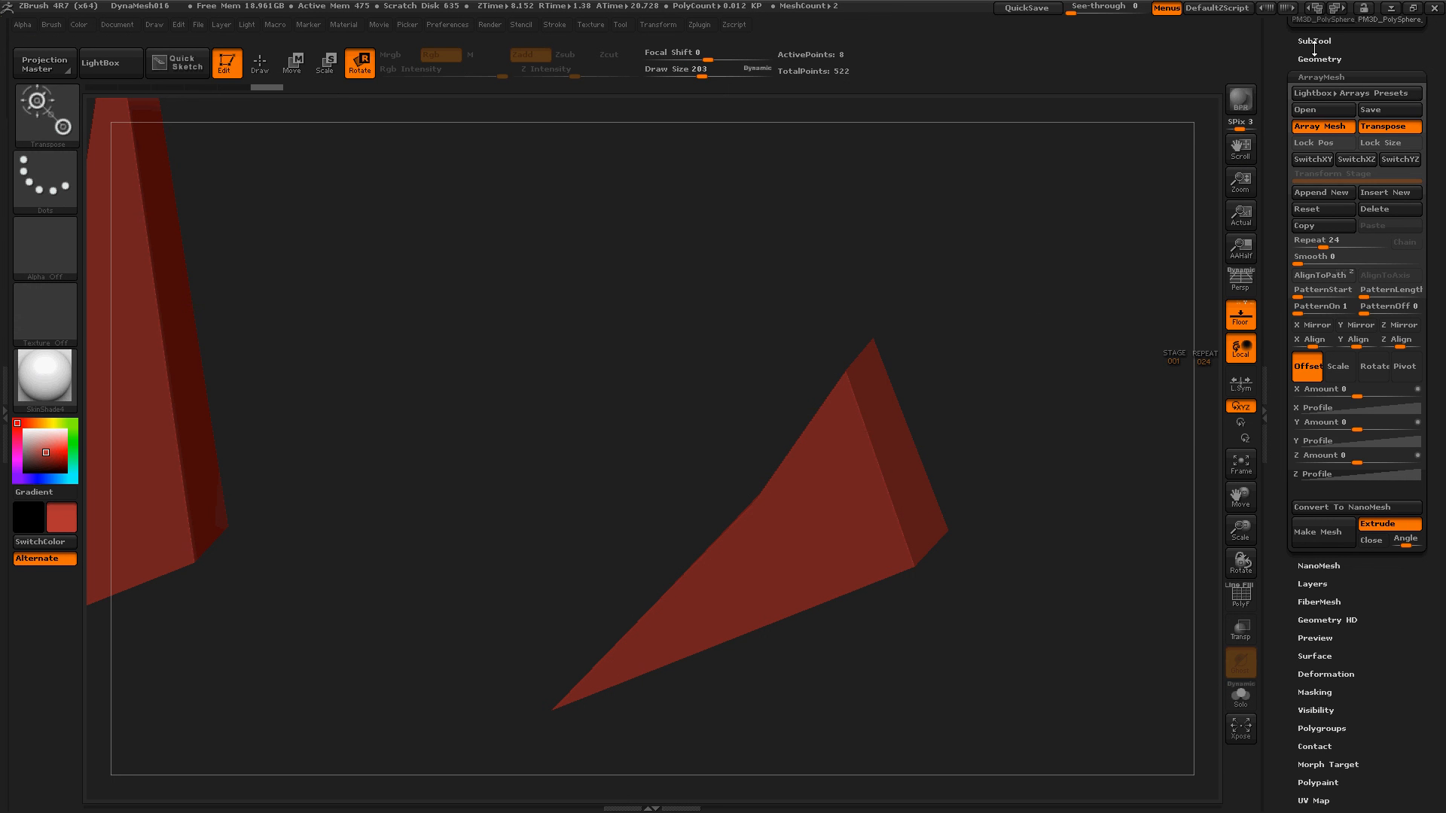
{"action": "left_click", "coordinate": [1312, 41]}
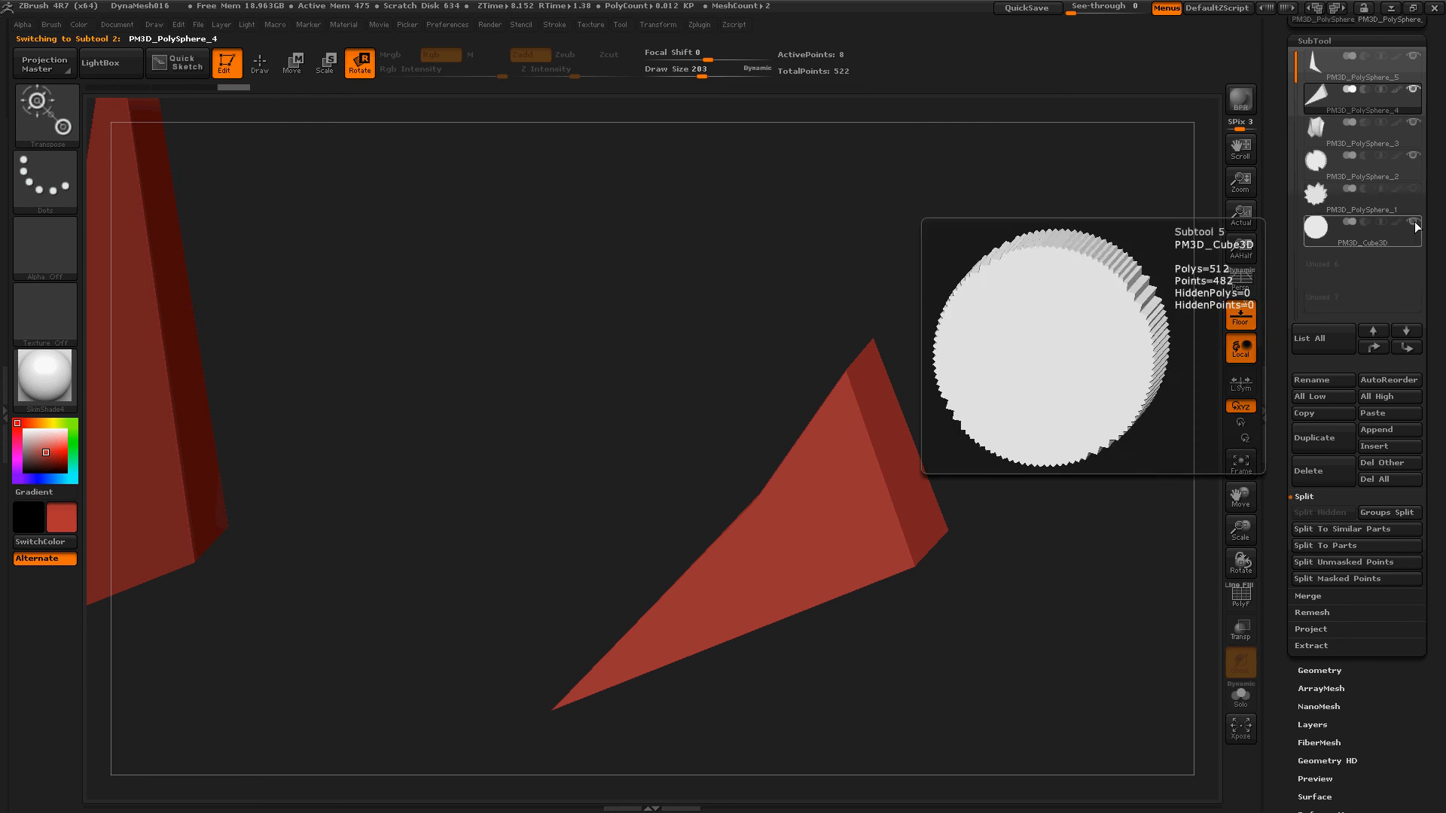
{"action": "mouse_move", "coordinate": [687, 356]}
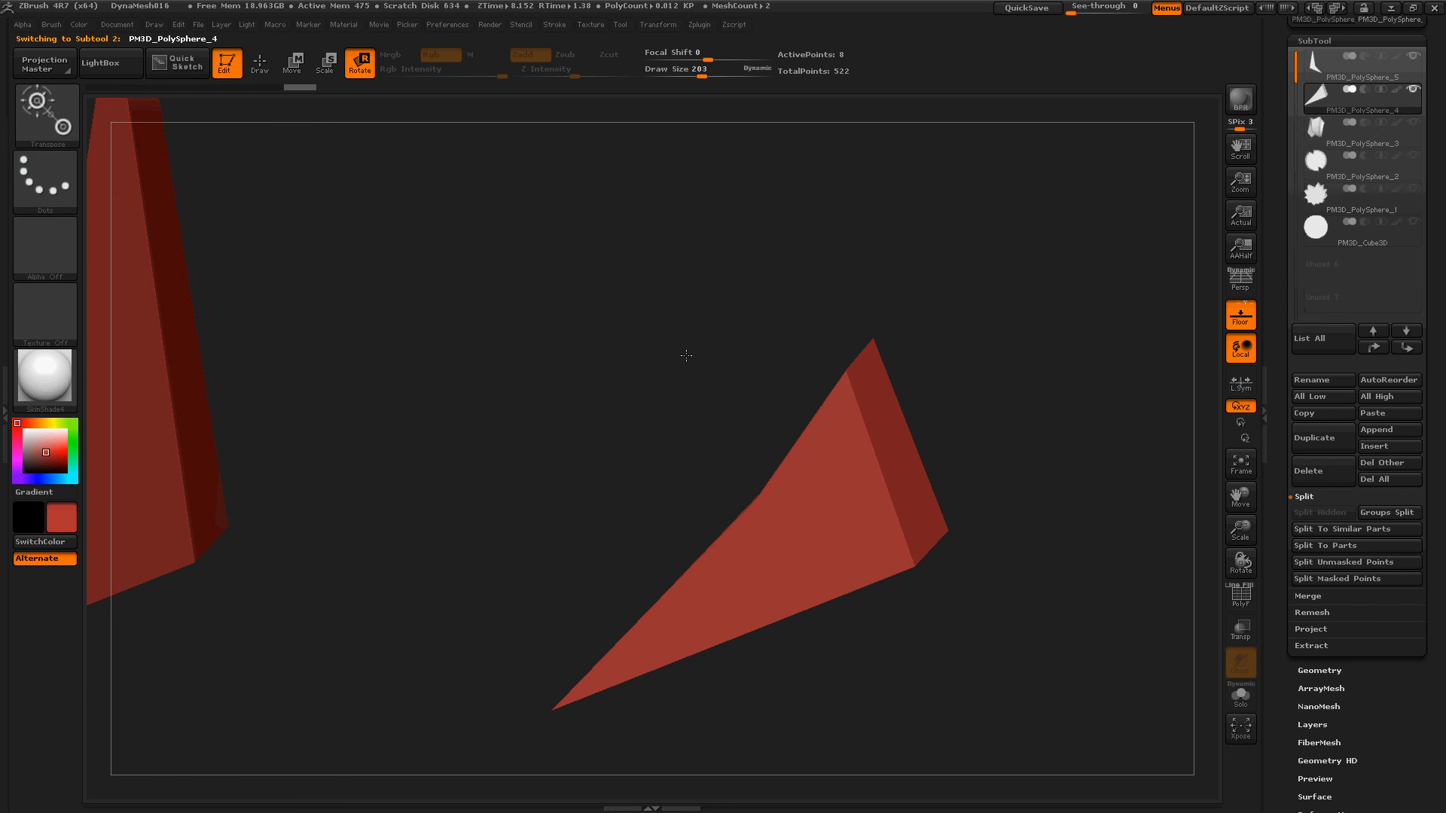
{"action": "left_click_drag", "start_coordinate": [686, 355], "coordinate": [711, 283]}
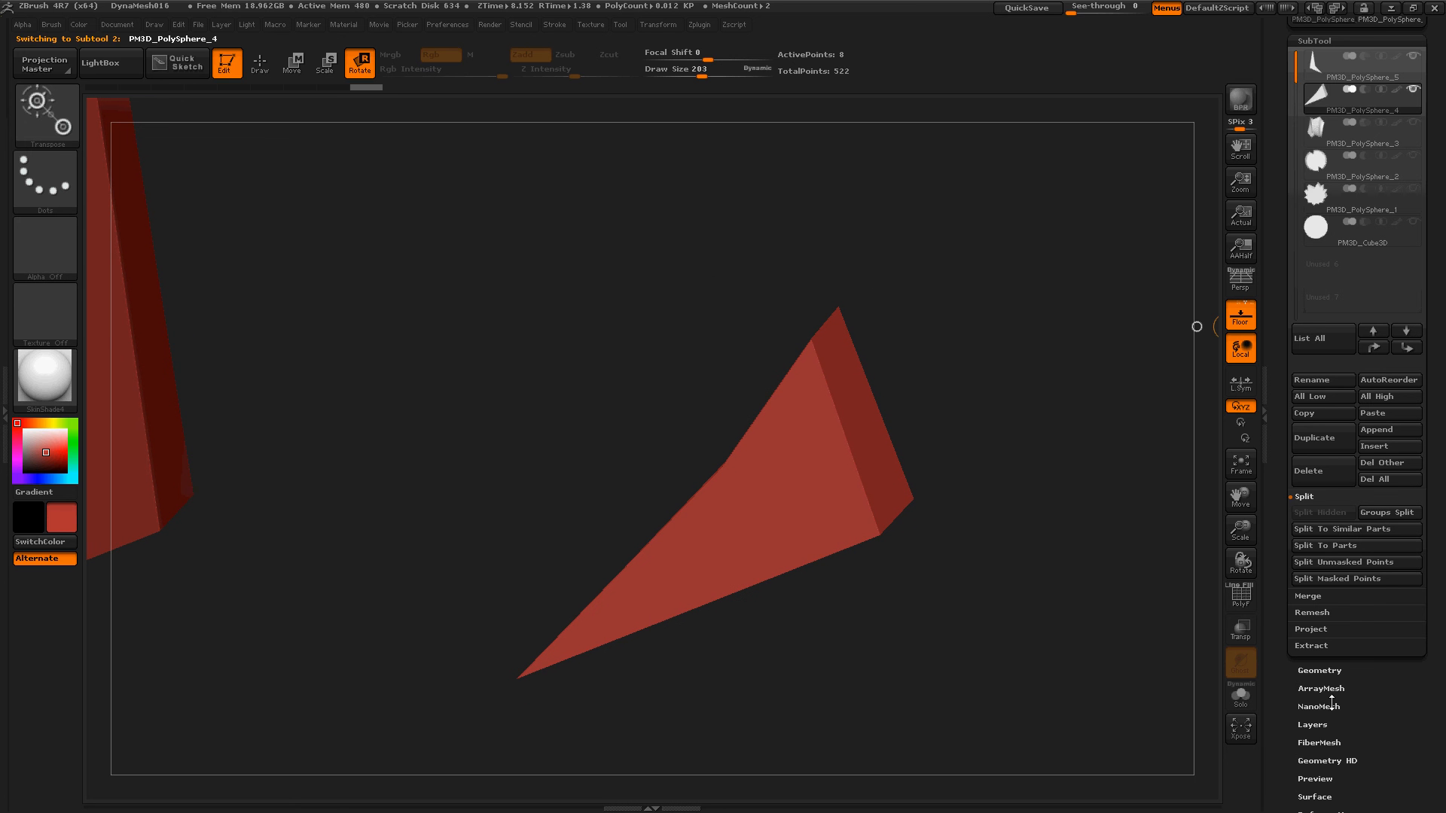
{"action": "mouse_move", "coordinate": [1311, 688]}
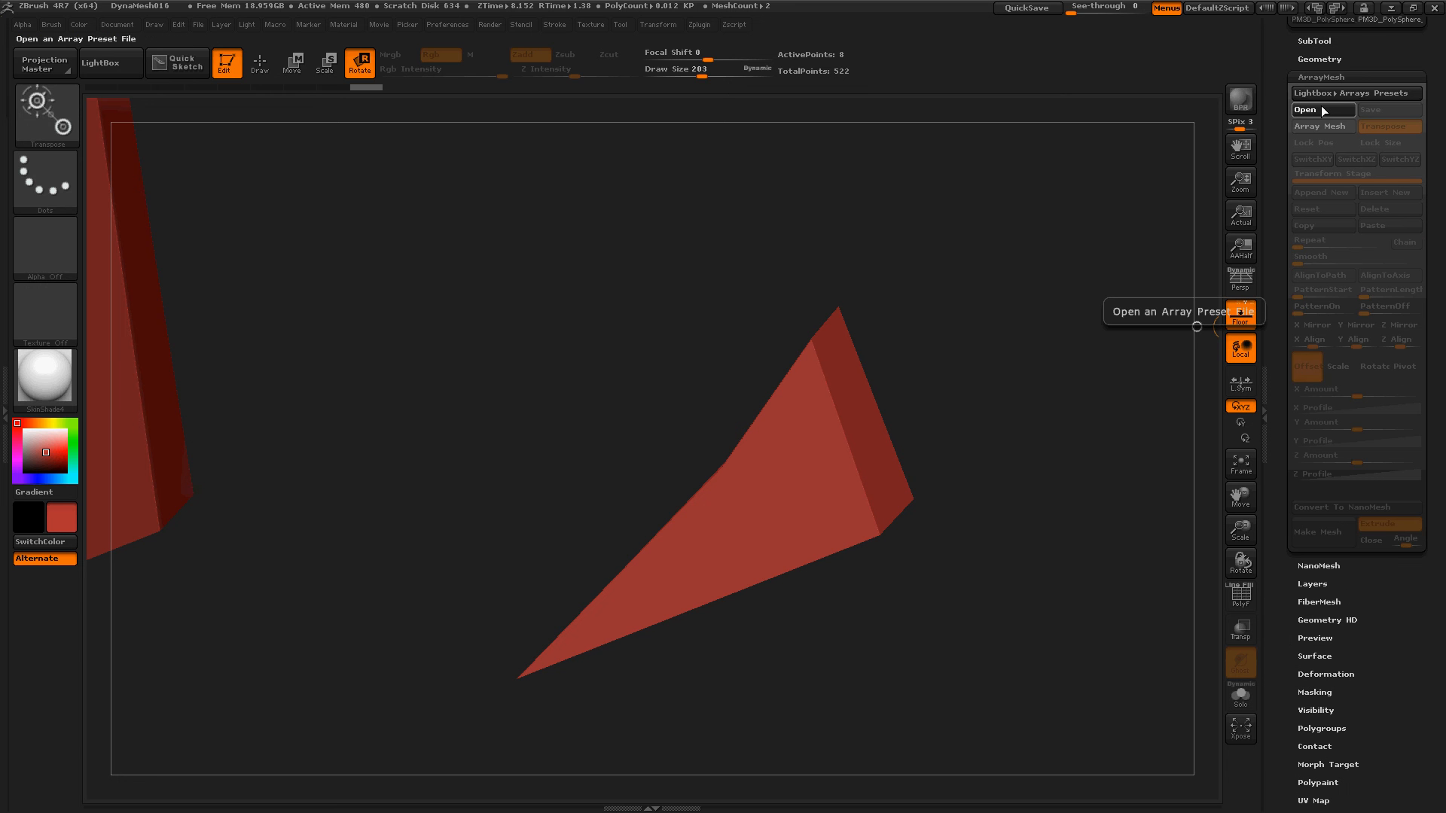
- Load the ArrayMesh_AbsoluteCheeseBurger.ZAM preset onto the PM3D_PolySphere_4 wedge
{"action": "left_click", "coordinate": [1310, 109]}
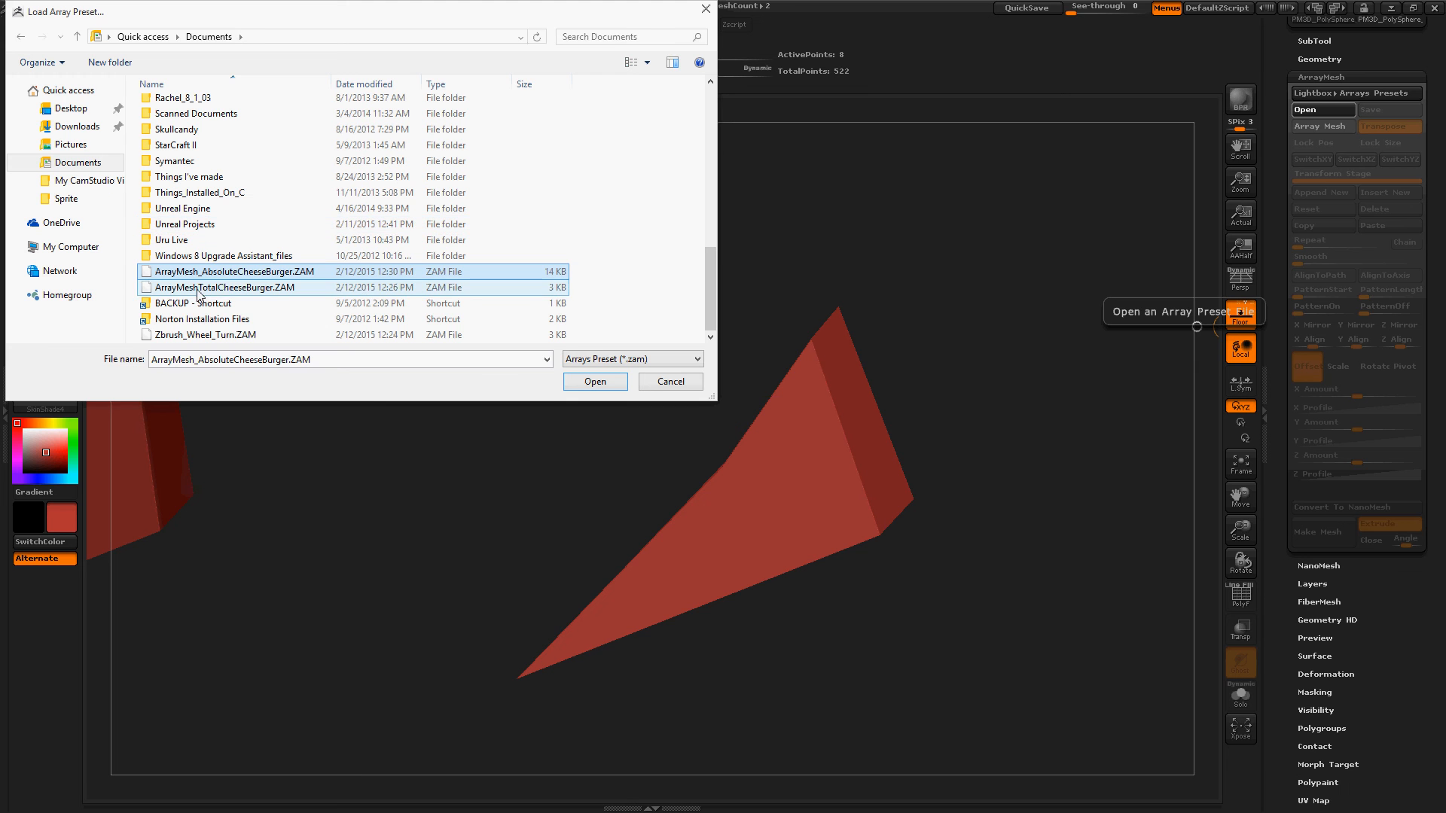
{"action": "mouse_move", "coordinate": [256, 277]}
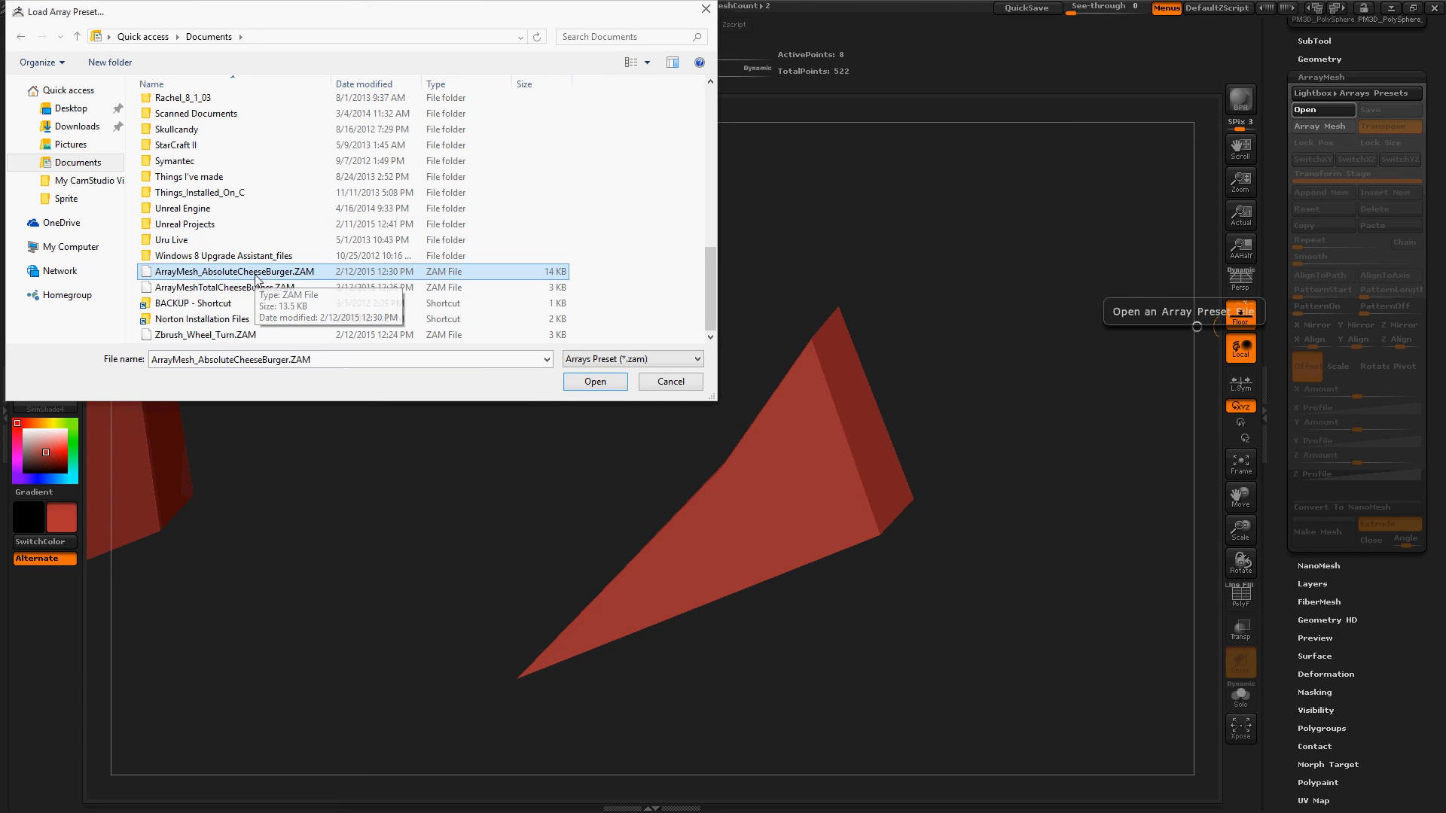
{"action": "left_click", "coordinate": [595, 381]}
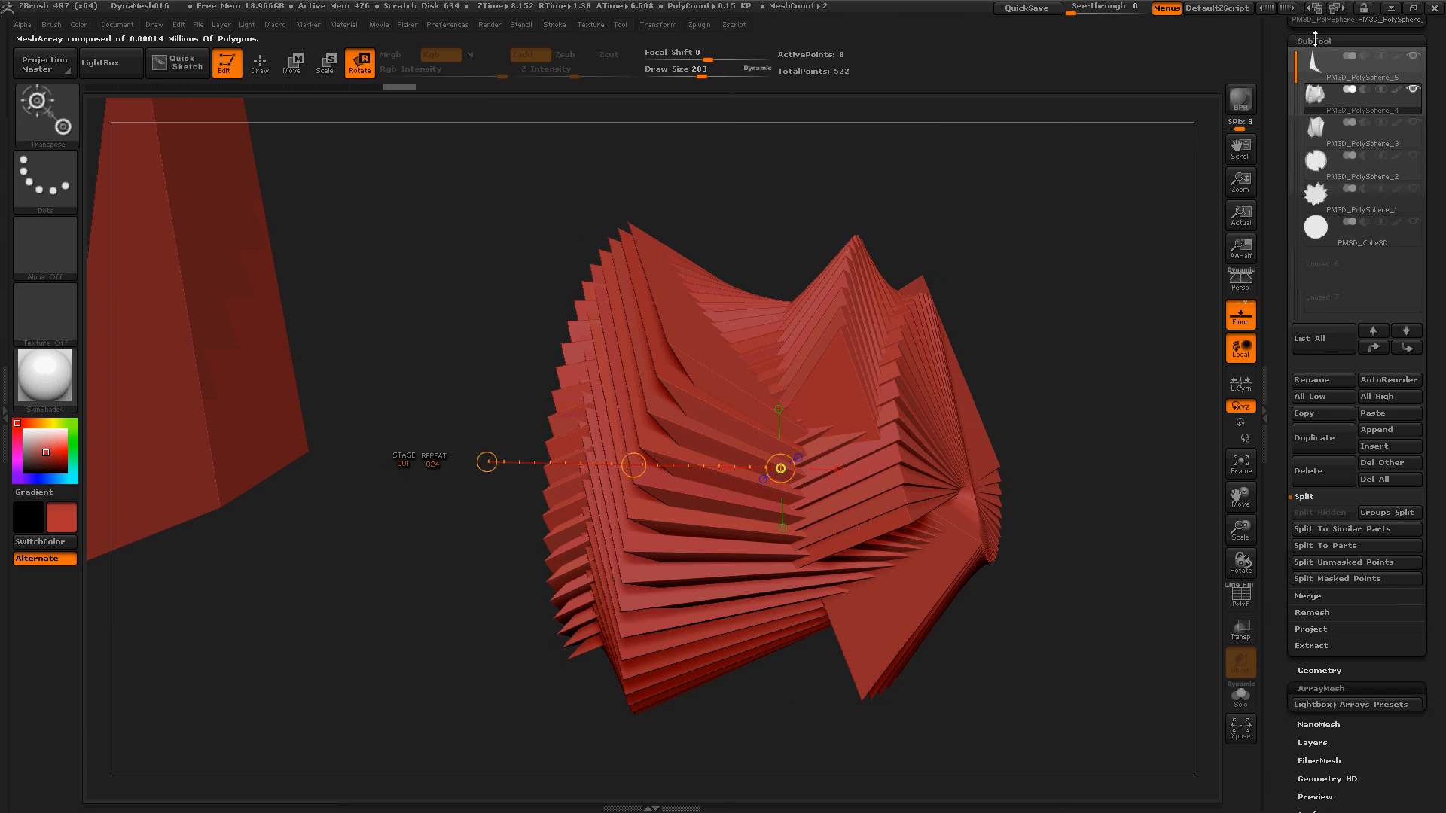
- Delete the twisted stack and all other subtools, keeping only wedge PM3D_PolySphere_5
{"action": "left_click", "coordinate": [1354, 66]}
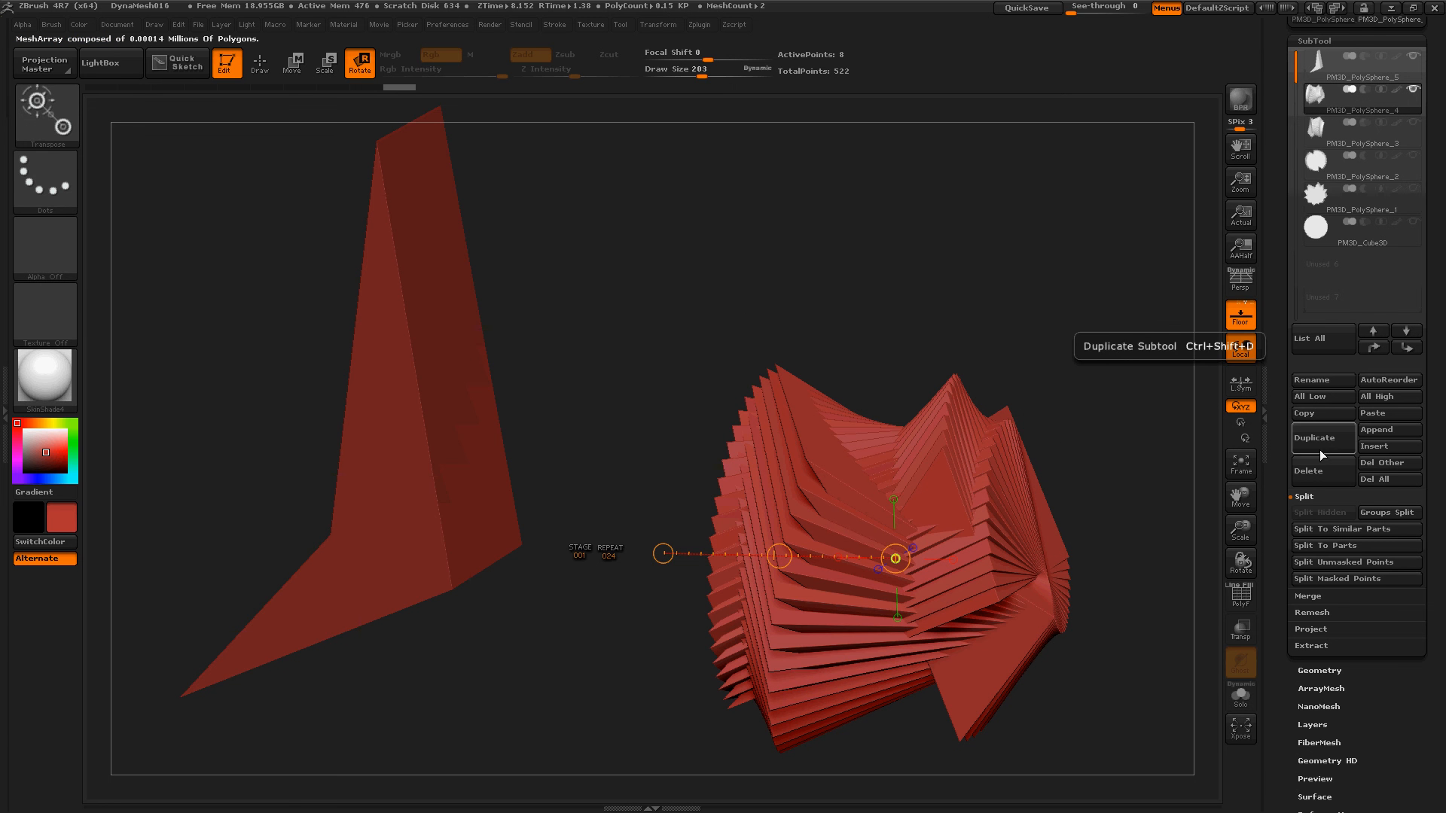
{"action": "left_click", "coordinate": [1309, 471]}
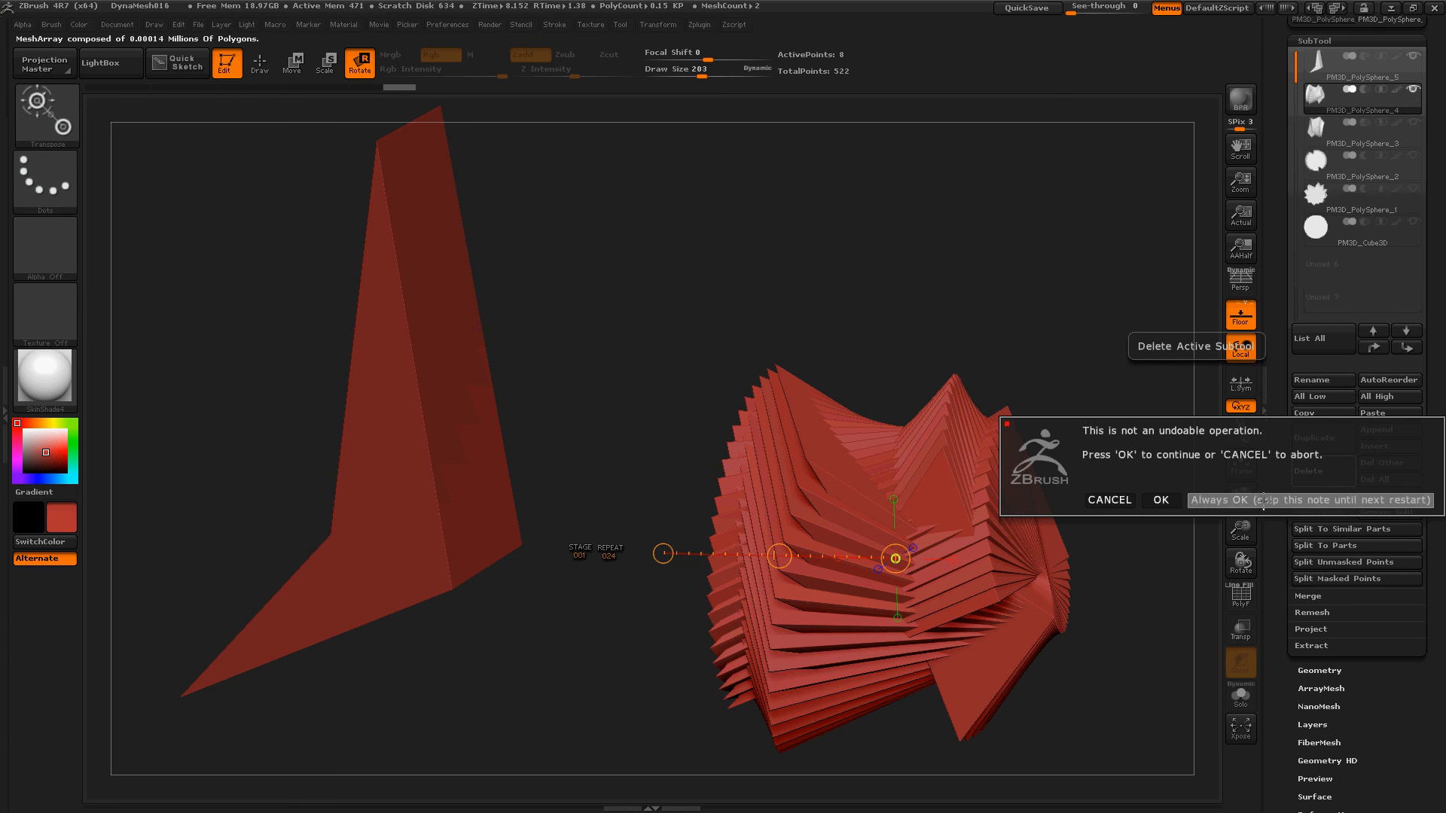
{"action": "left_click", "coordinate": [1161, 500]}
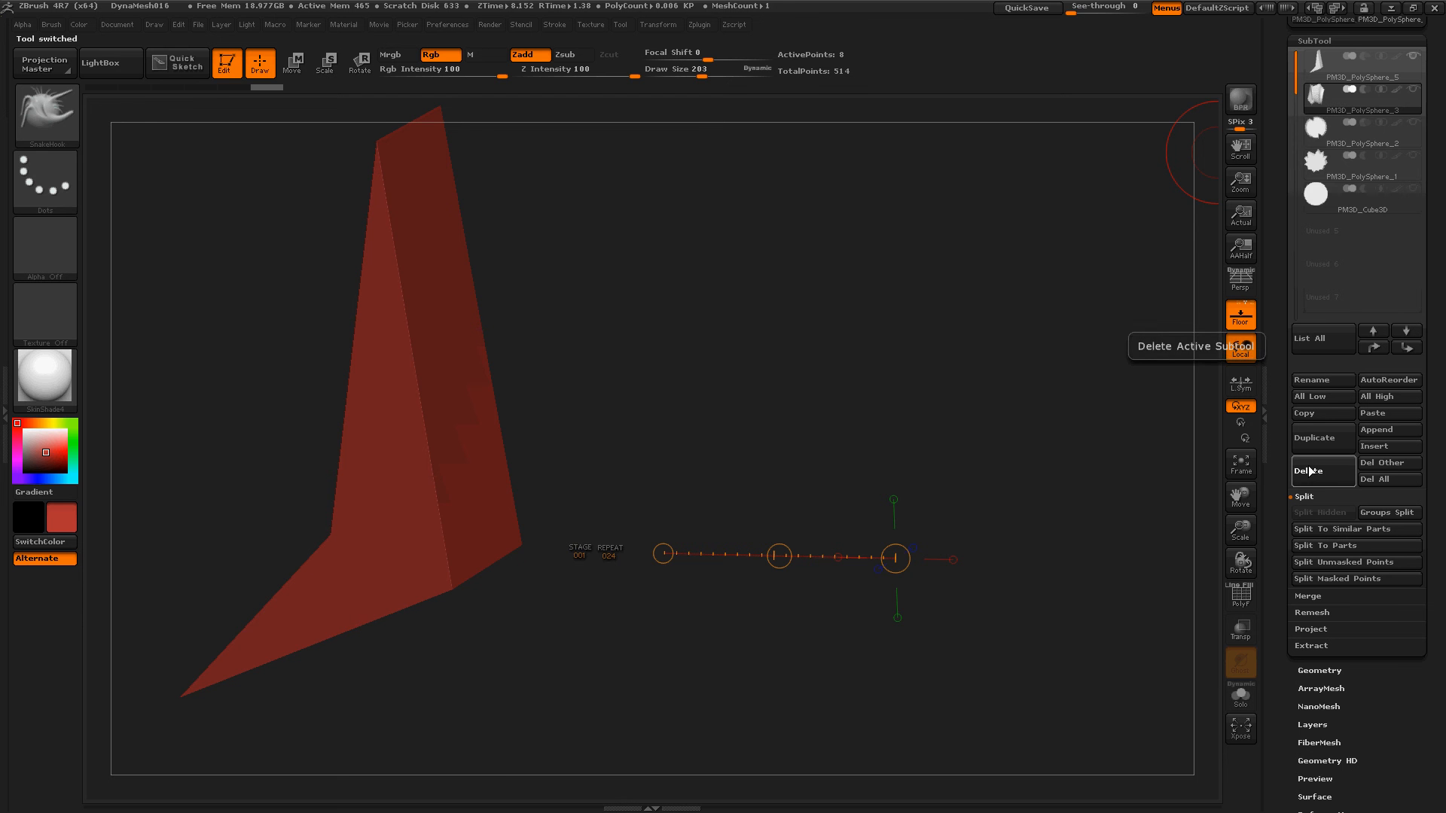
{"action": "left_click", "coordinate": [1322, 471]}
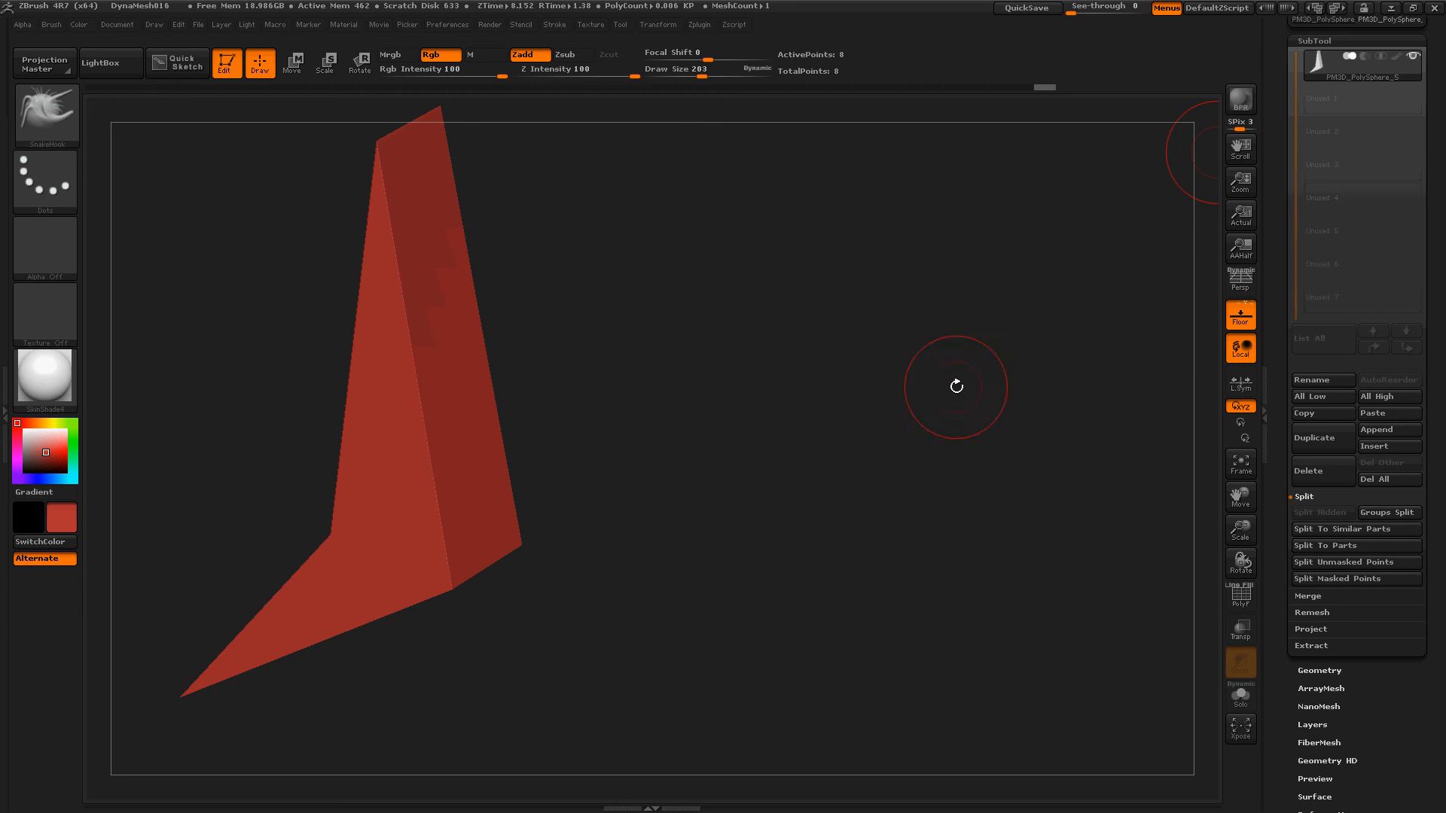
{"action": "left_click_drag", "start_coordinate": [956, 386], "coordinate": [864, 340]}
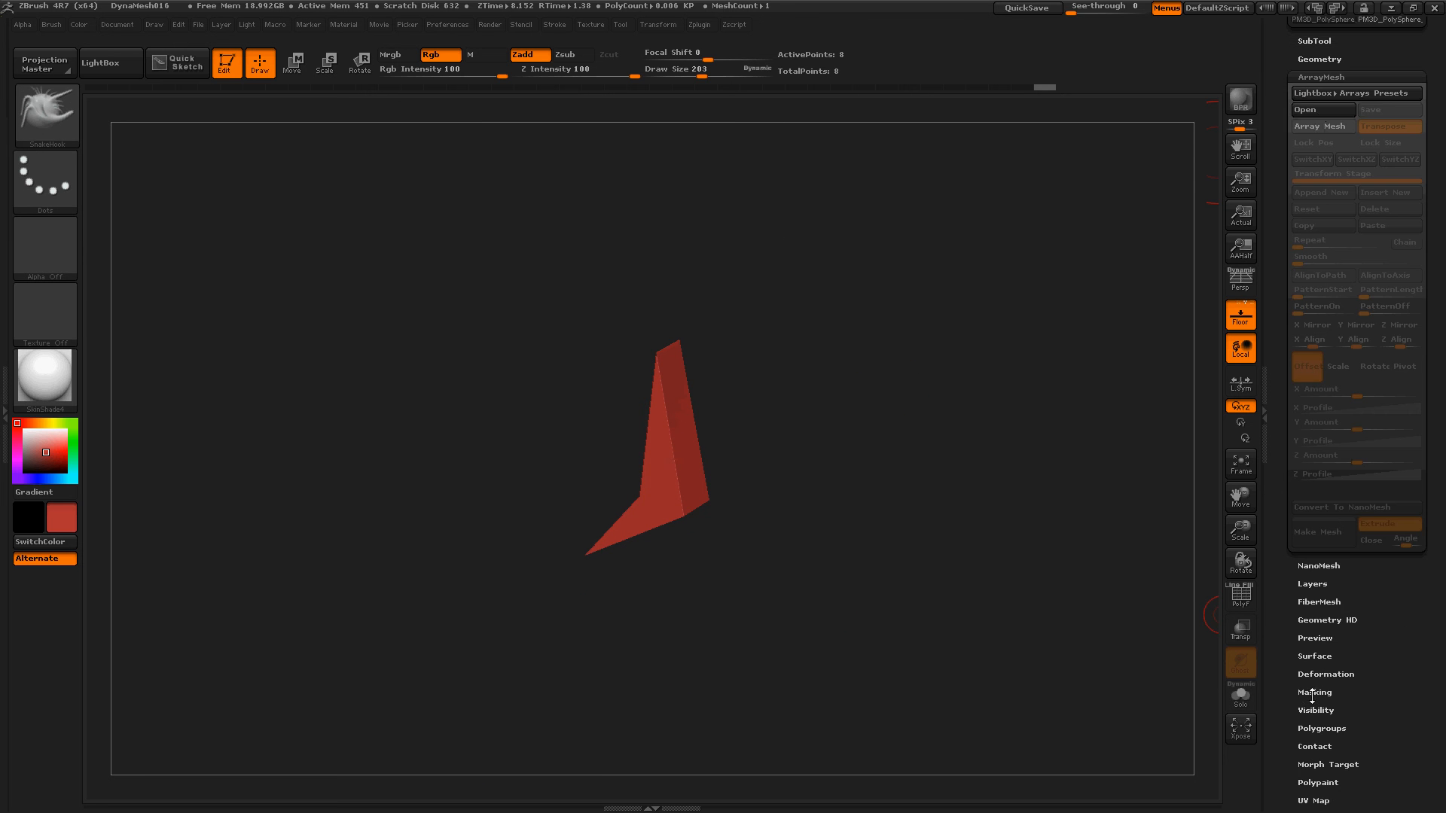
- Load ArrayMesh_AbsoluteCheeseBurger.ZAM from Documents onto the lone wedge
{"action": "left_click", "coordinate": [1323, 110]}
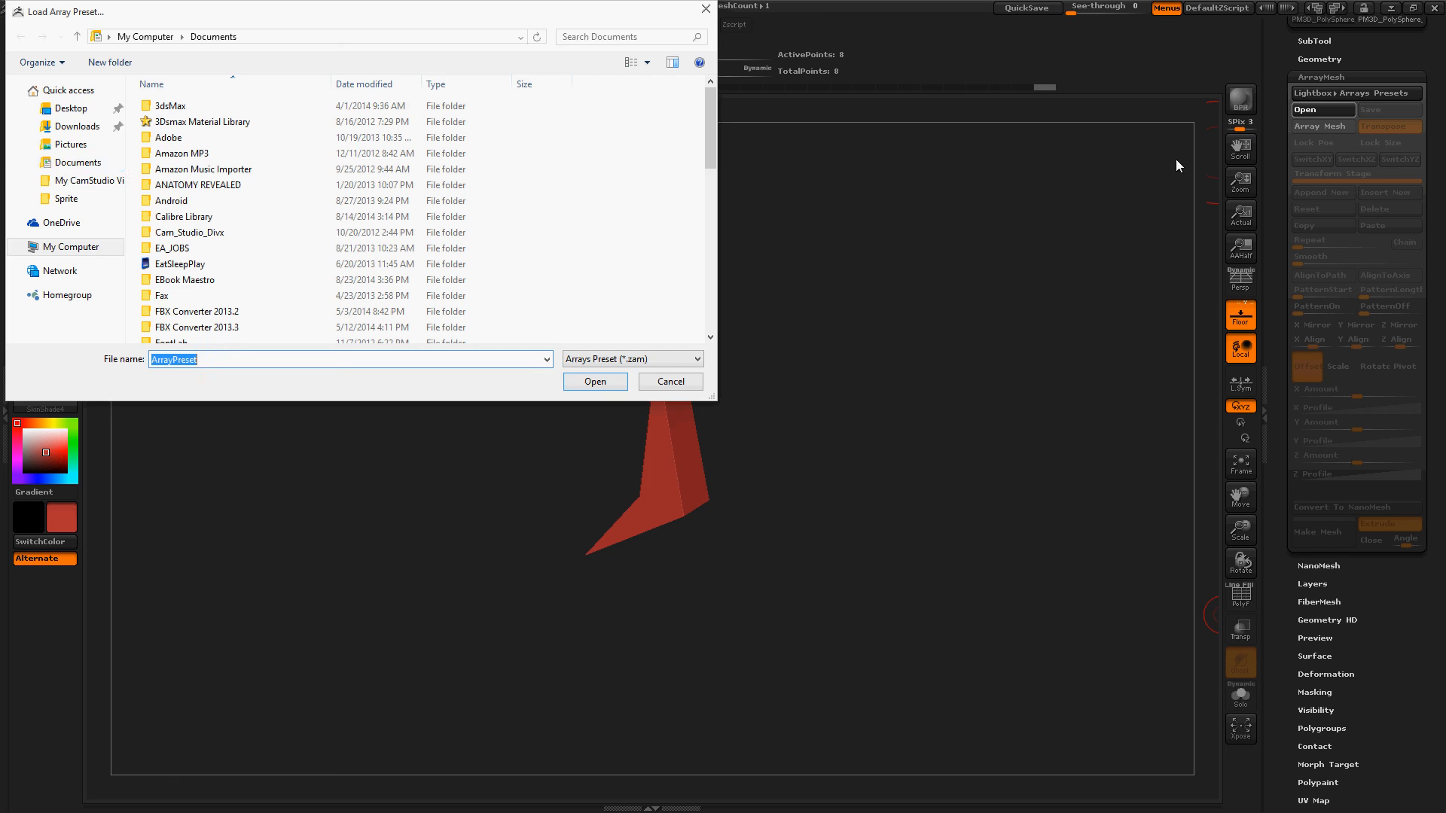
{"action": "left_click", "coordinate": [172, 247]}
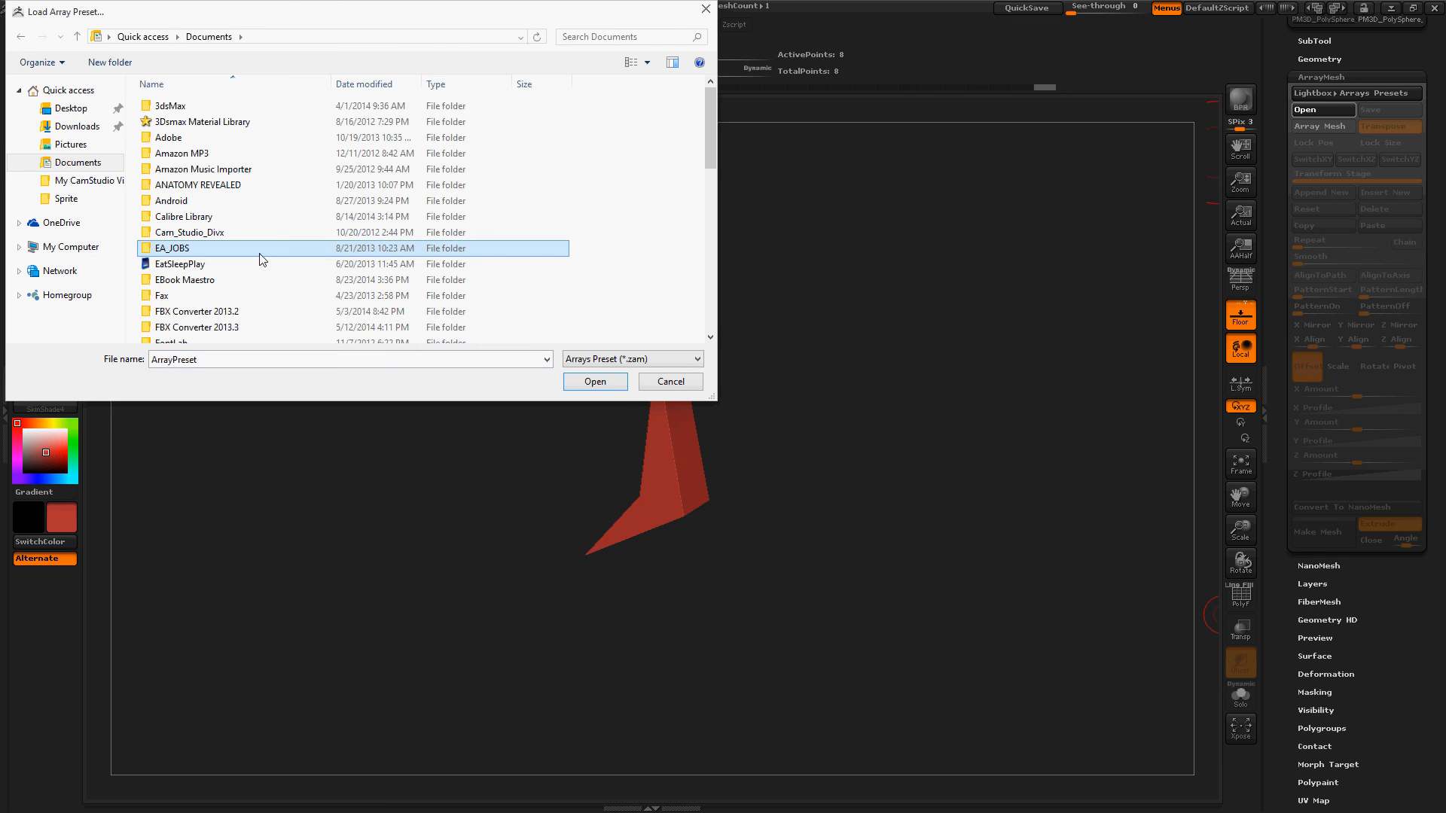
{"action": "left_click", "coordinate": [203, 271]}
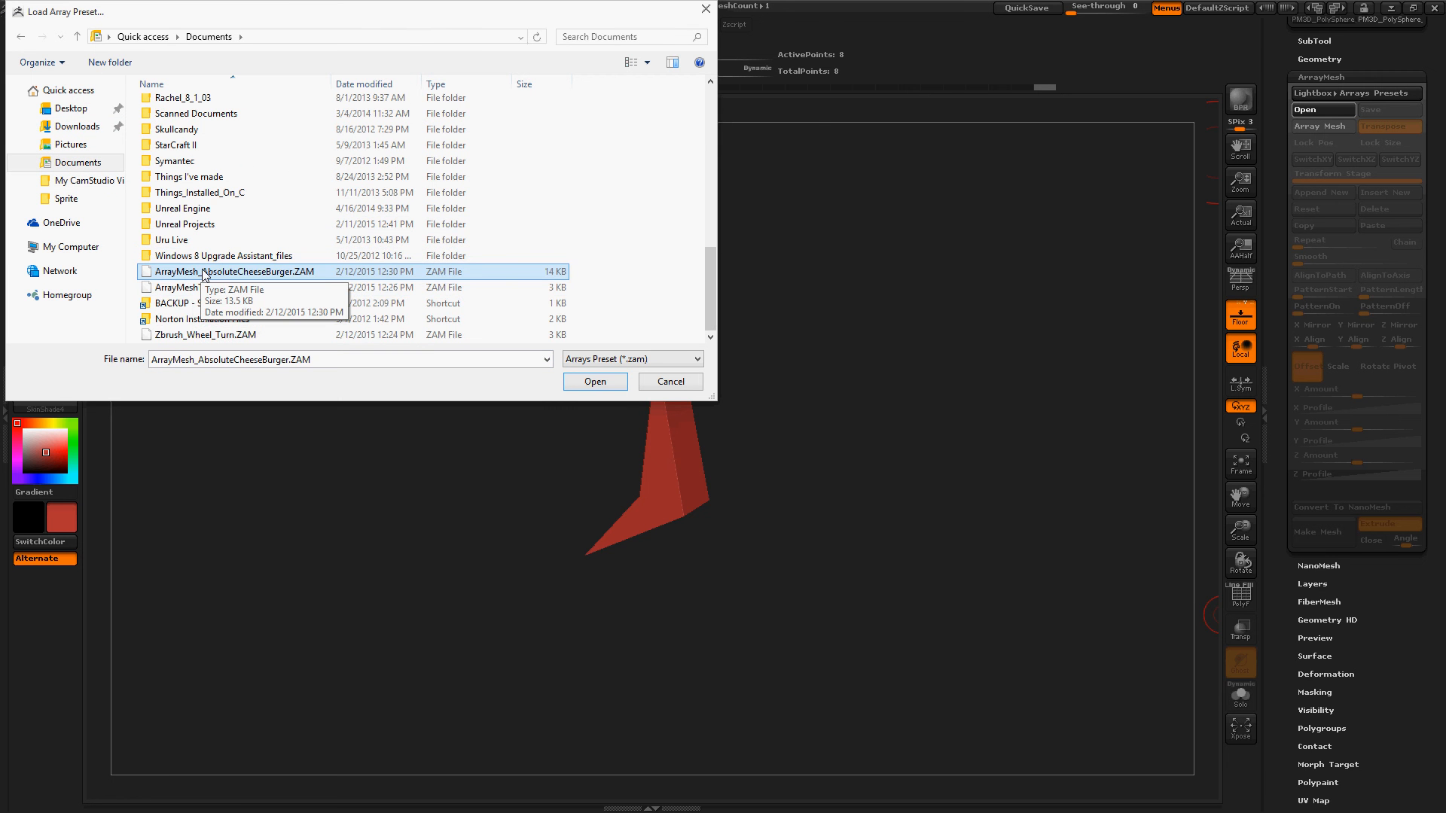
{"action": "left_click", "coordinate": [595, 381]}
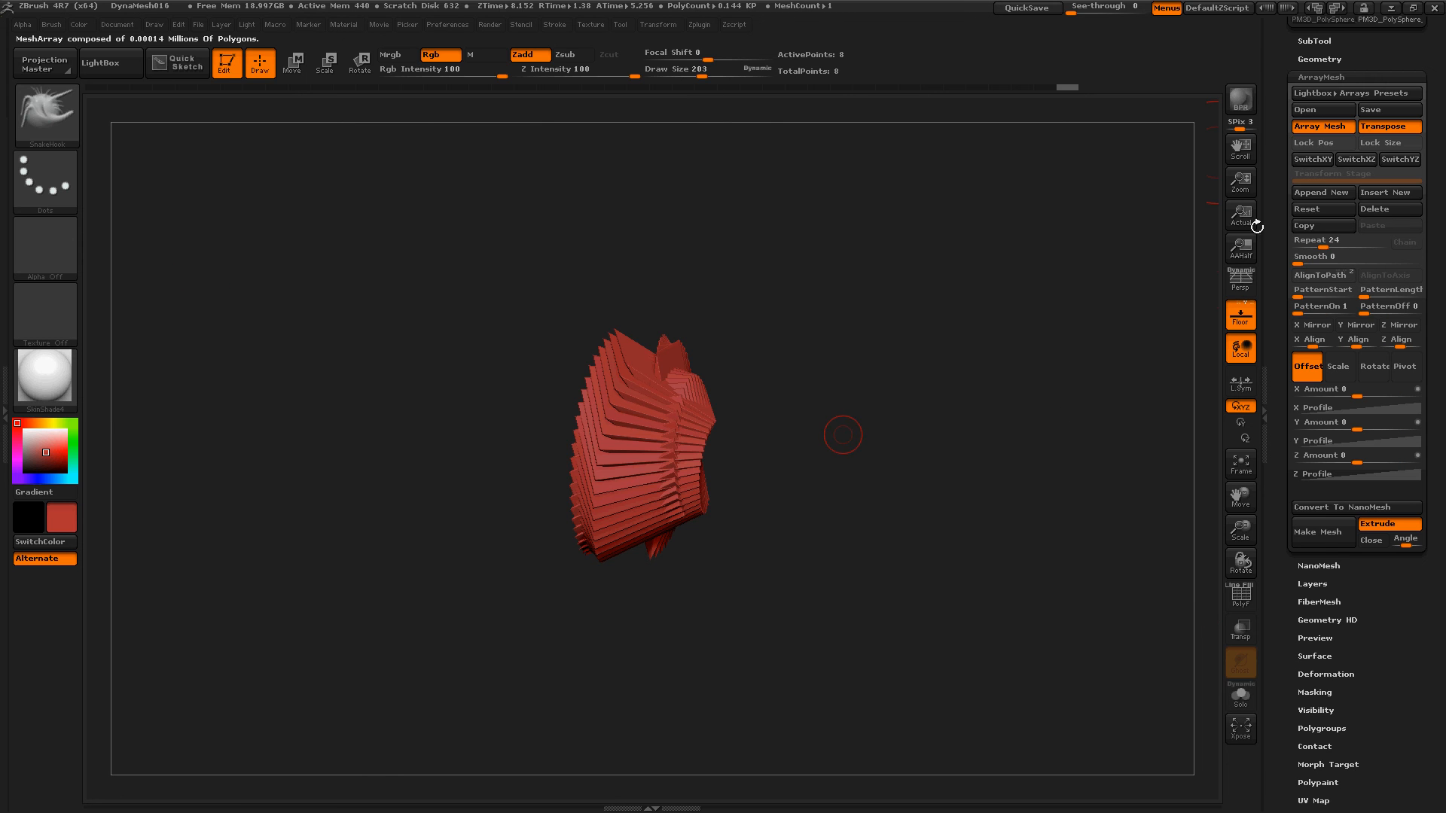
{"action": "left_click", "coordinate": [299, 64]}
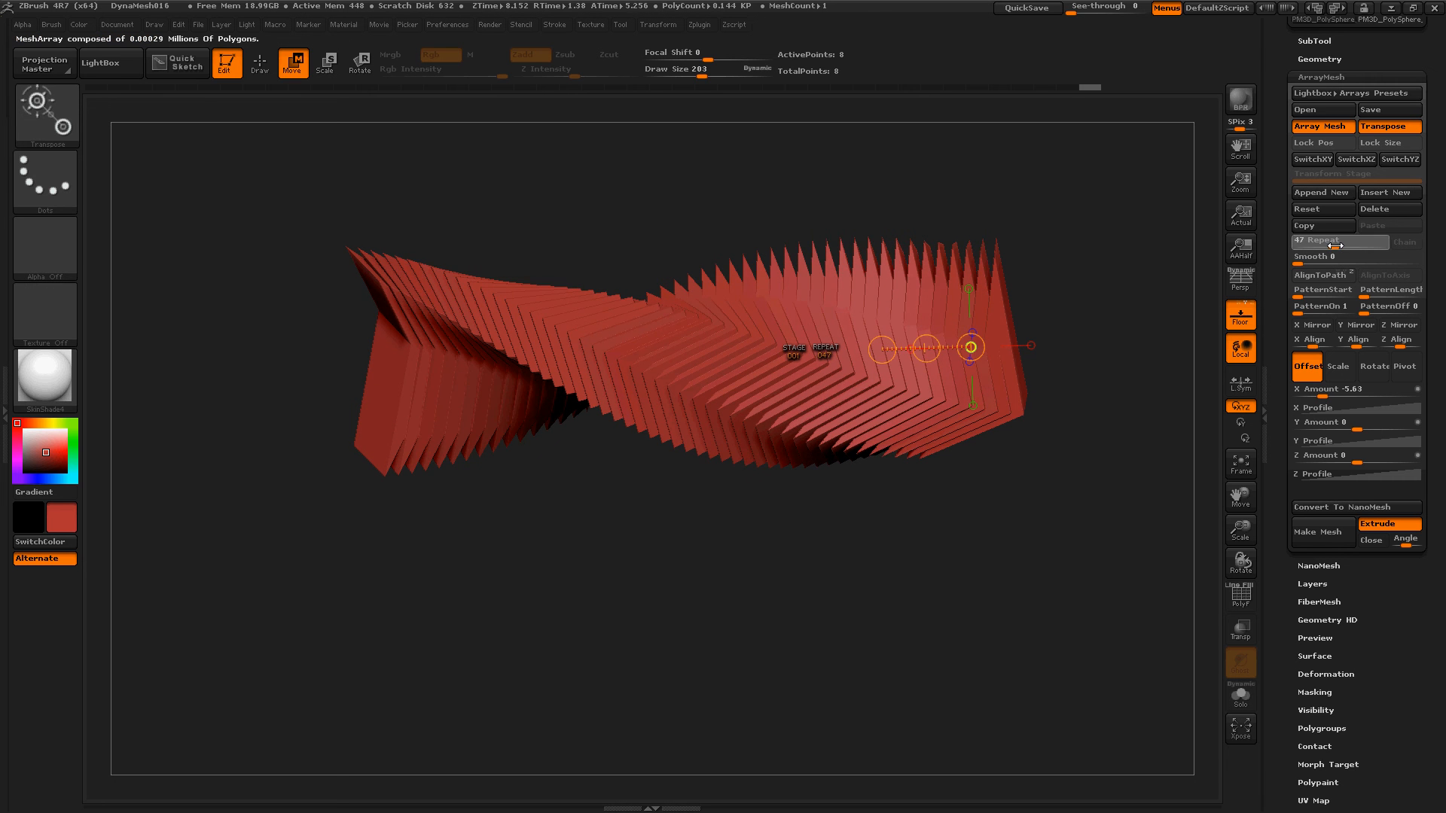
- Raise the ArrayMesh Repeat count of the twisted ribbon to 72
{"action": "left_click_drag", "start_coordinate": [1310, 241], "coordinate": [1338, 241]}
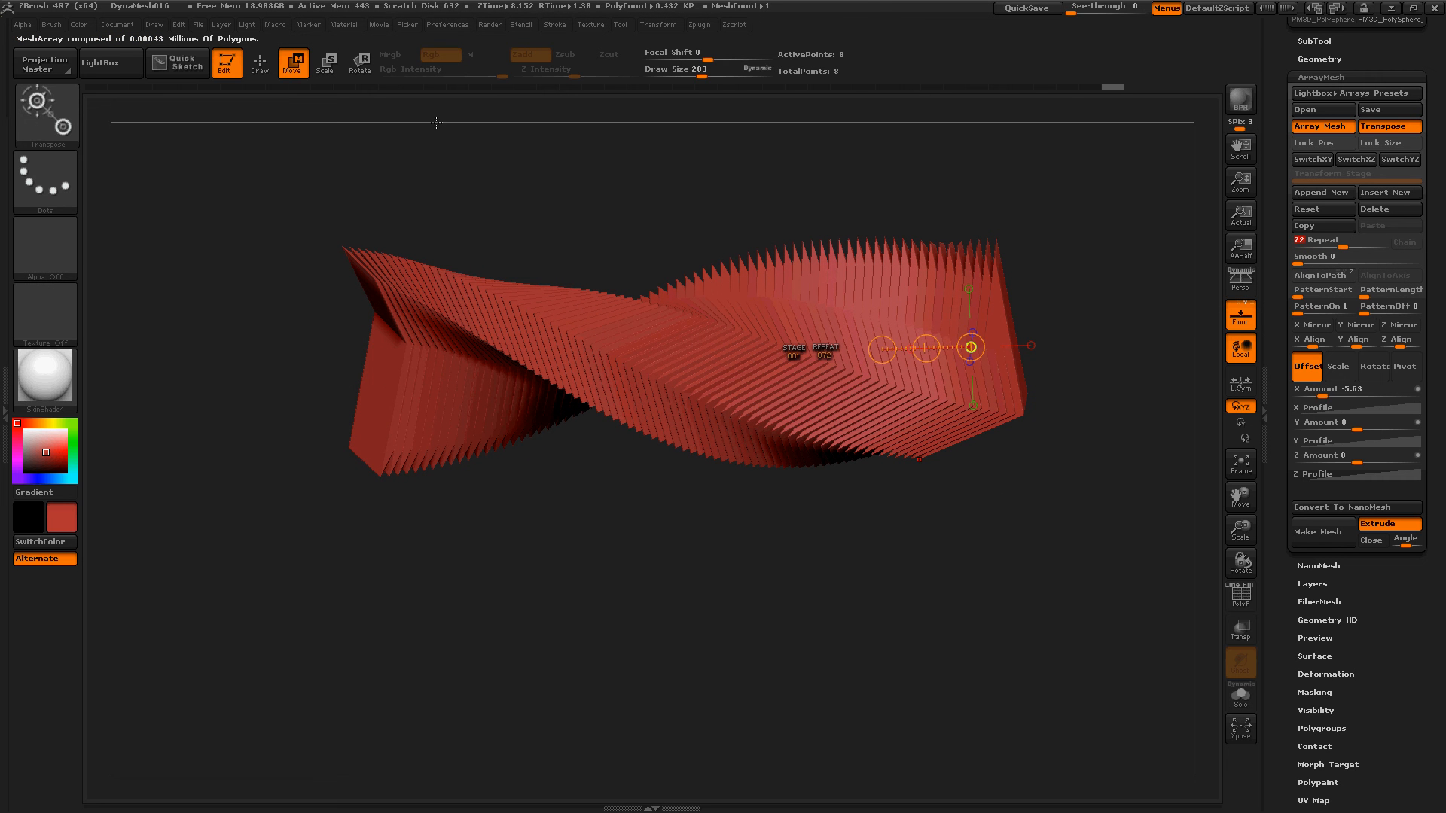
- Switch on X, Y and Z Mirror for the 72-copy spiral ribbon
{"action": "left_click", "coordinate": [359, 63]}
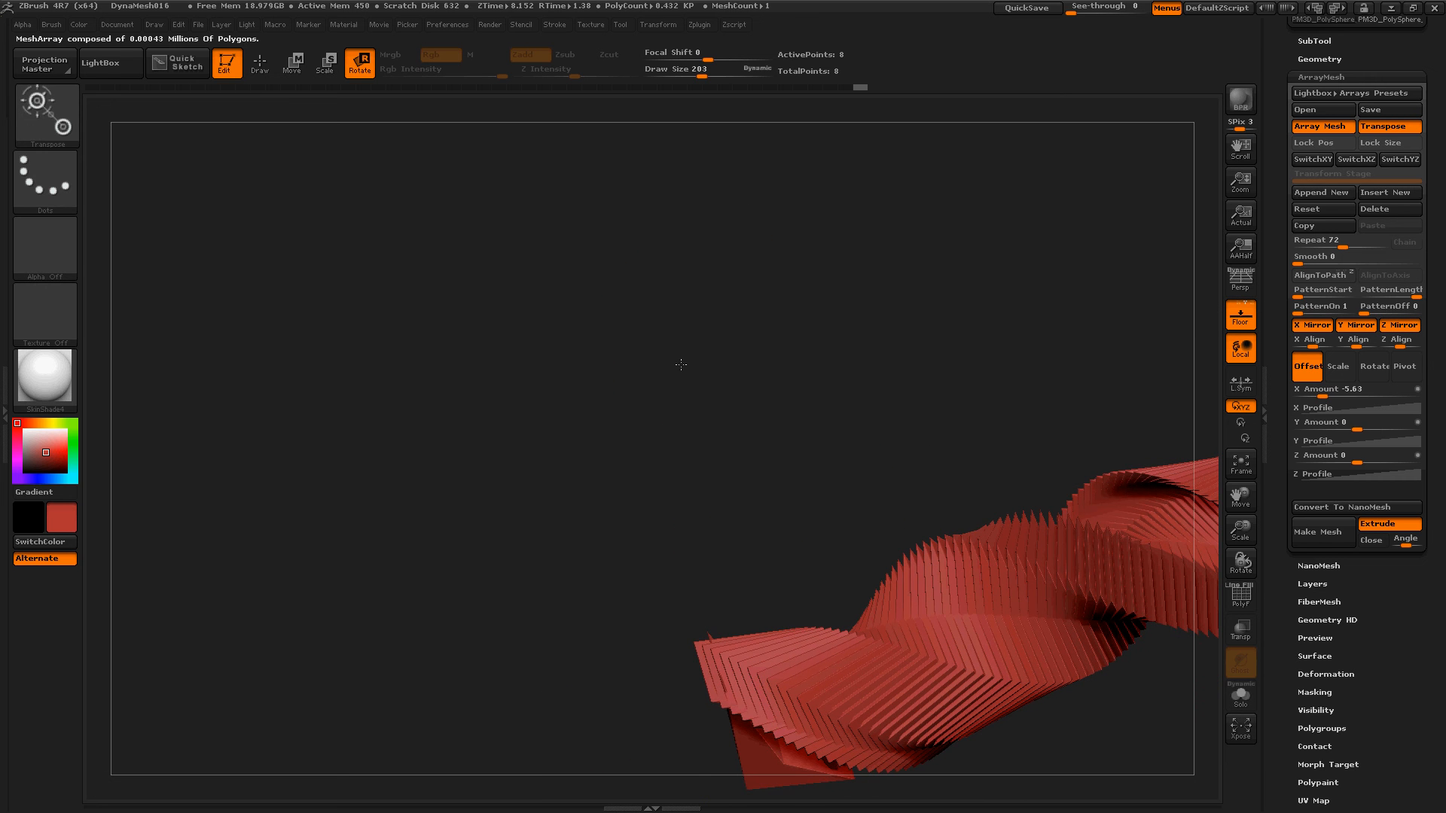
- Save the mirrored spiral's ArrayMesh settings to Documents as ArrayMesh_HungryCheeseburger
{"action": "left_click_drag", "start_coordinate": [680, 363], "coordinate": [498, 710]}
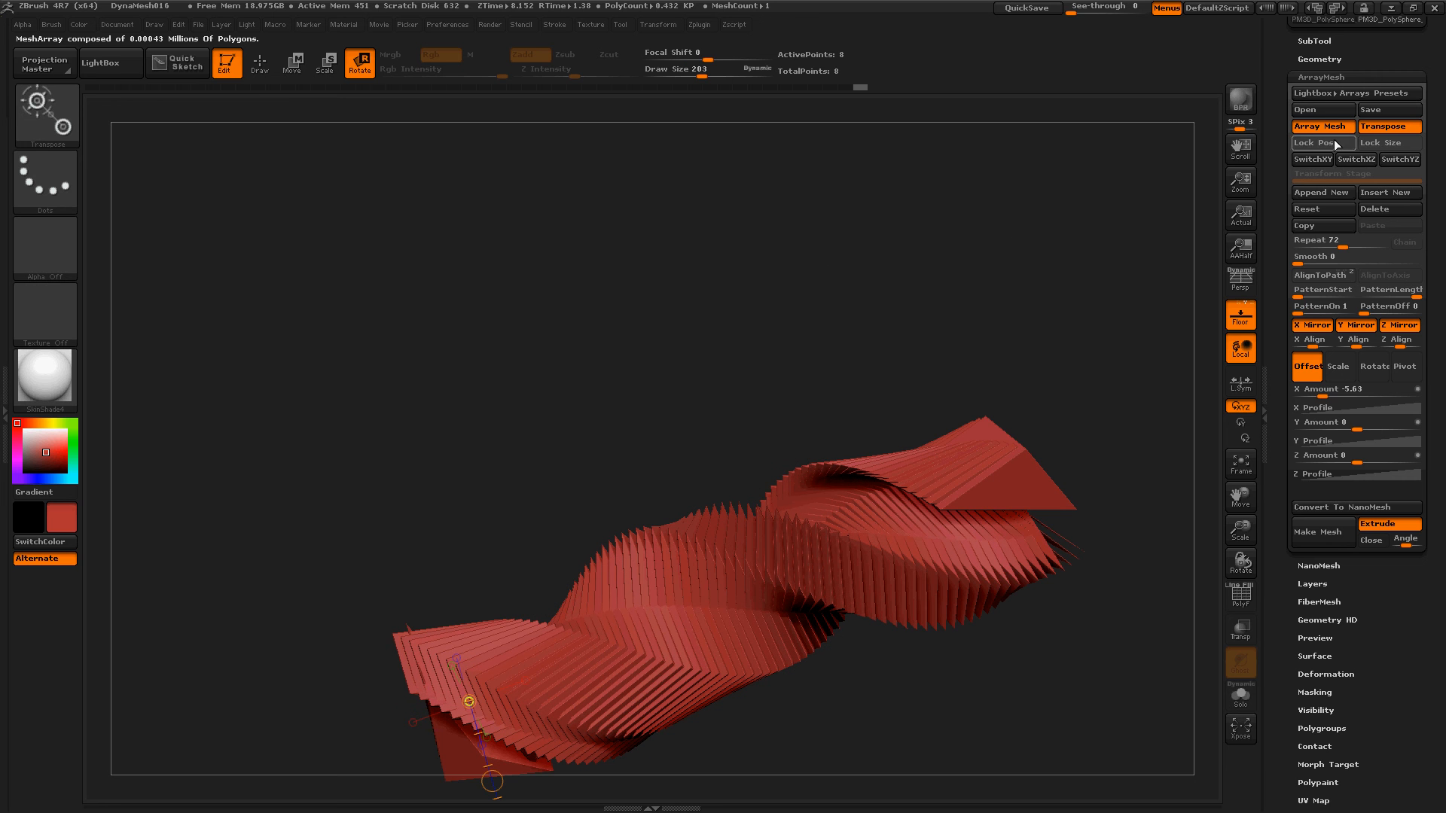
{"action": "mouse_move", "coordinate": [1390, 127]}
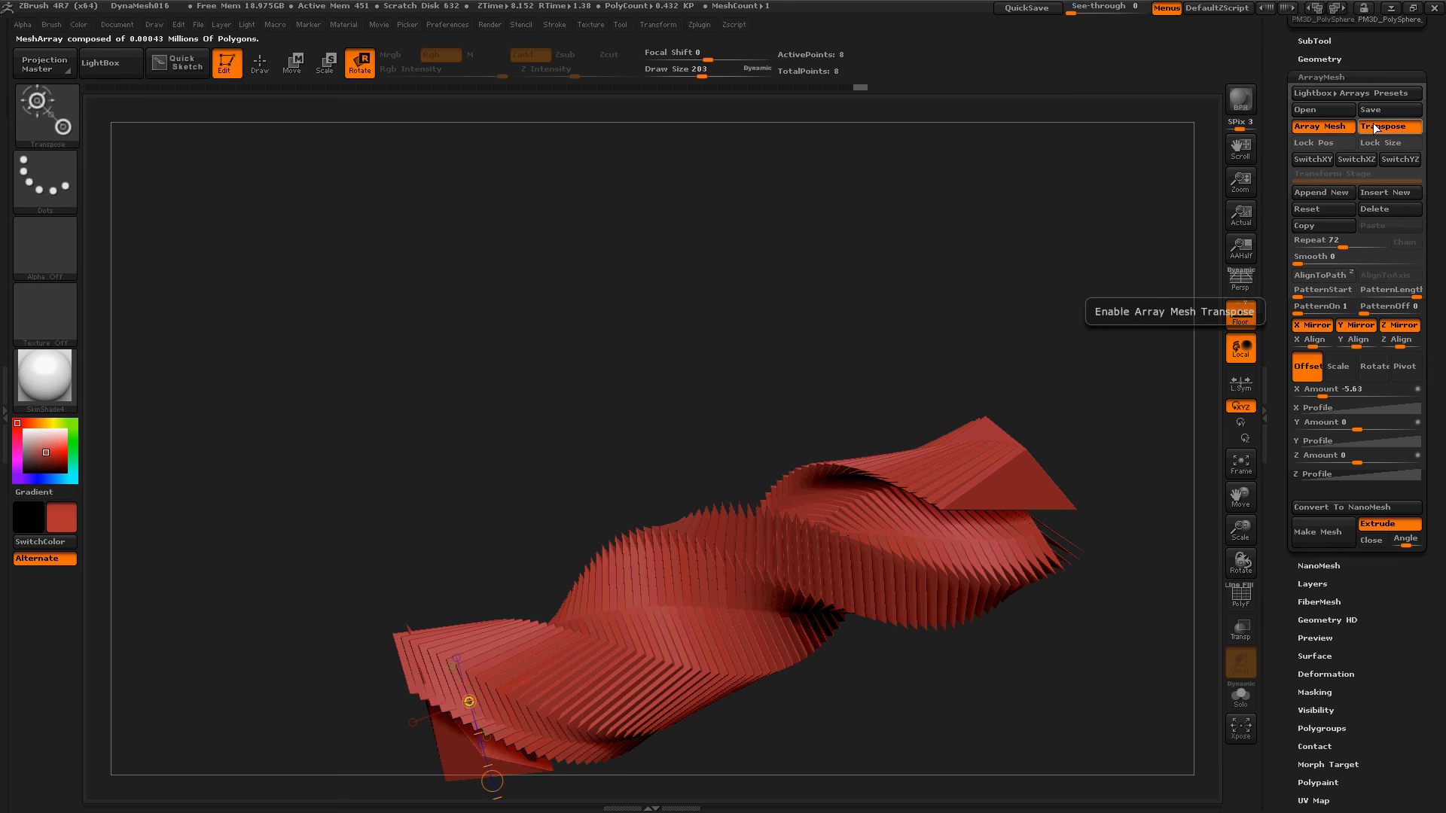
{"action": "mouse_move", "coordinate": [1370, 110]}
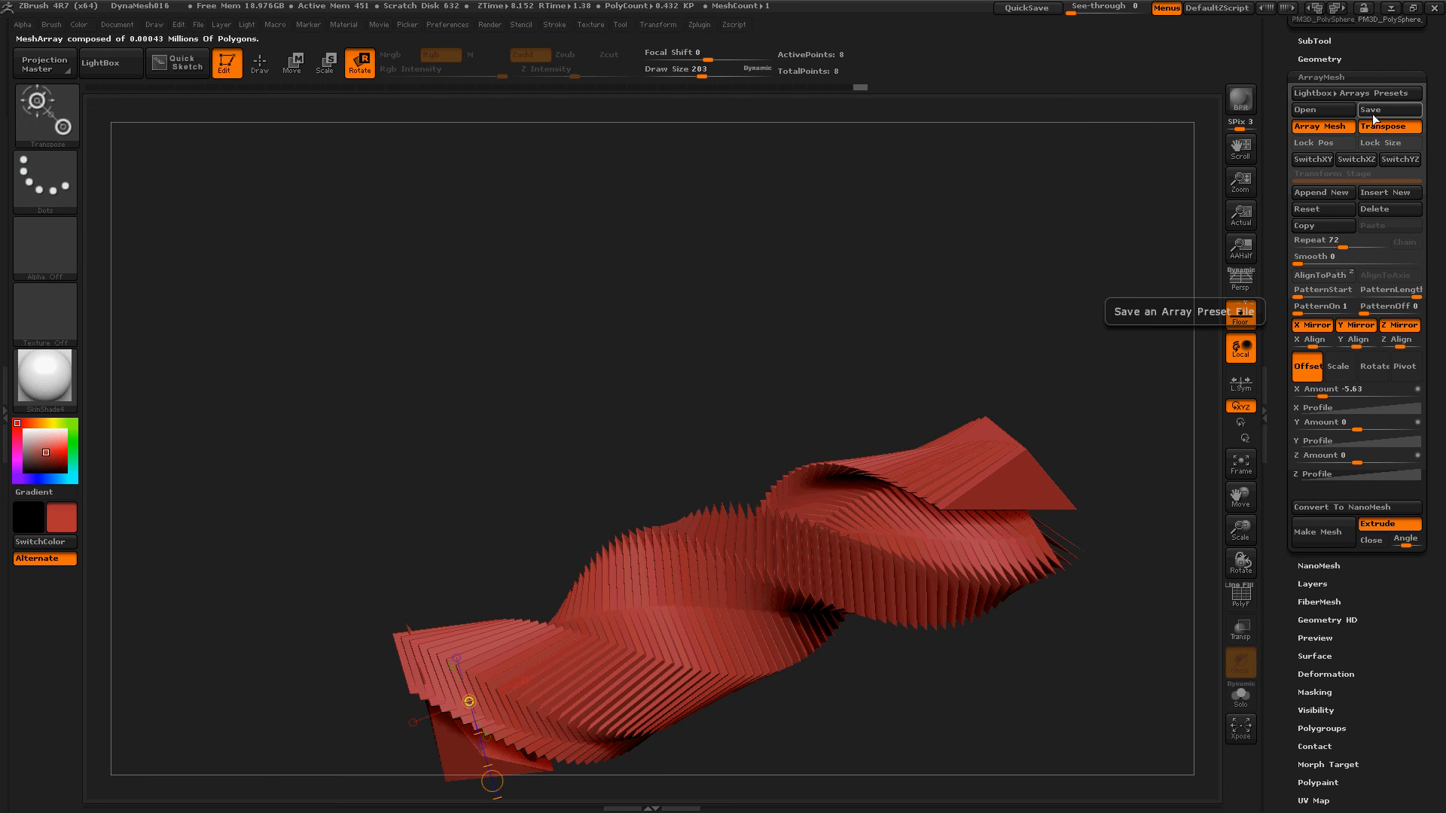
{"action": "left_click", "coordinate": [1398, 111]}
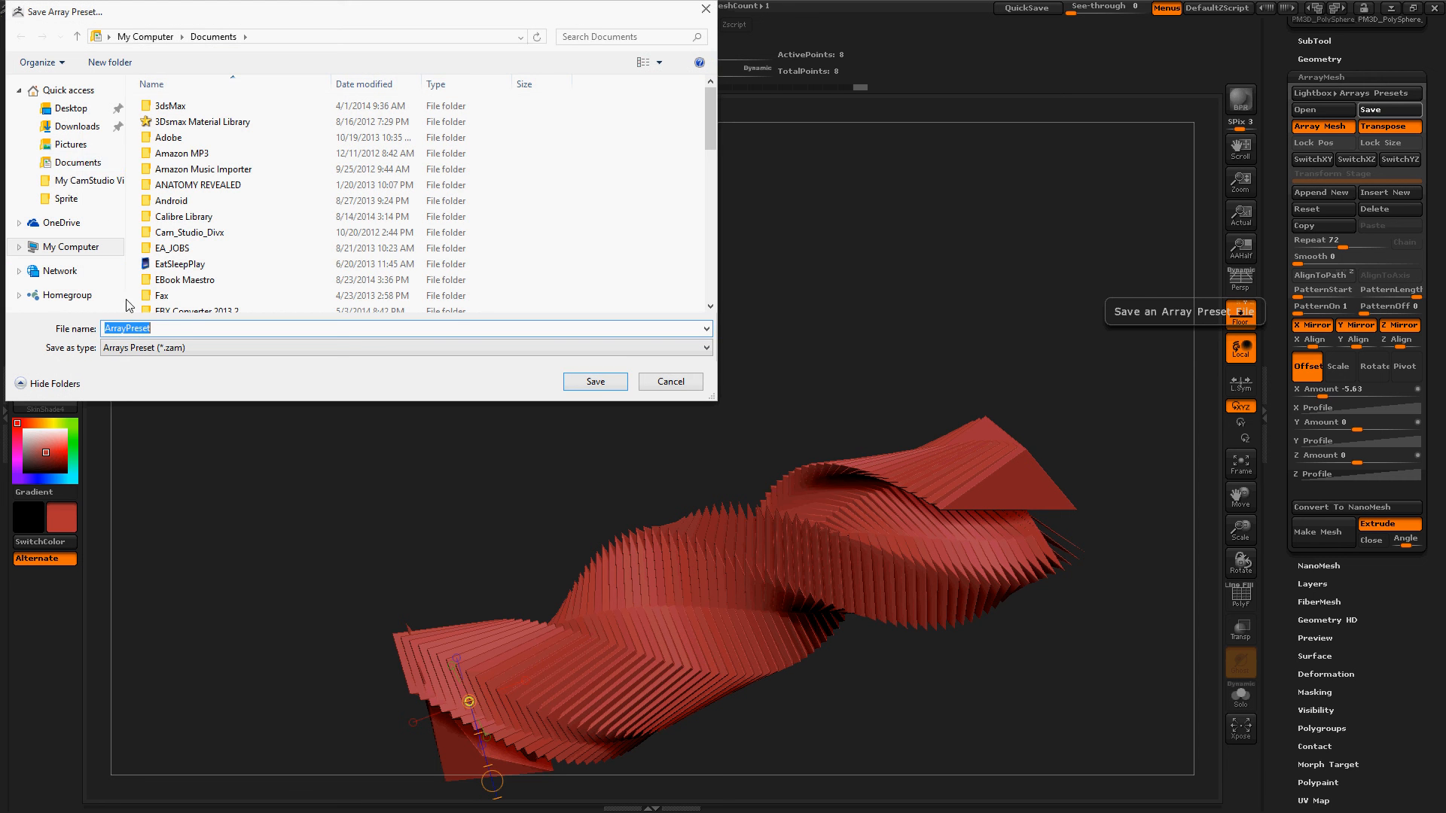
{"action": "left_click", "coordinate": [183, 216]}
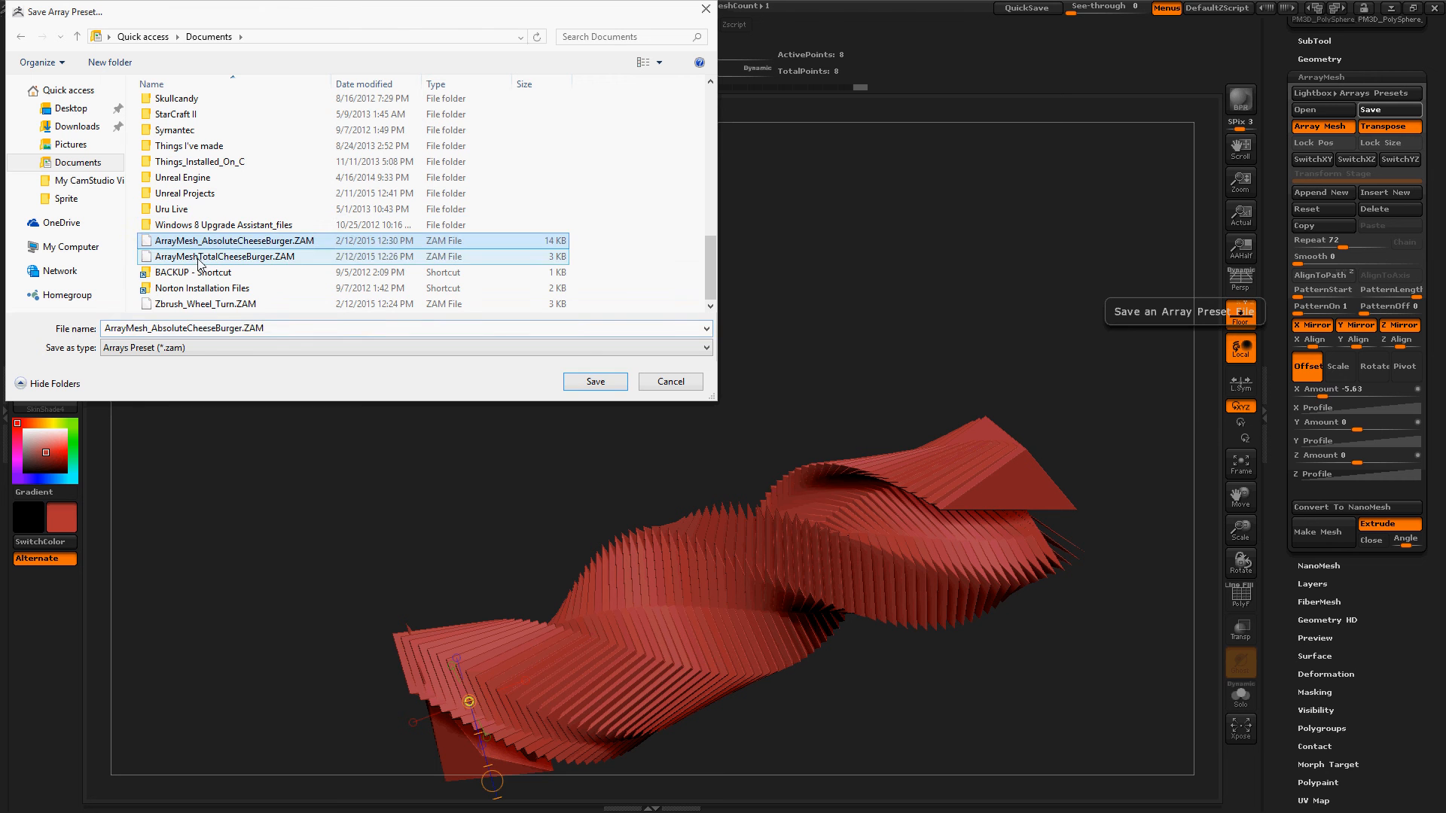
{"action": "left_click", "coordinate": [226, 328]}
{"action": "type", "text": "ArrayMesh_H"}
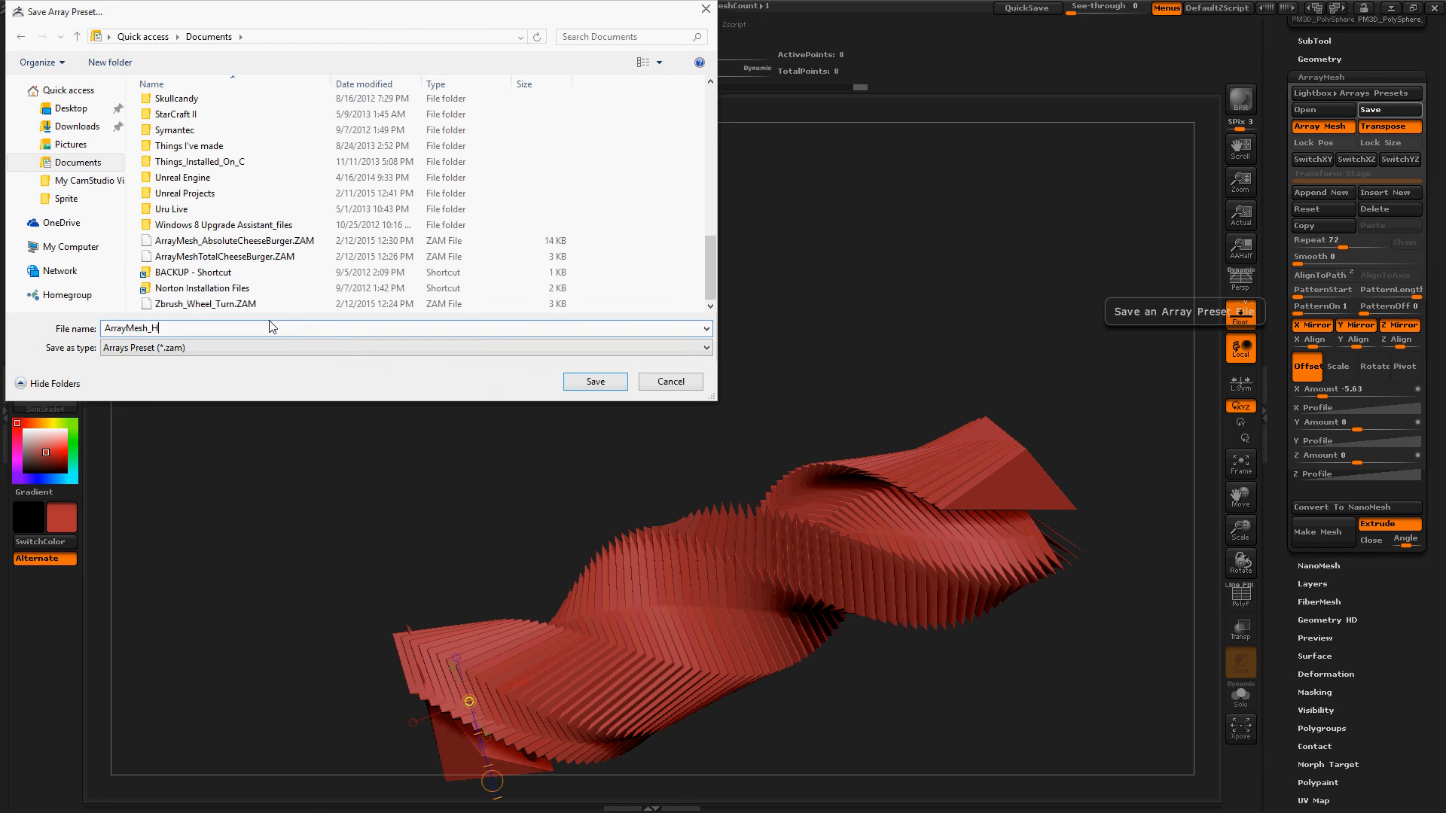
{"action": "type", "text": "ungry"}
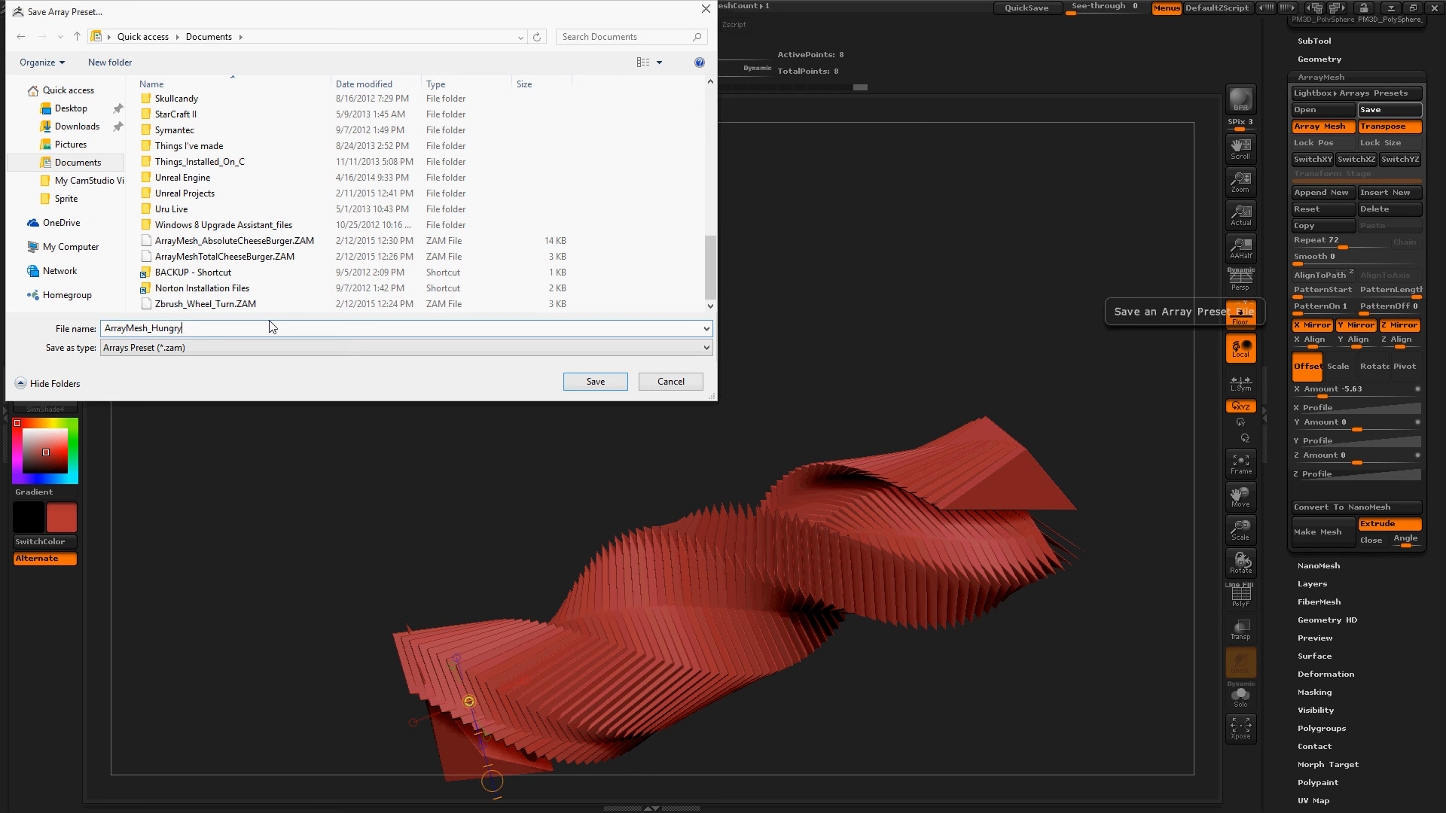
{"action": "type", "text": "Cheesebu"}
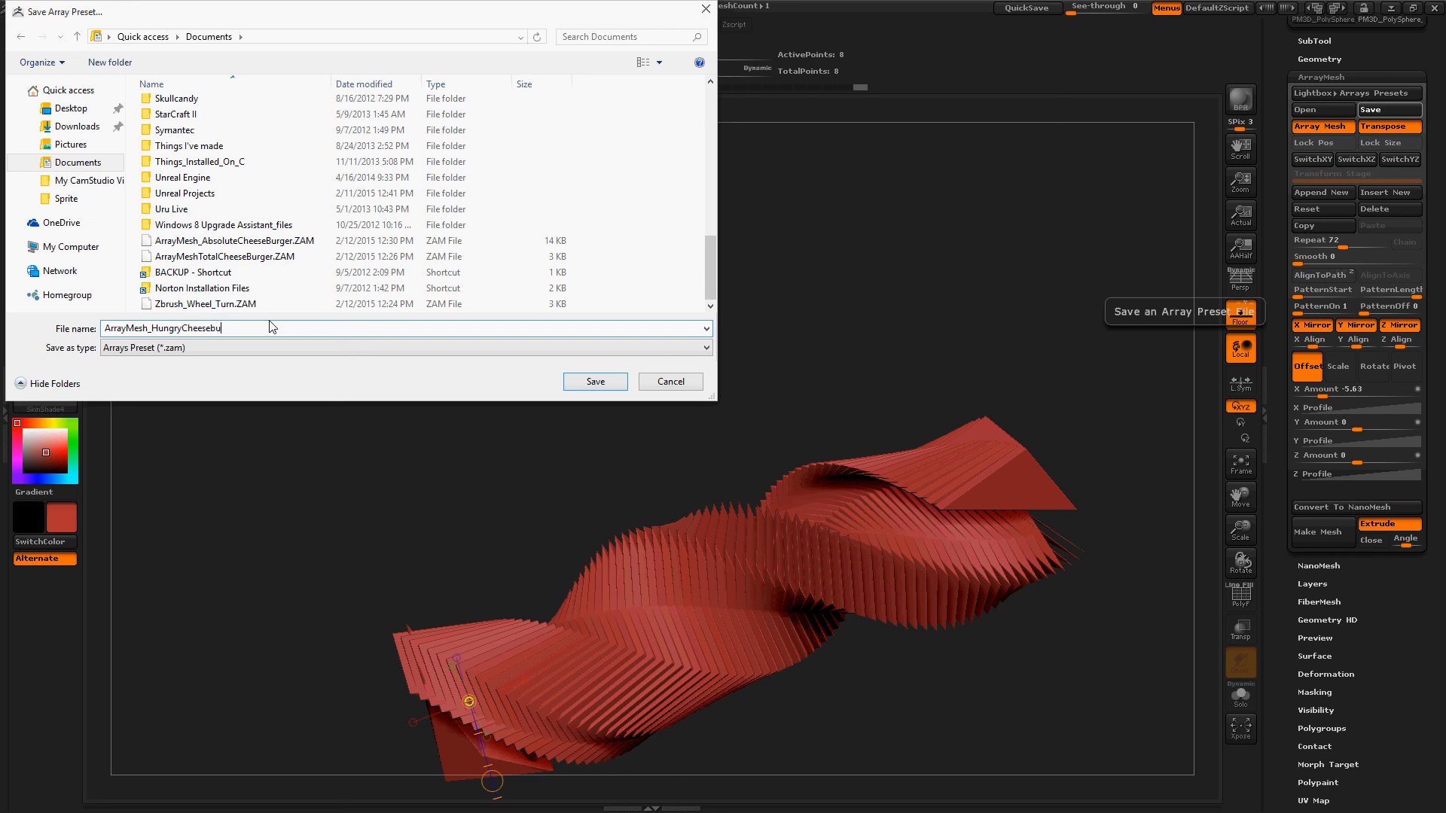
{"action": "type", "text": "rger"}
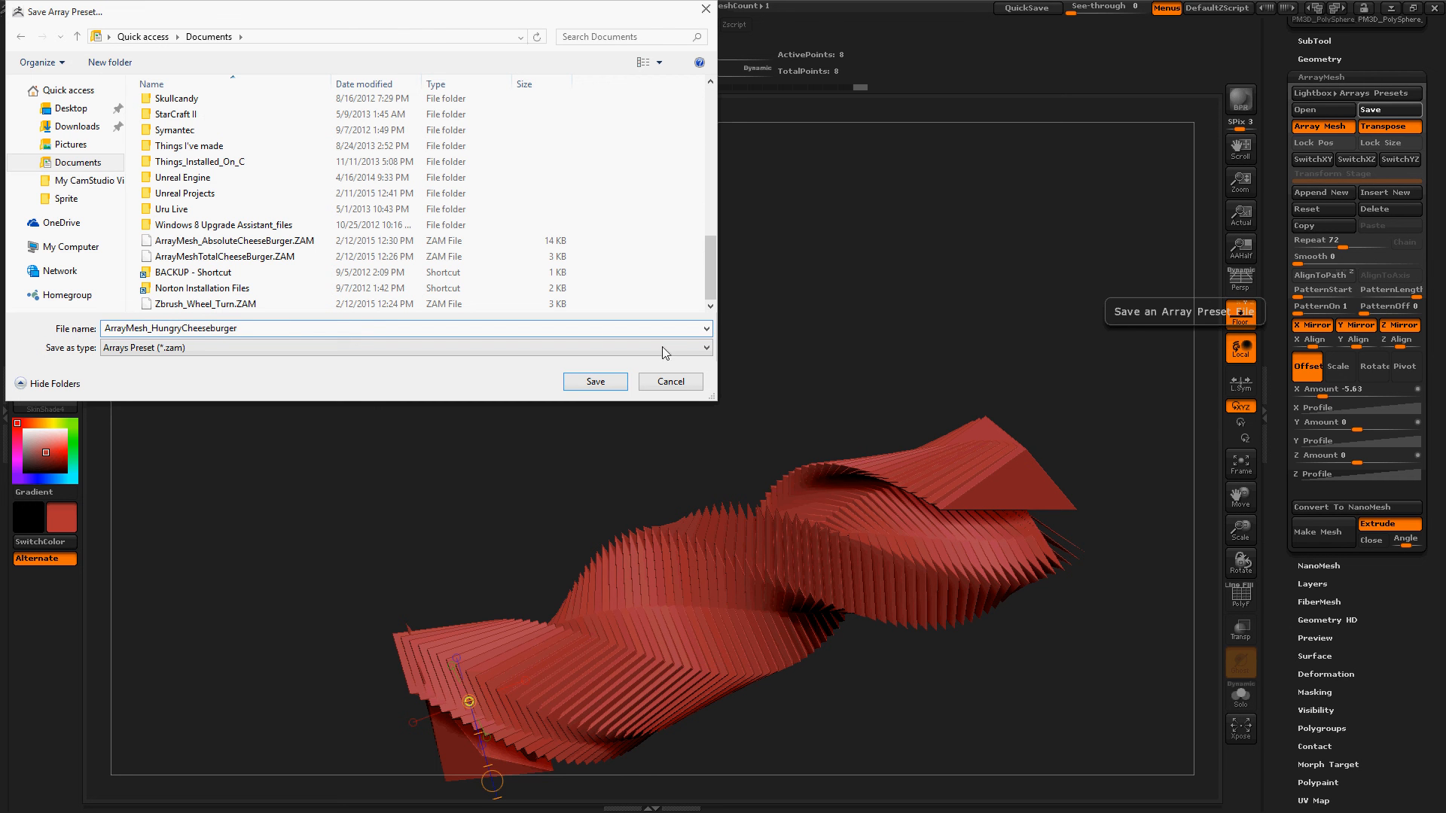
{"action": "left_click", "coordinate": [595, 381]}
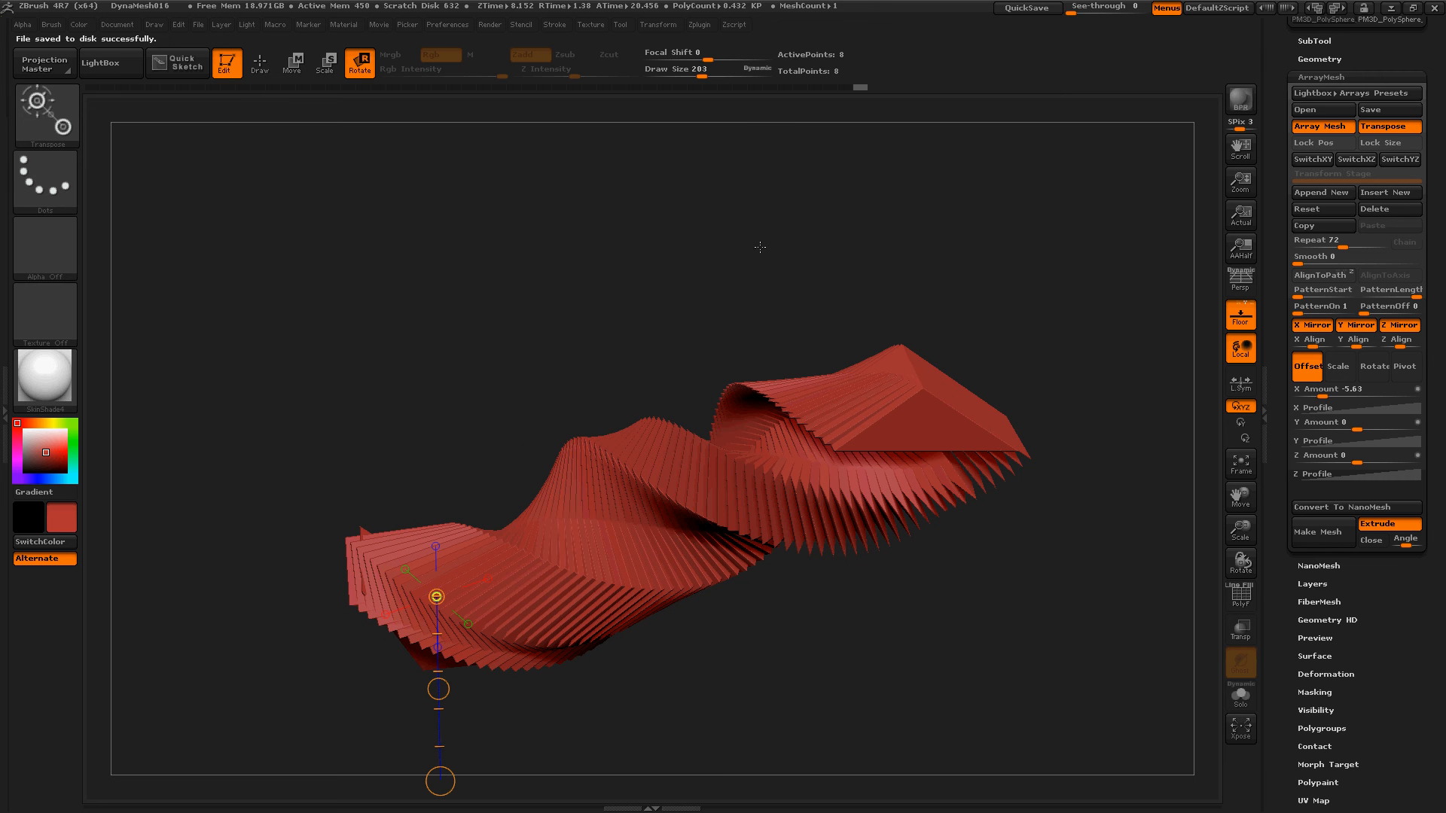
{"action": "mouse_move", "coordinate": [668, 296]}
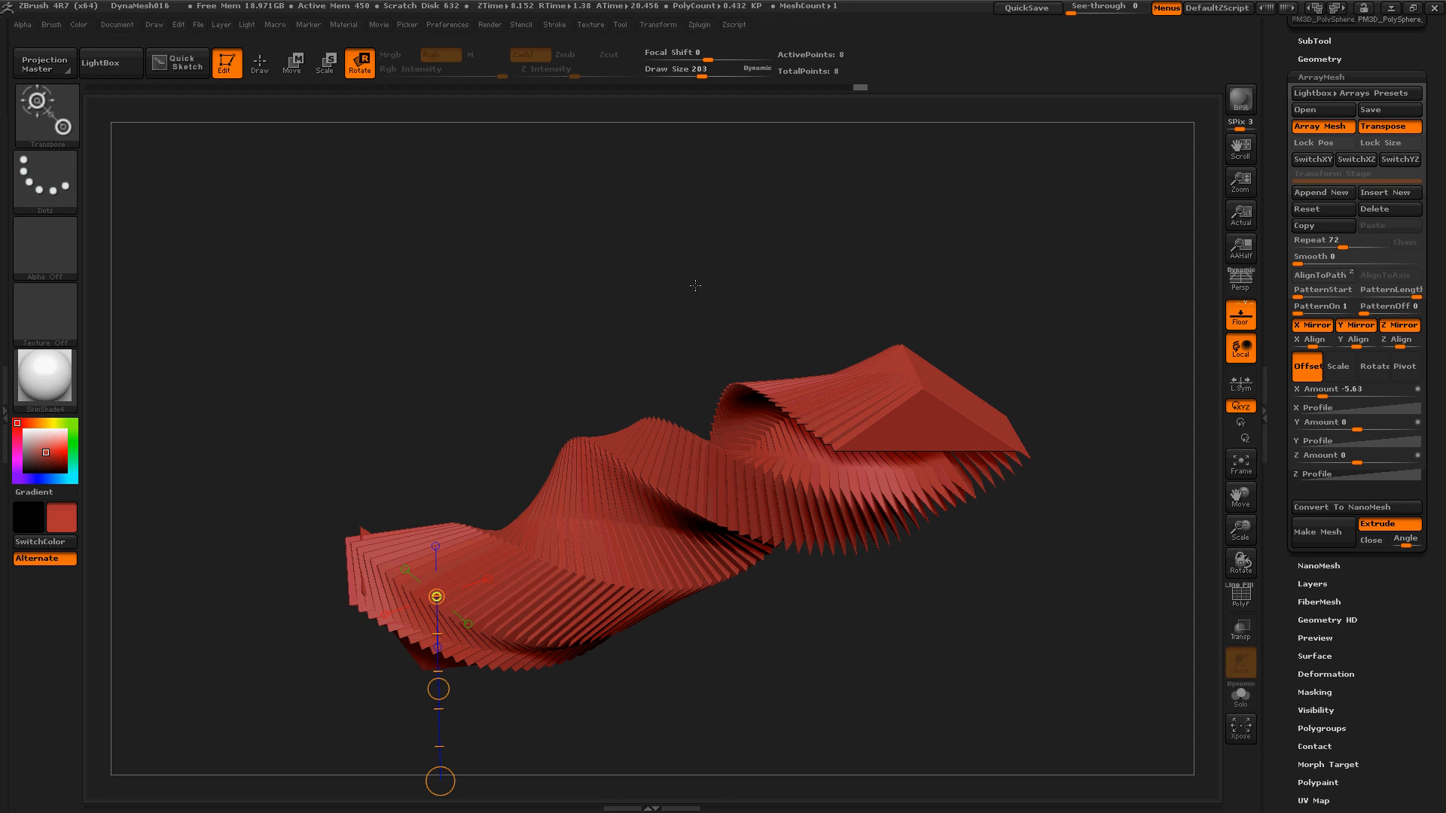
{"action": "mouse_move", "coordinate": [699, 255]}
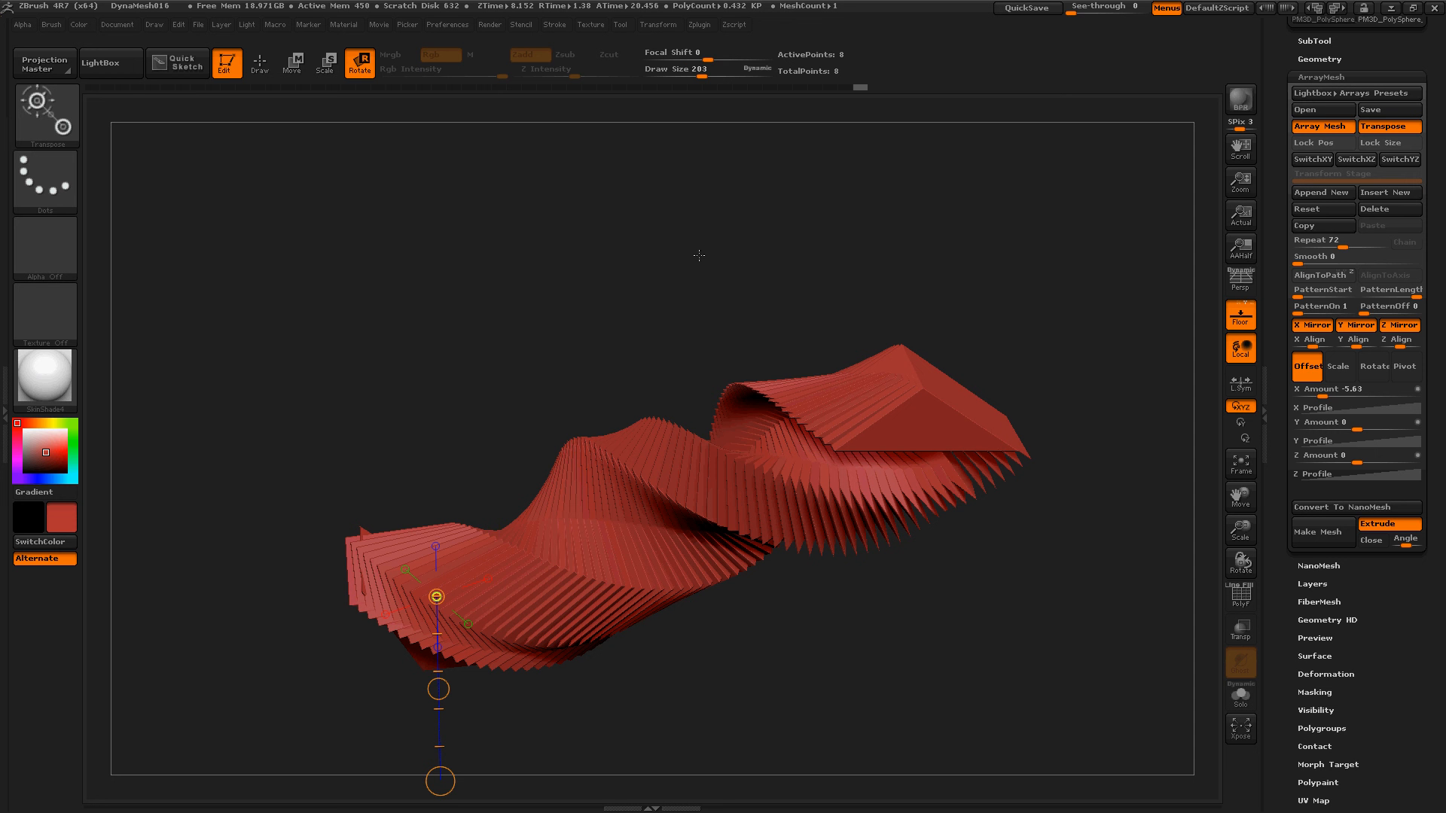
{"action": "mouse_move", "coordinate": [698, 254]}
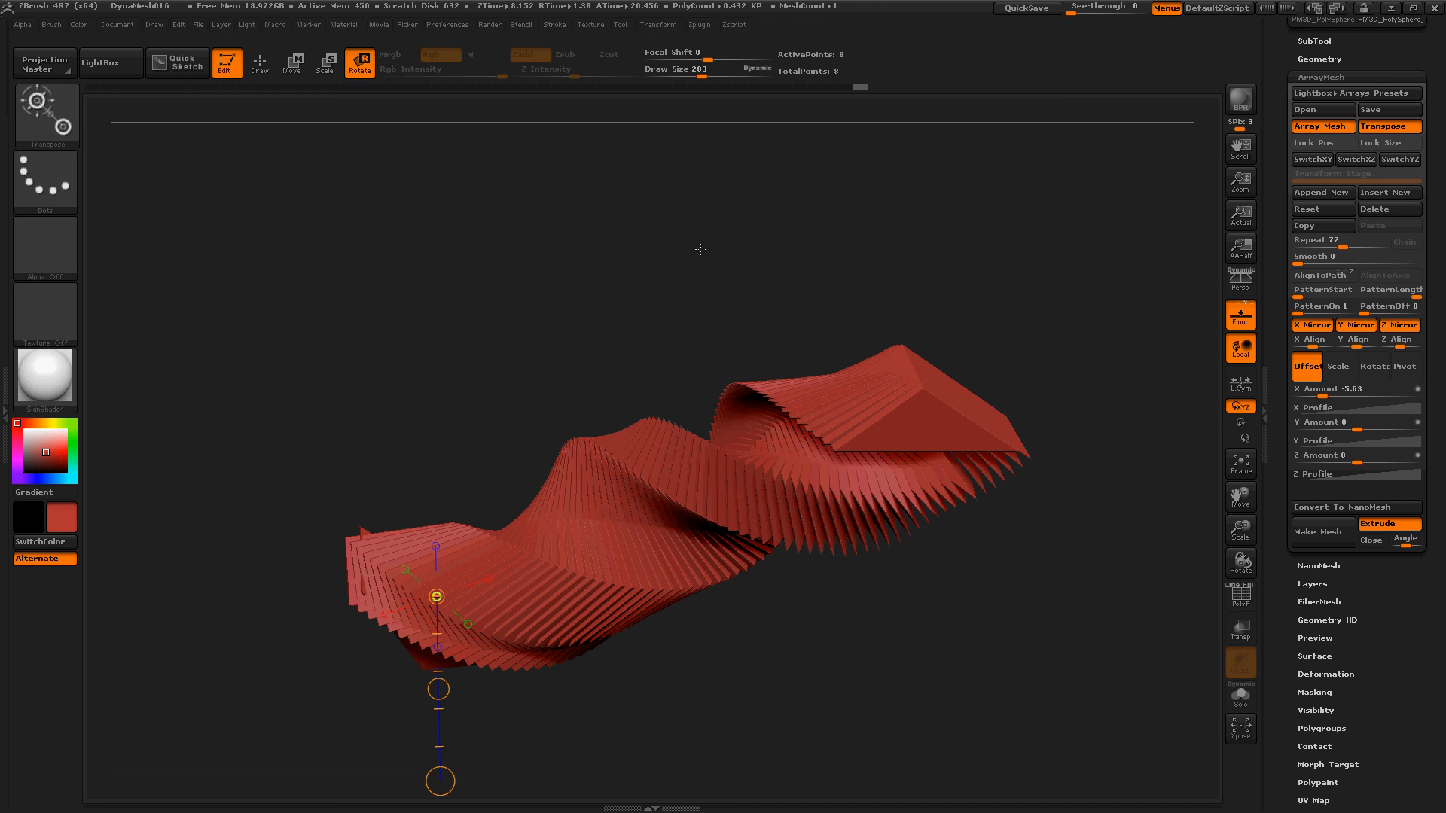
{"action": "mouse_move", "coordinate": [469, 311]}
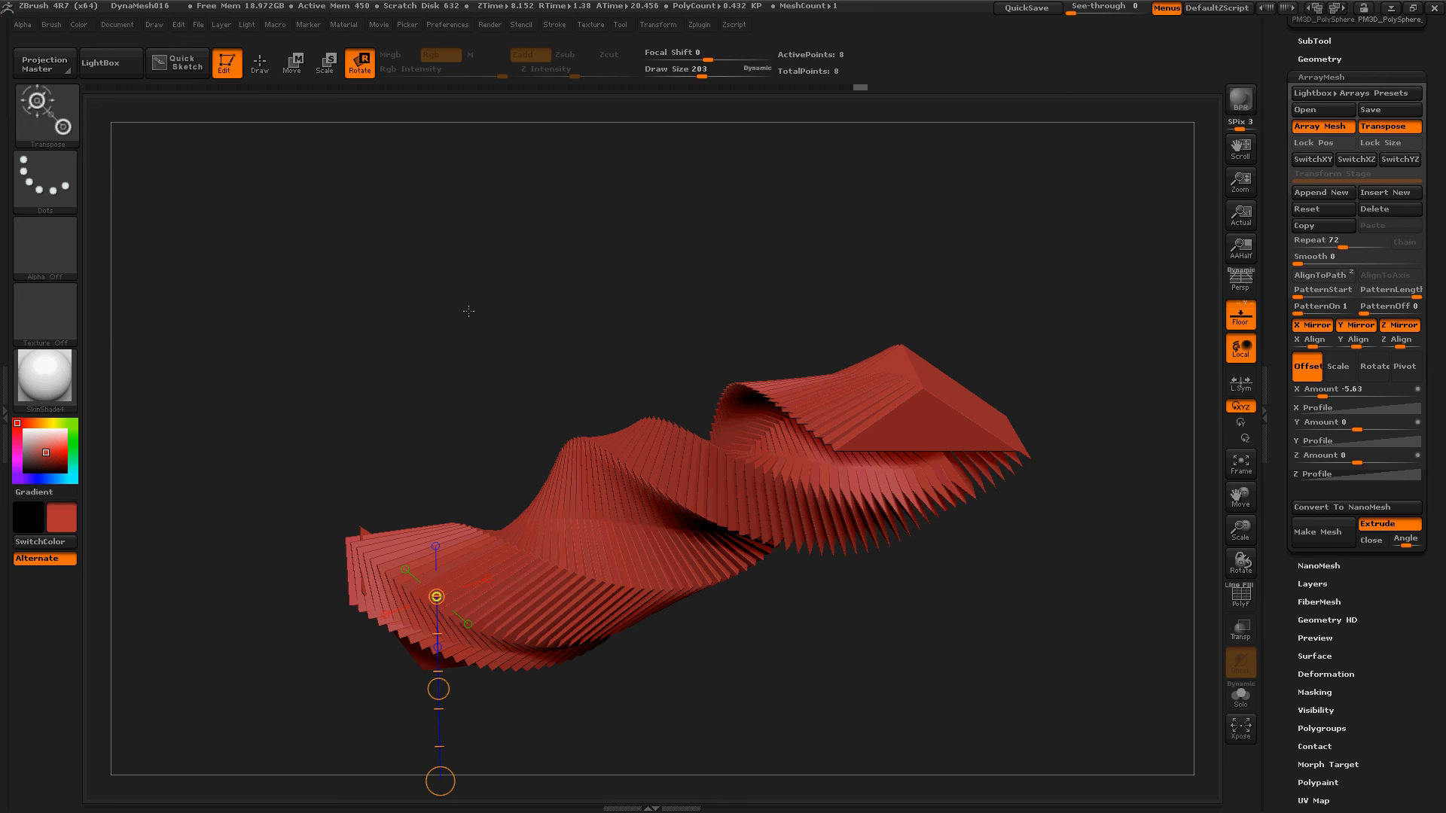